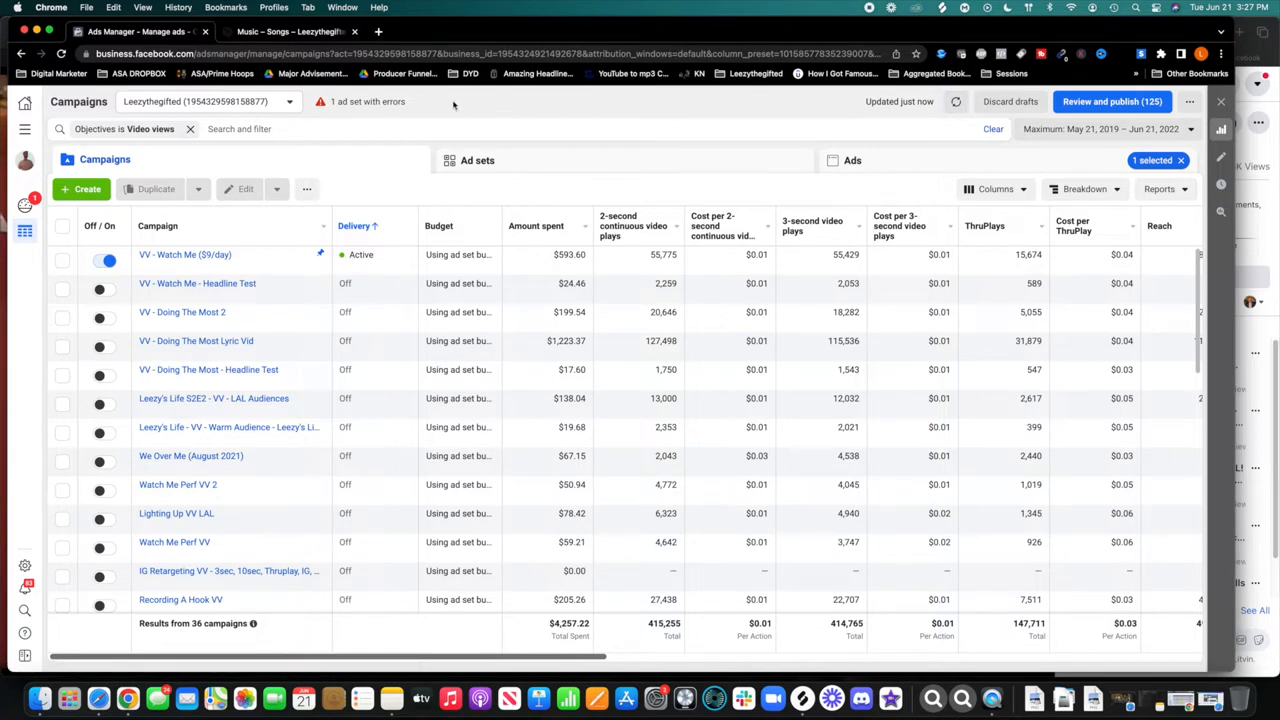
# Clear the 'Objectives is Video views' filter and highlight the ~$10,121 total Amount spent
pyautogui.click(156, 128)
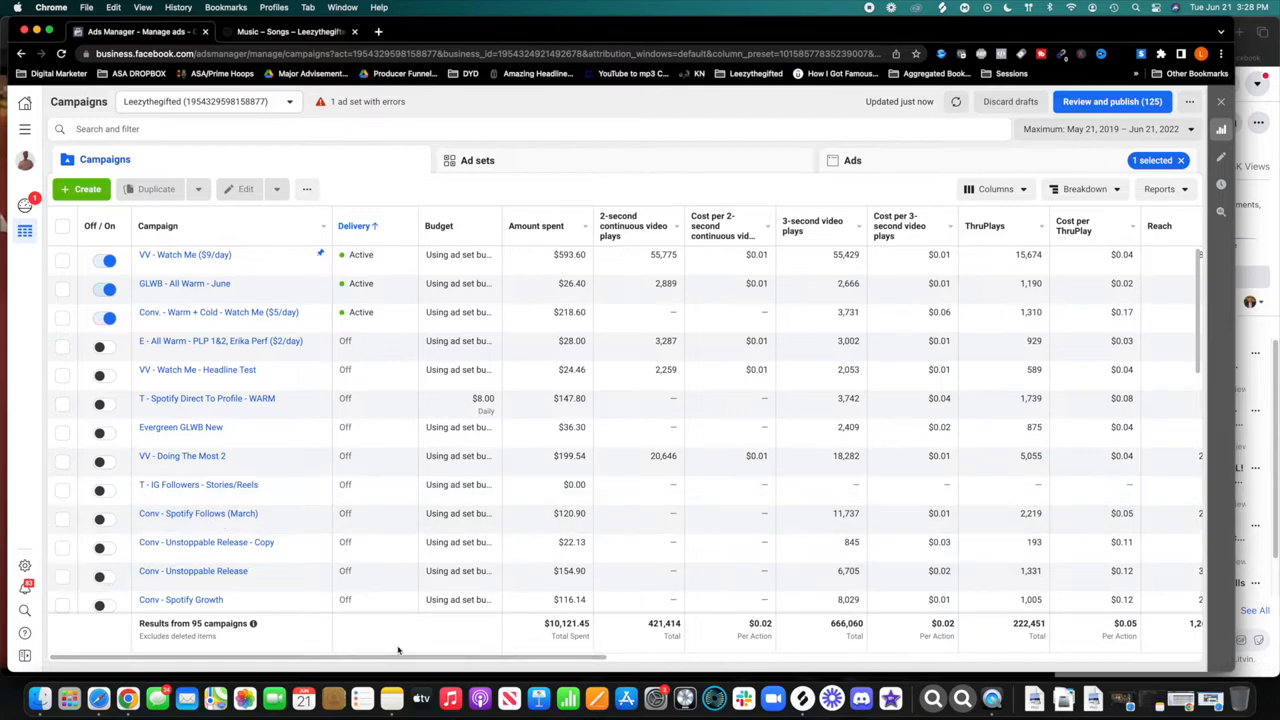
pyautogui.moveTo(396, 648)
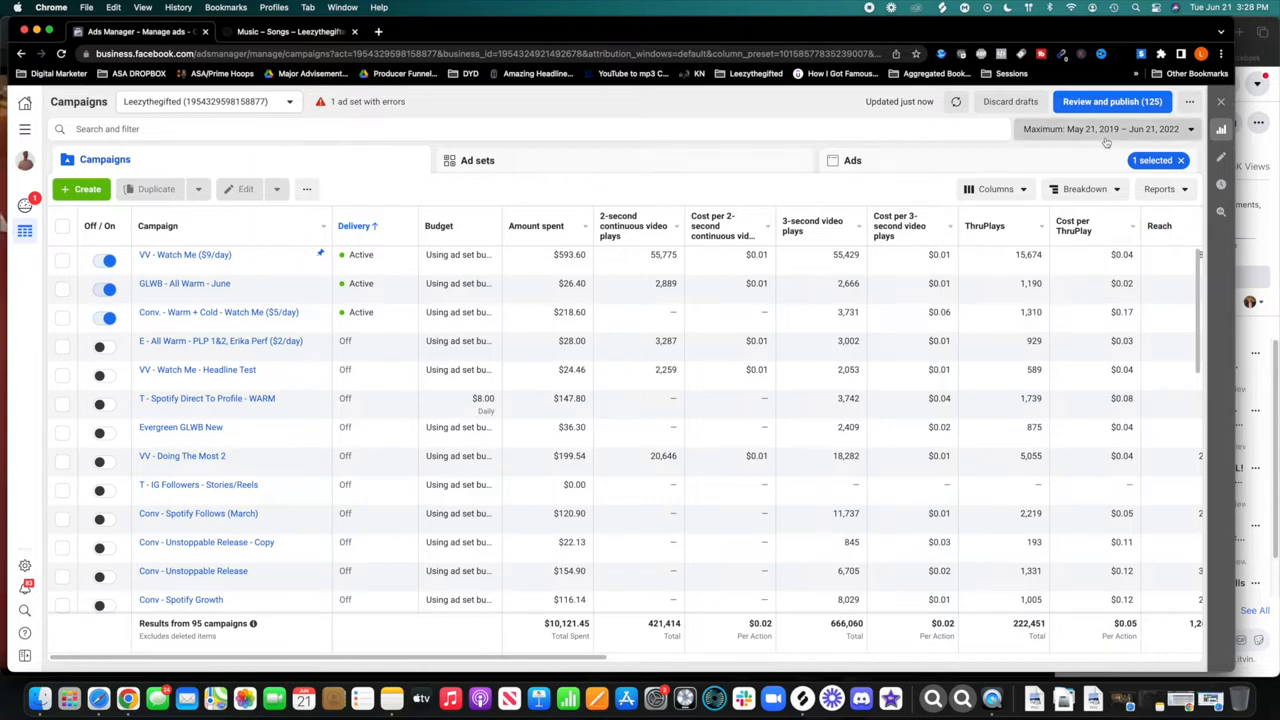
pyautogui.click(1118, 128)
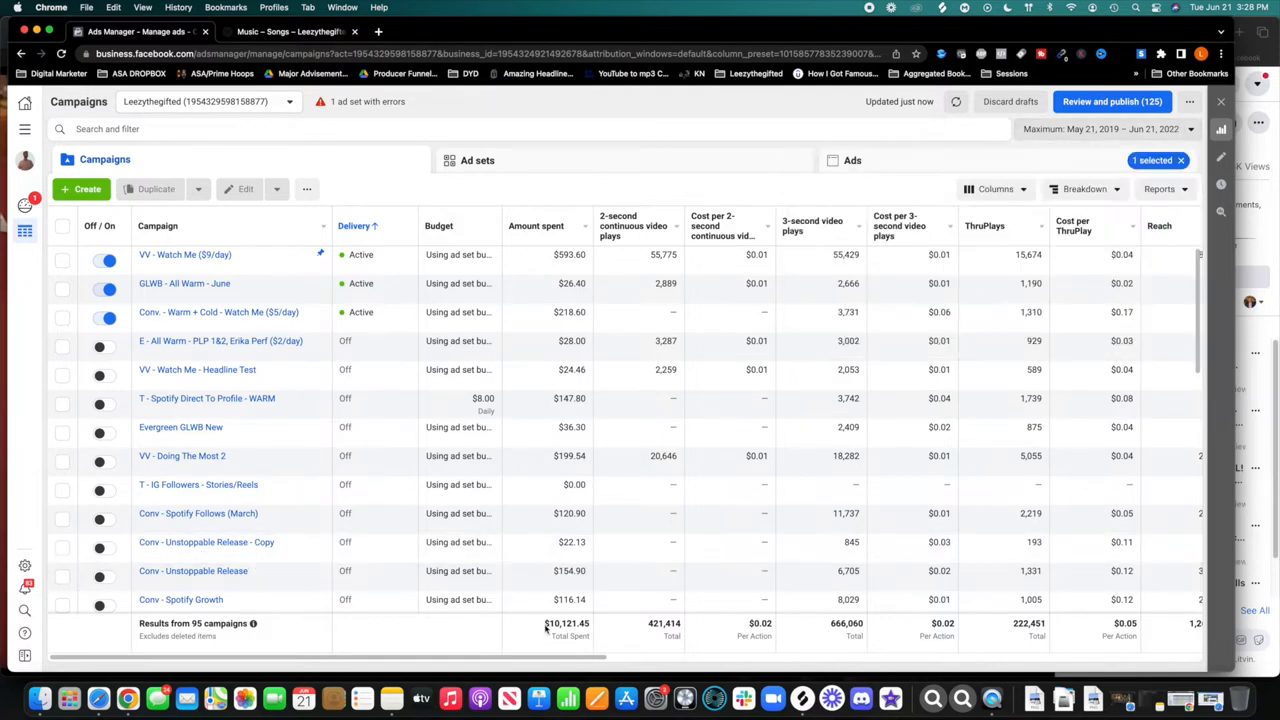
pyautogui.doubleClick(568, 624)
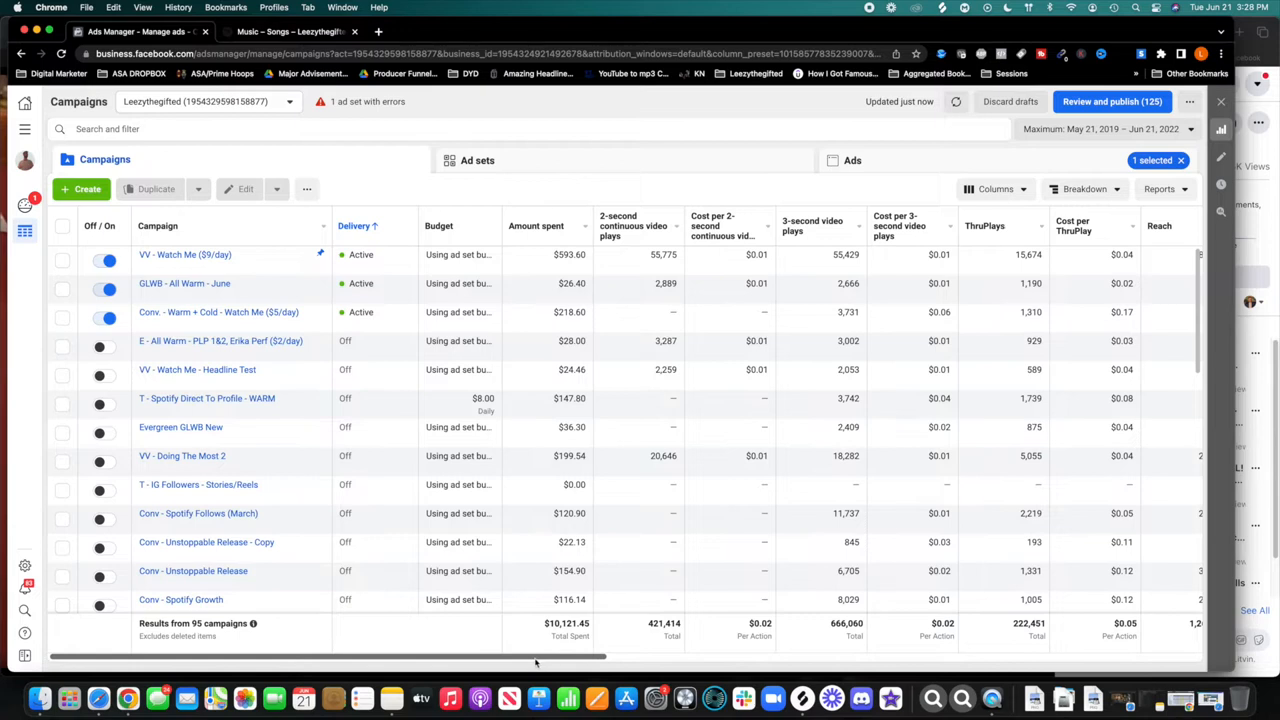
# Scroll the campaign table right to the Reach, Video plays and CPM columns
pyautogui.hscroll(3)
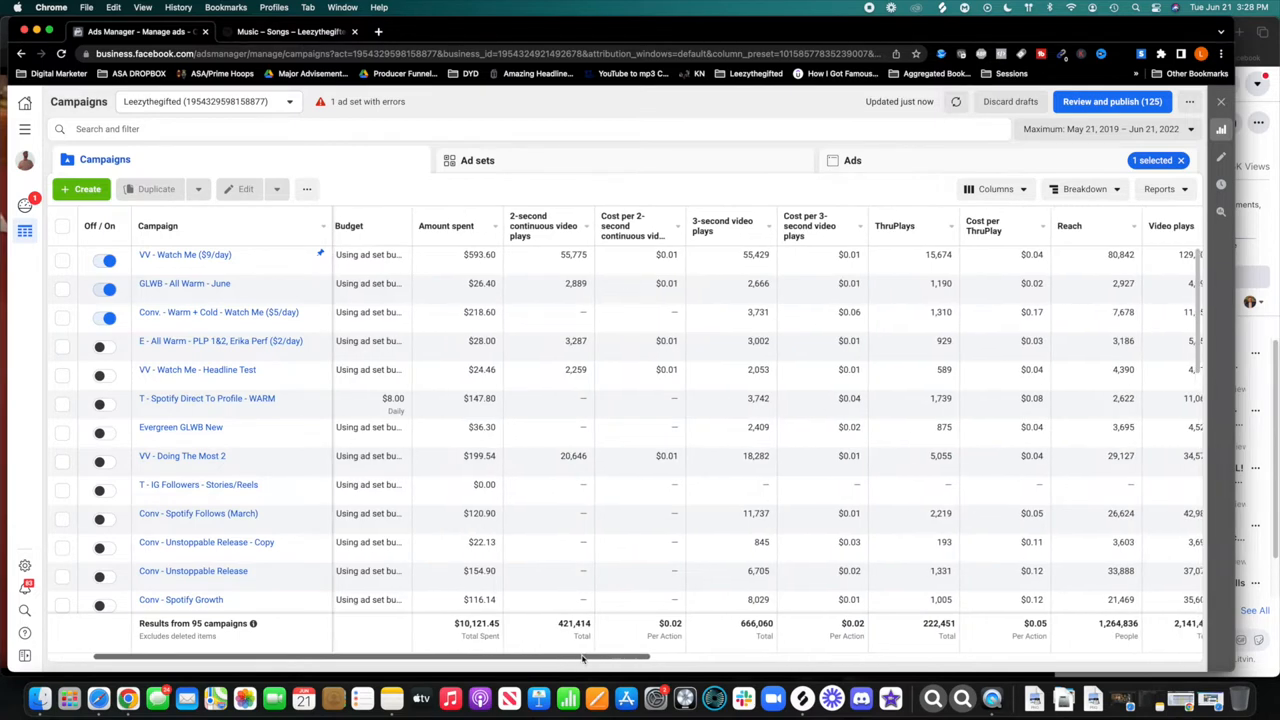
pyautogui.hscroll(3)
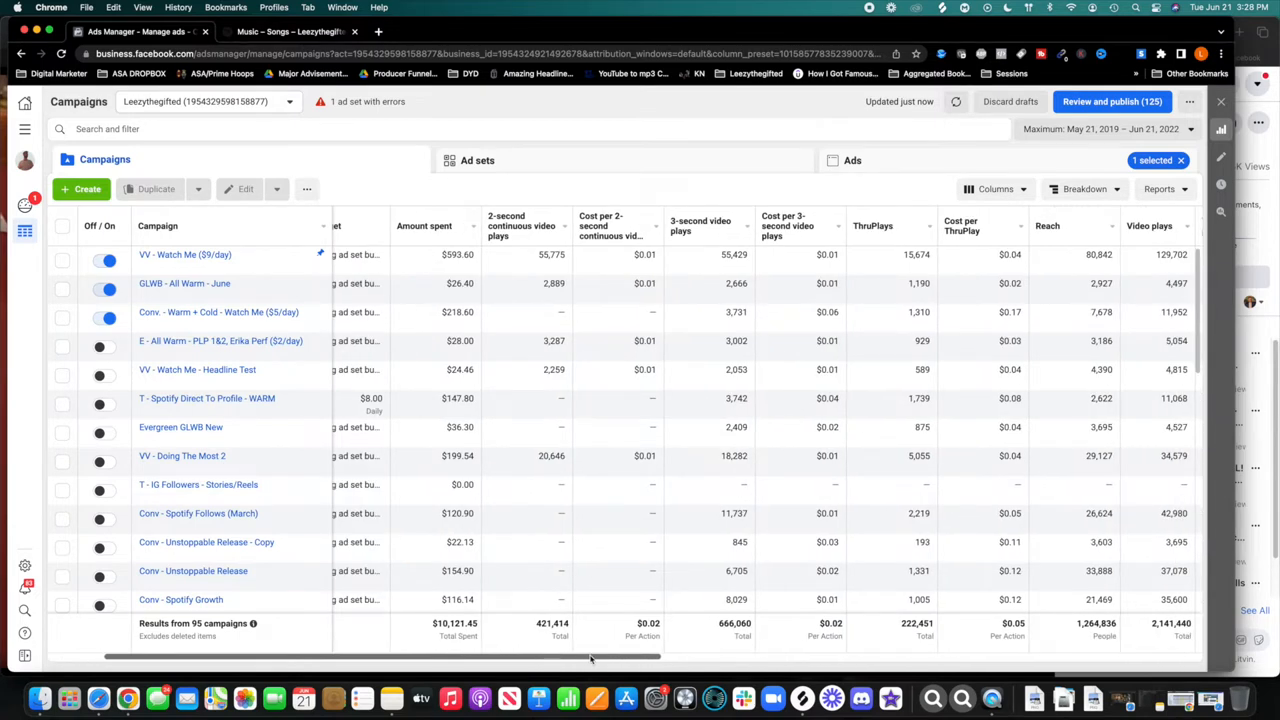
pyautogui.hscroll(3)
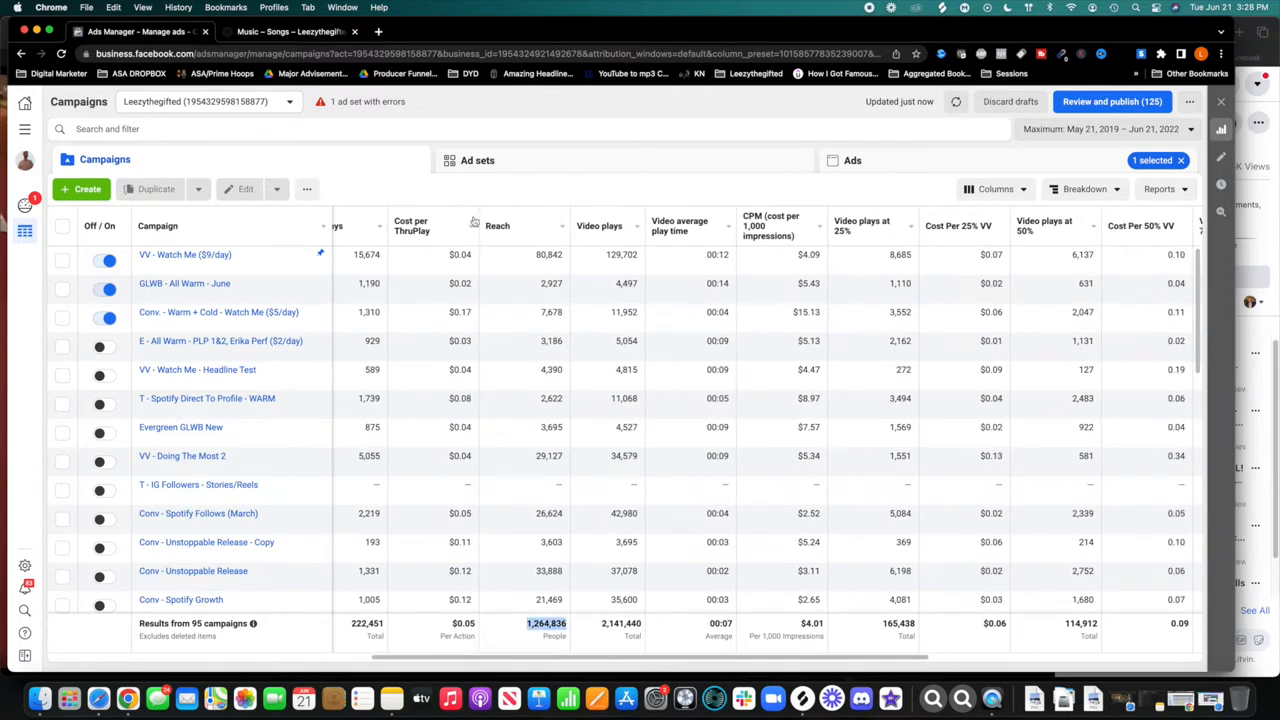
pyautogui.moveTo(496, 228)
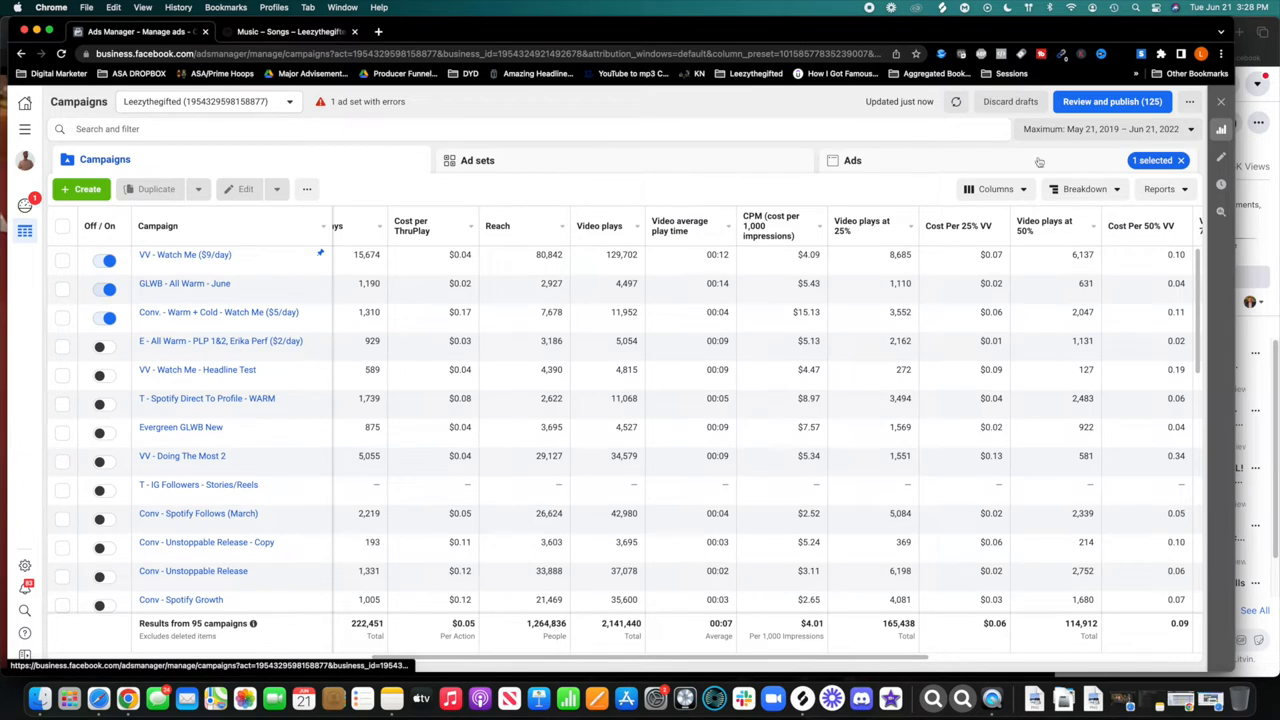
# Switch the table to the Performance column preset showing about 2,523,081 impressions
pyautogui.click(994, 188)
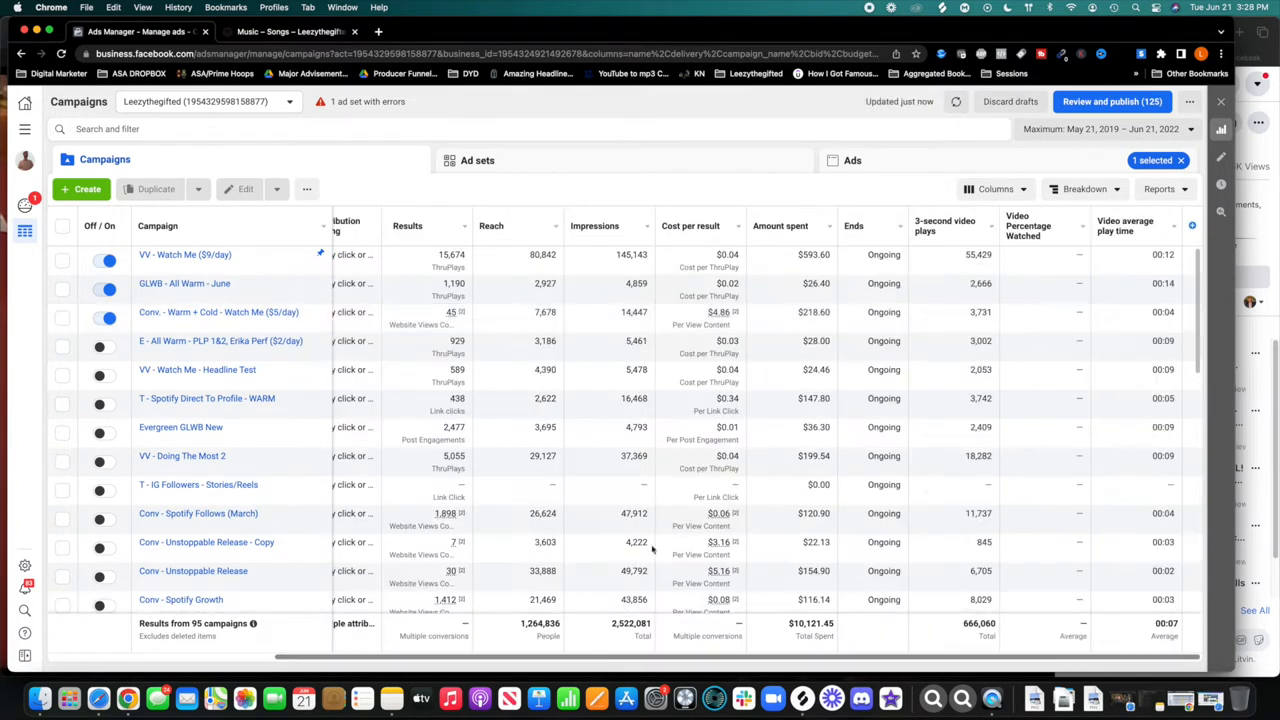
pyautogui.moveTo(596, 224)
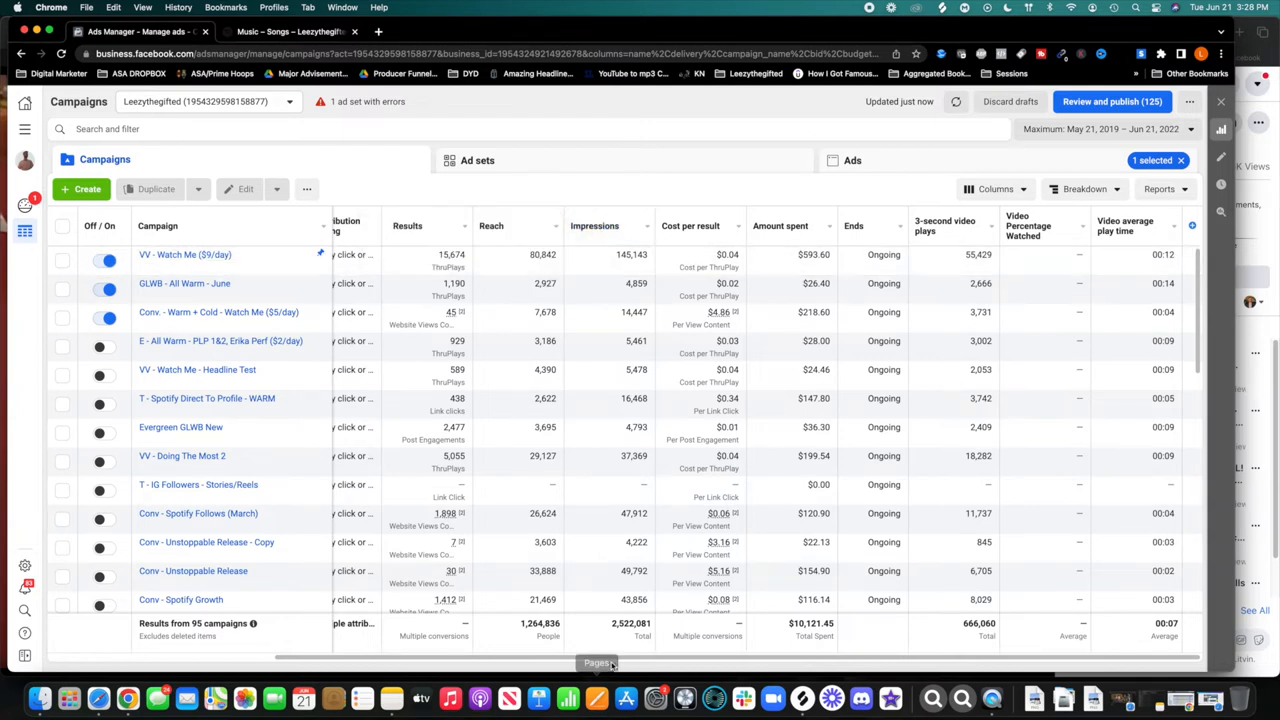
pyautogui.moveTo(600, 198)
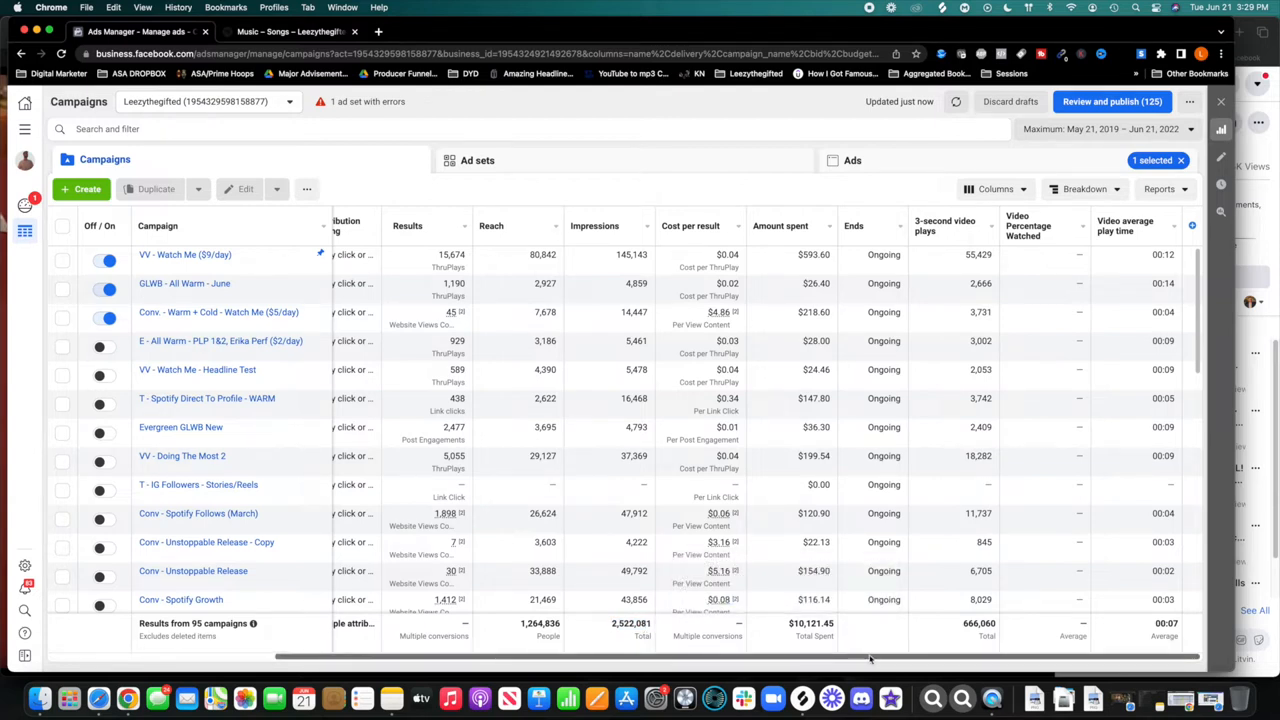
pyautogui.moveTo(1000, 196)
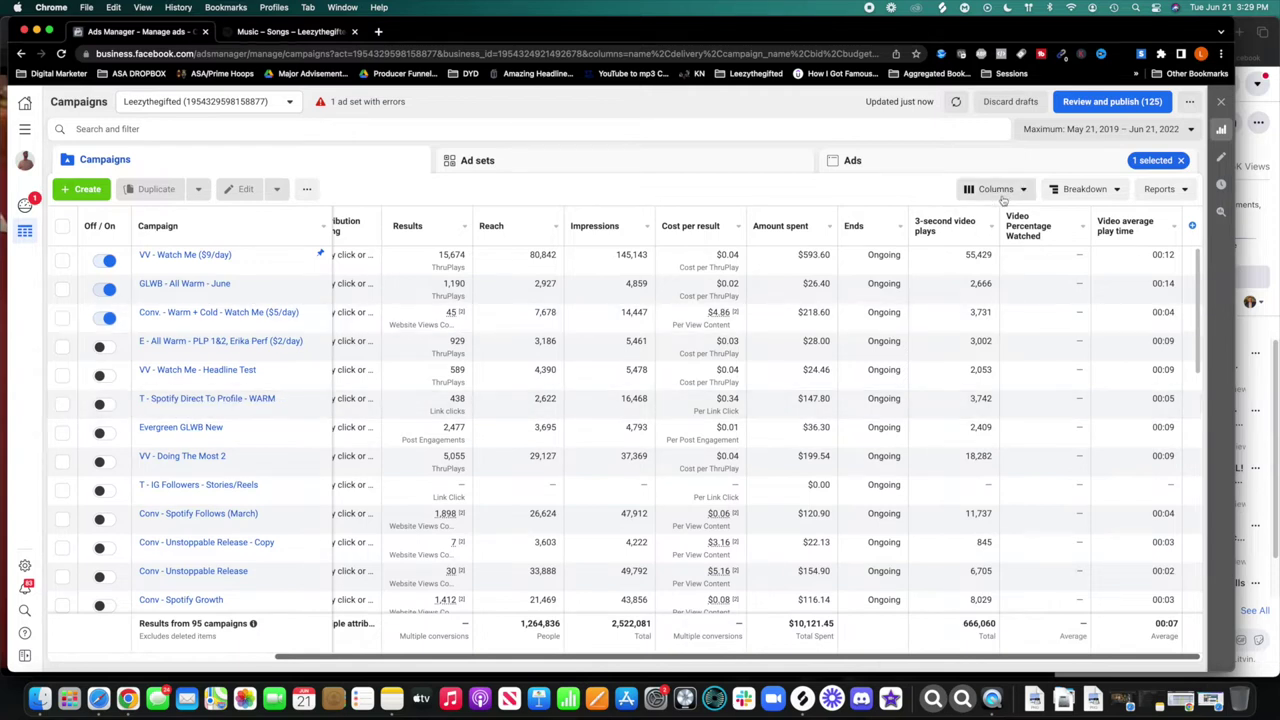
pyautogui.moveTo(996, 188)
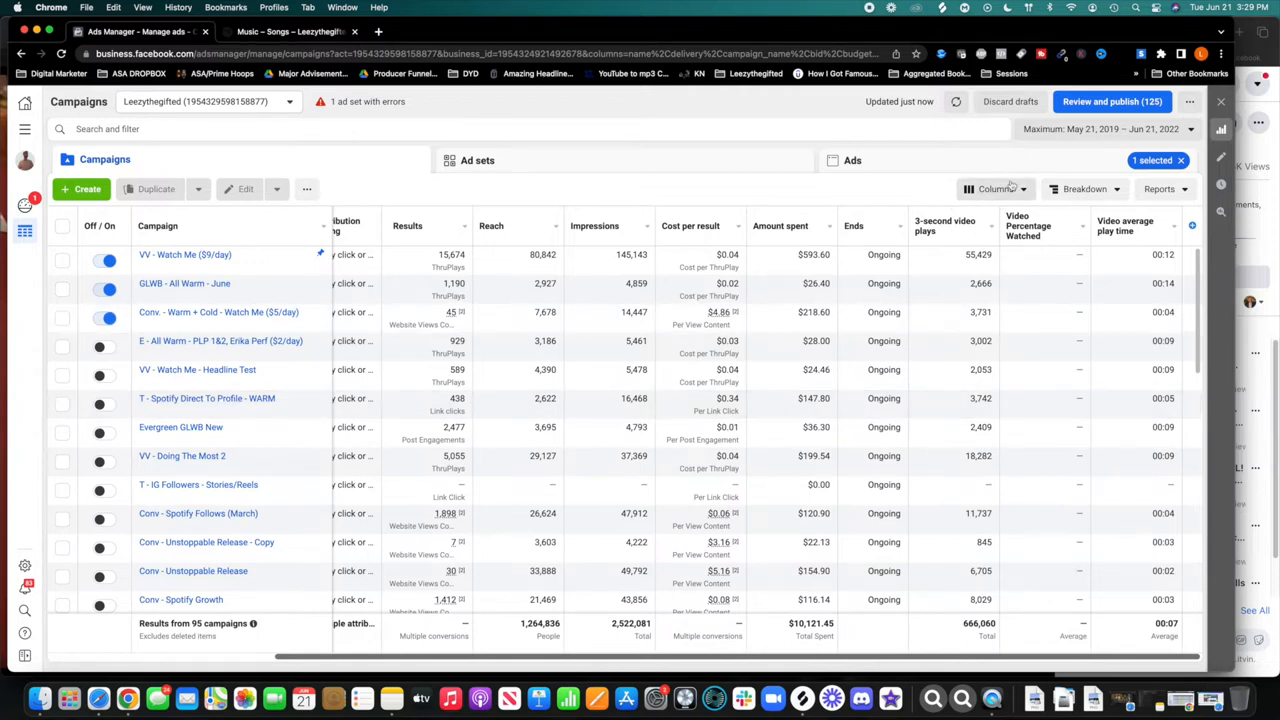
pyautogui.moveTo(1012, 198)
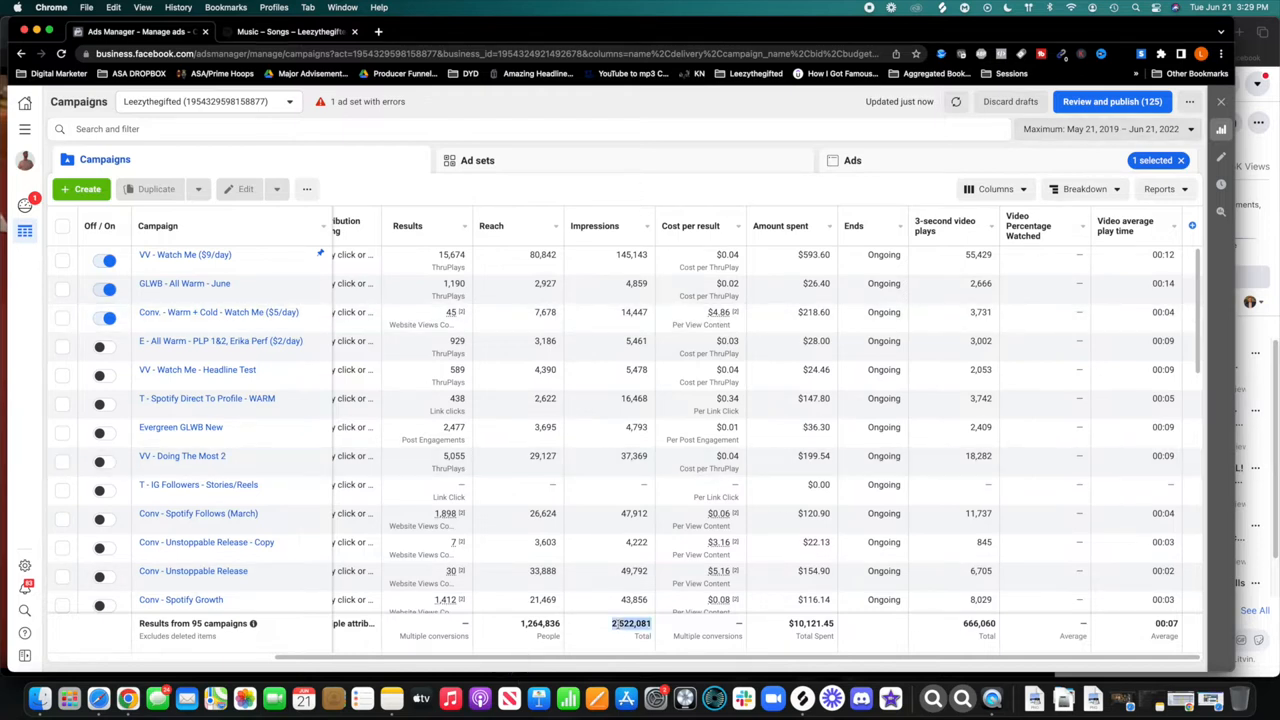
pyautogui.moveTo(612, 652)
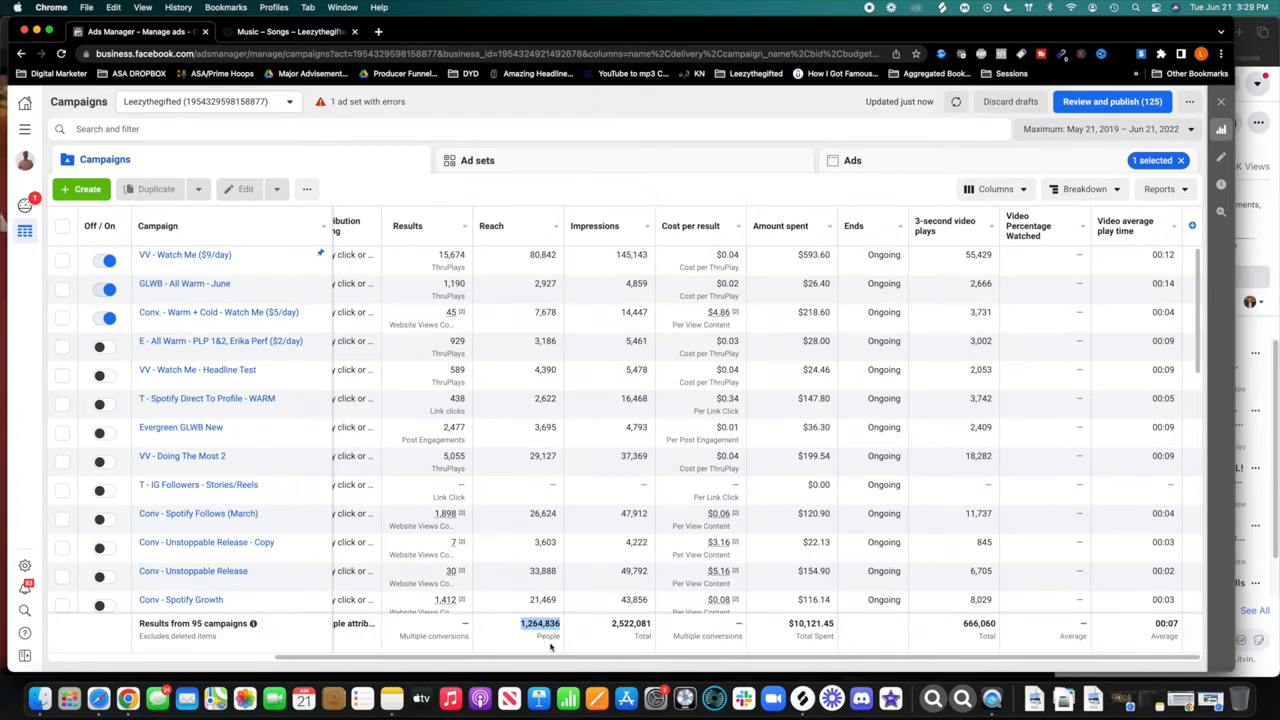
pyautogui.moveTo(536, 648)
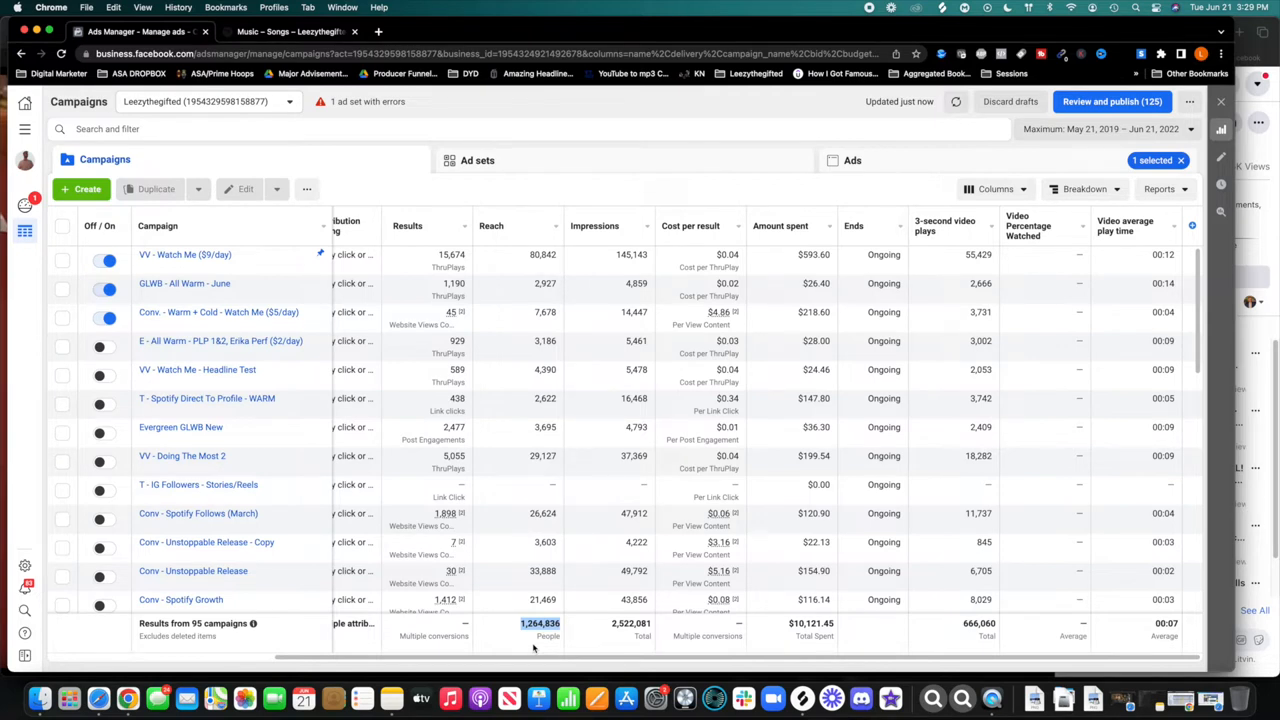
pyautogui.moveTo(556, 662)
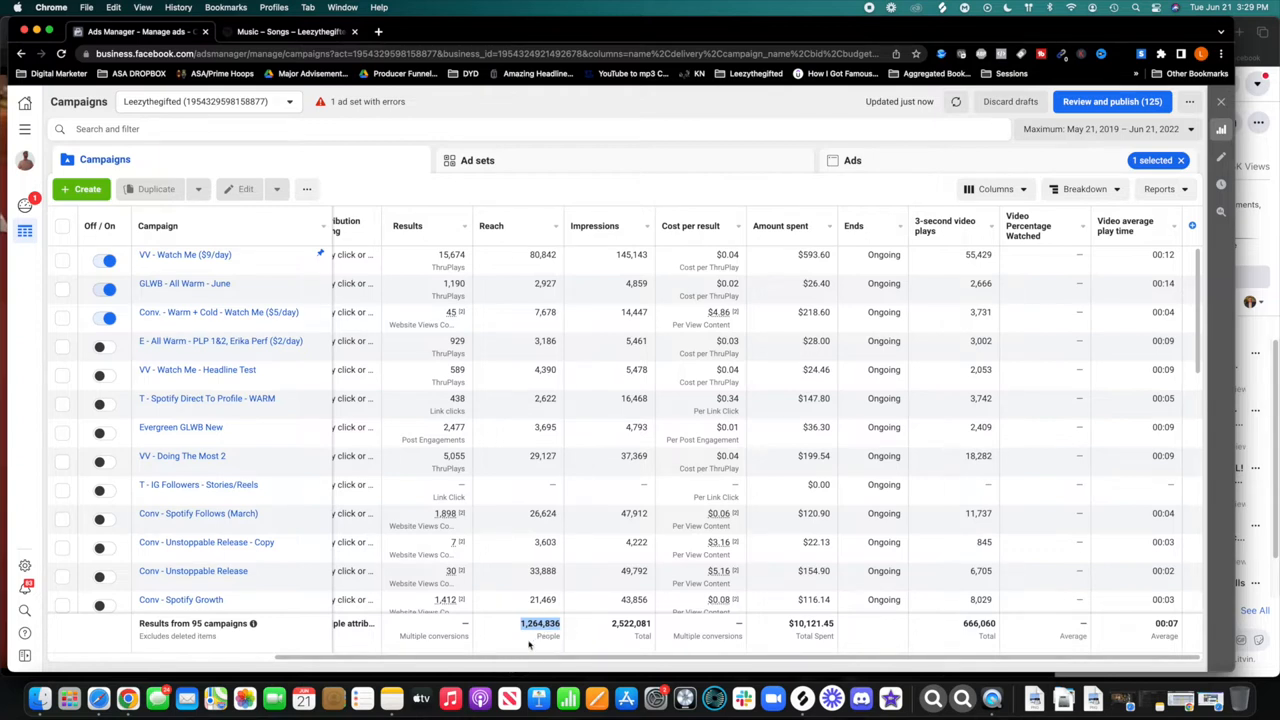
pyautogui.moveTo(536, 632)
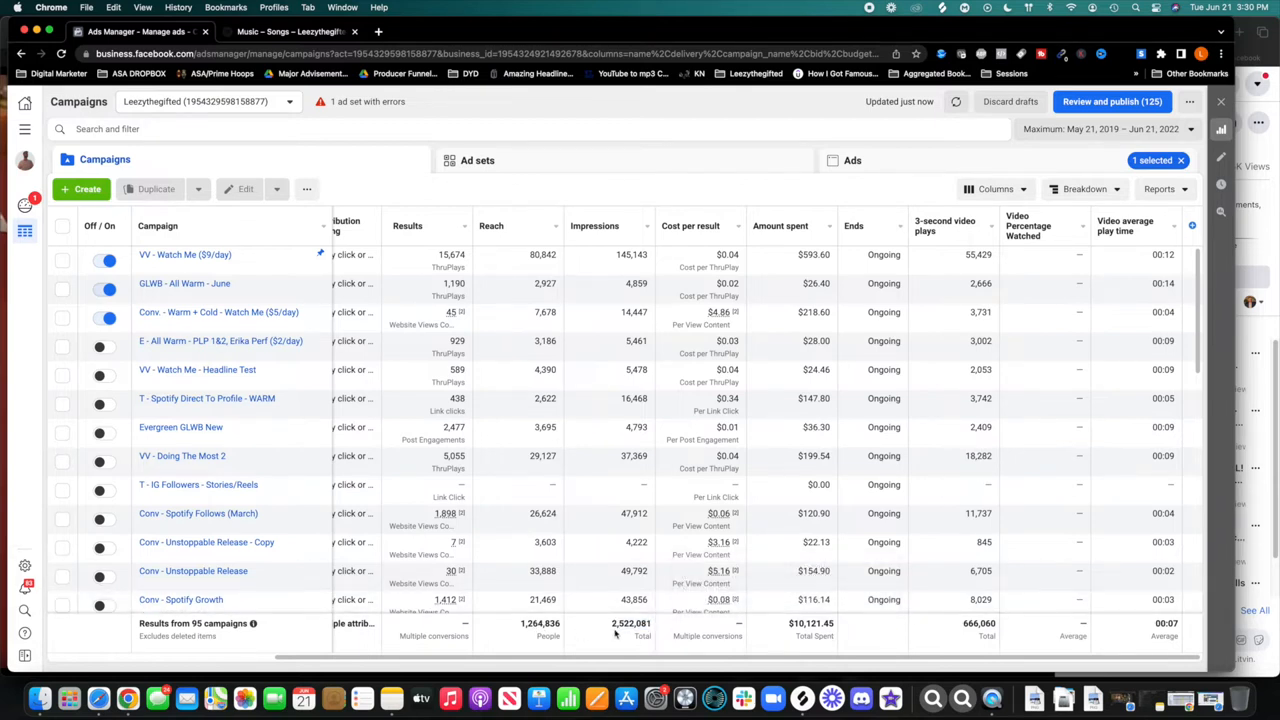
pyautogui.moveTo(618, 646)
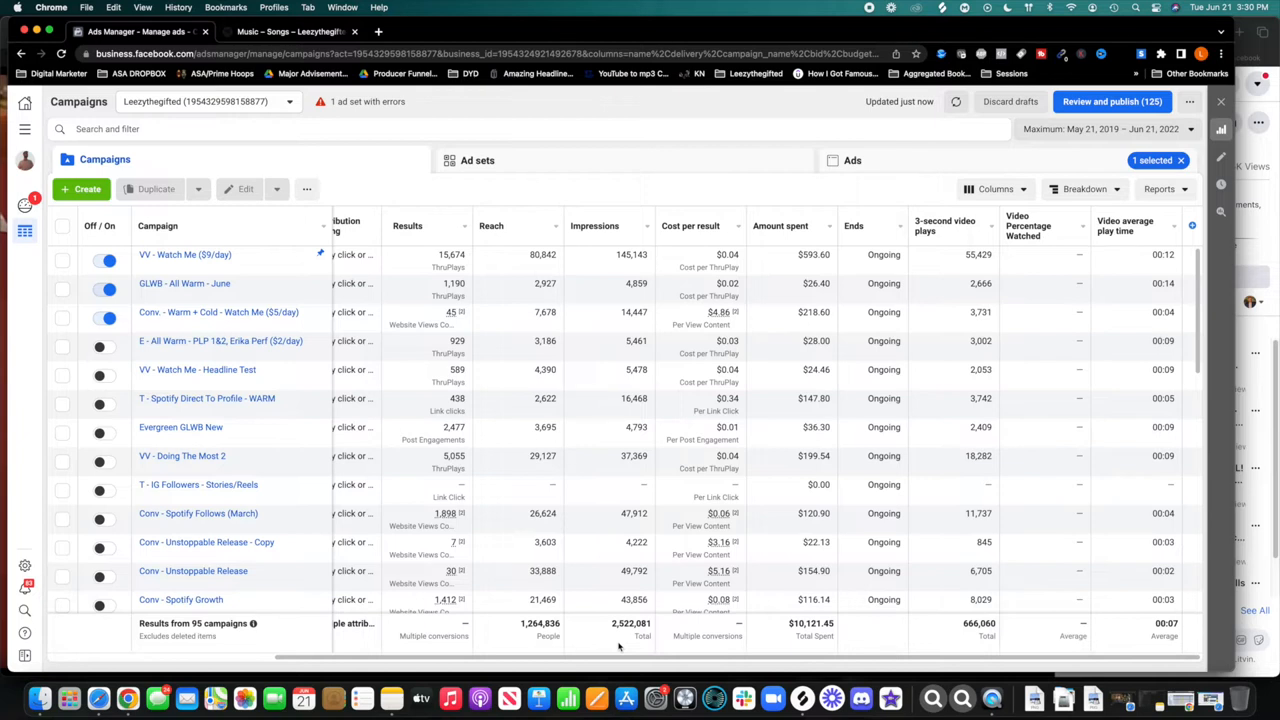
pyautogui.moveTo(632, 644)
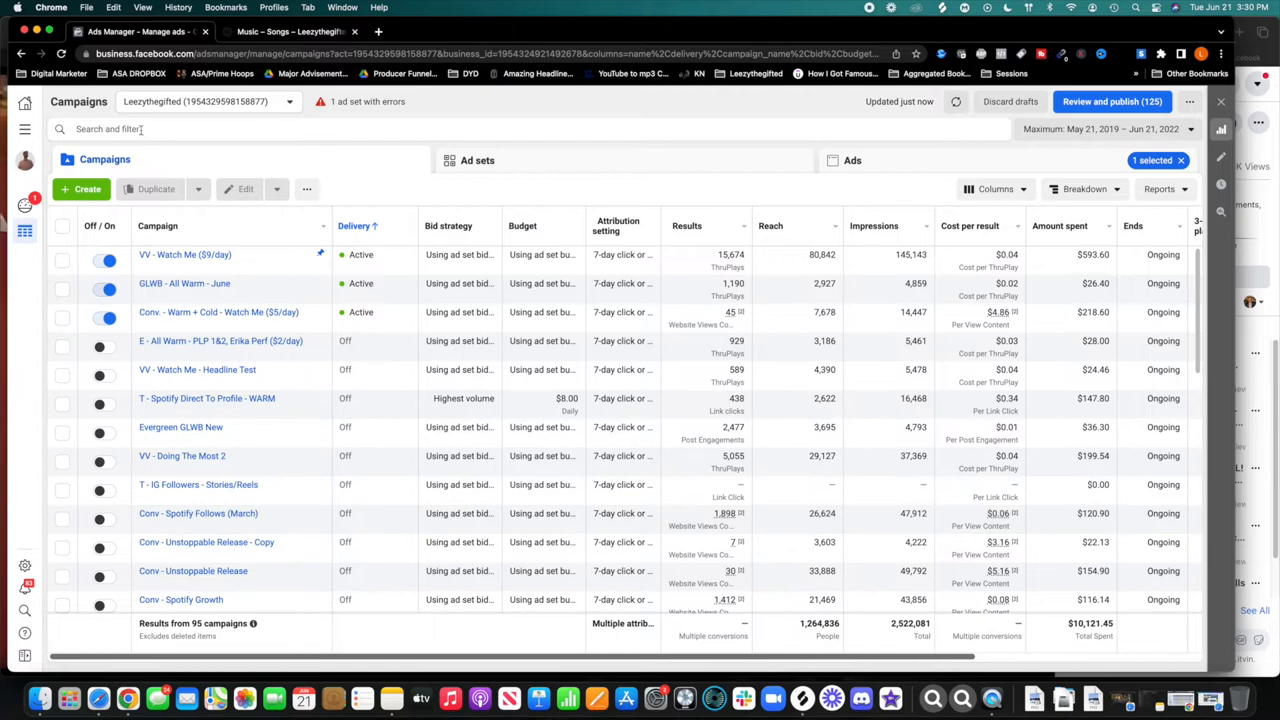
# Reapply the Video views objective filter and restore the video-play column set for 36 campaigns
pyautogui.click(140, 128)
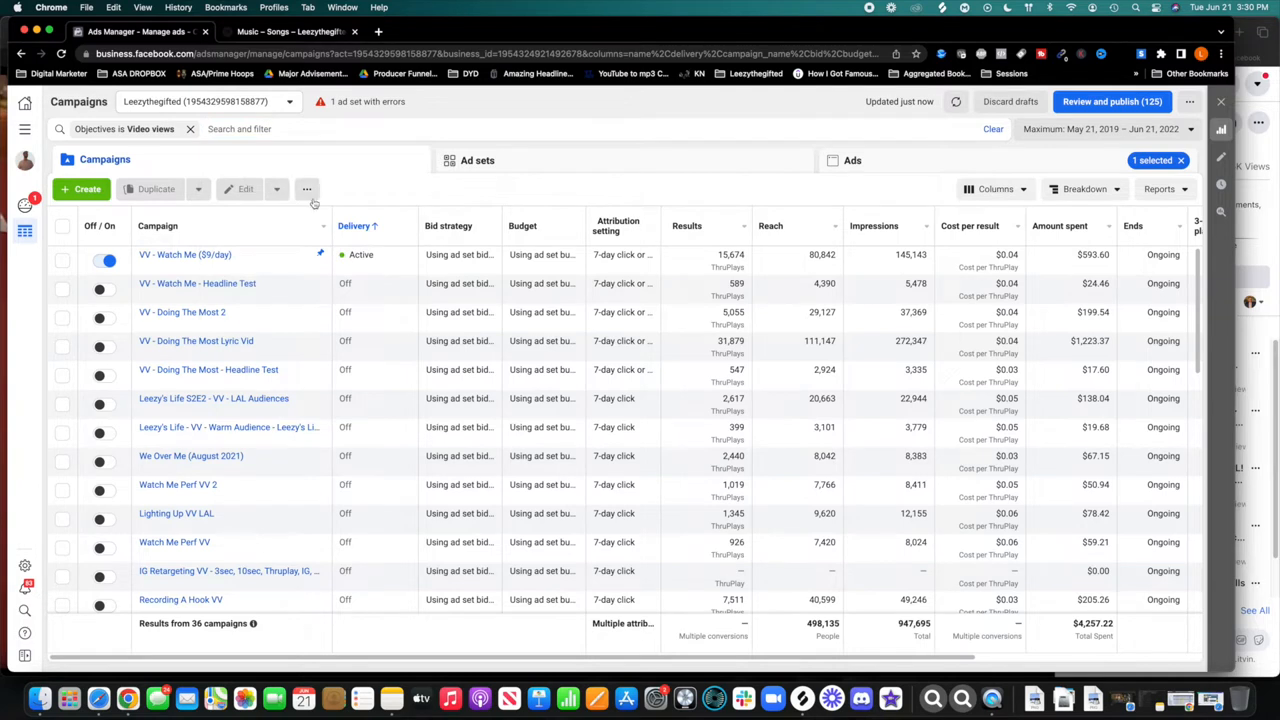
pyautogui.click(992, 188)
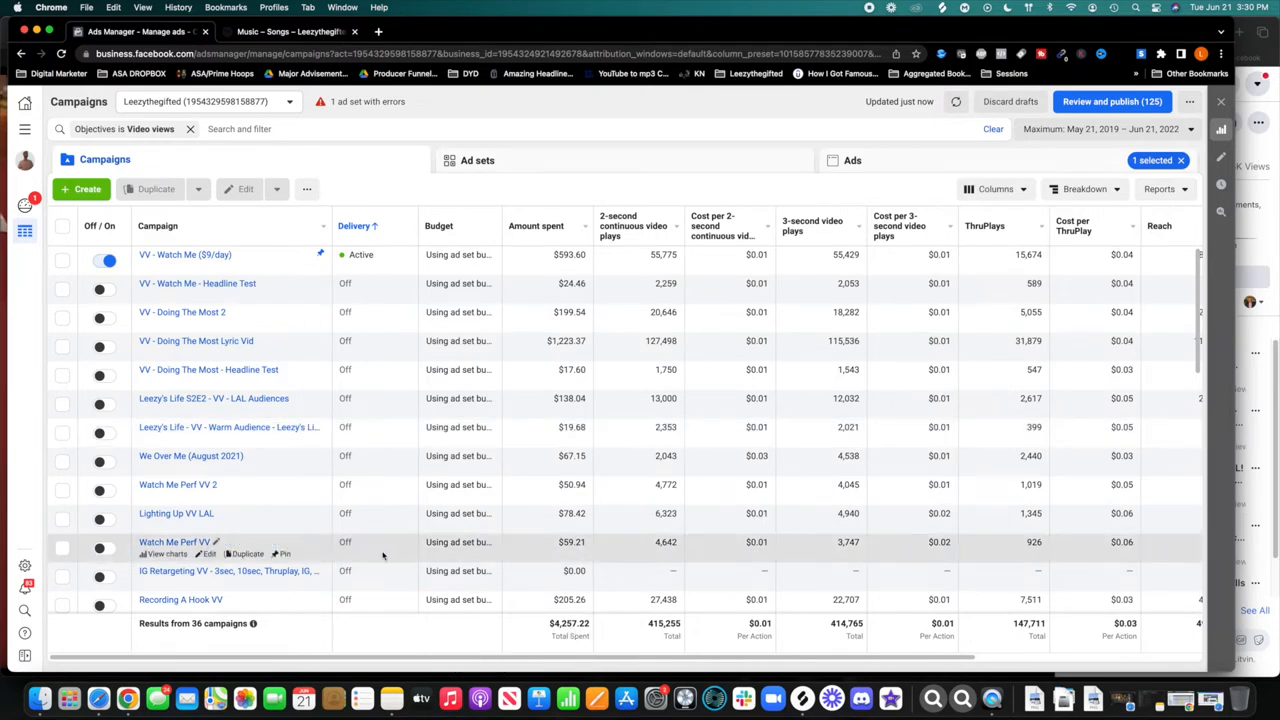
pyautogui.moveTo(364, 572)
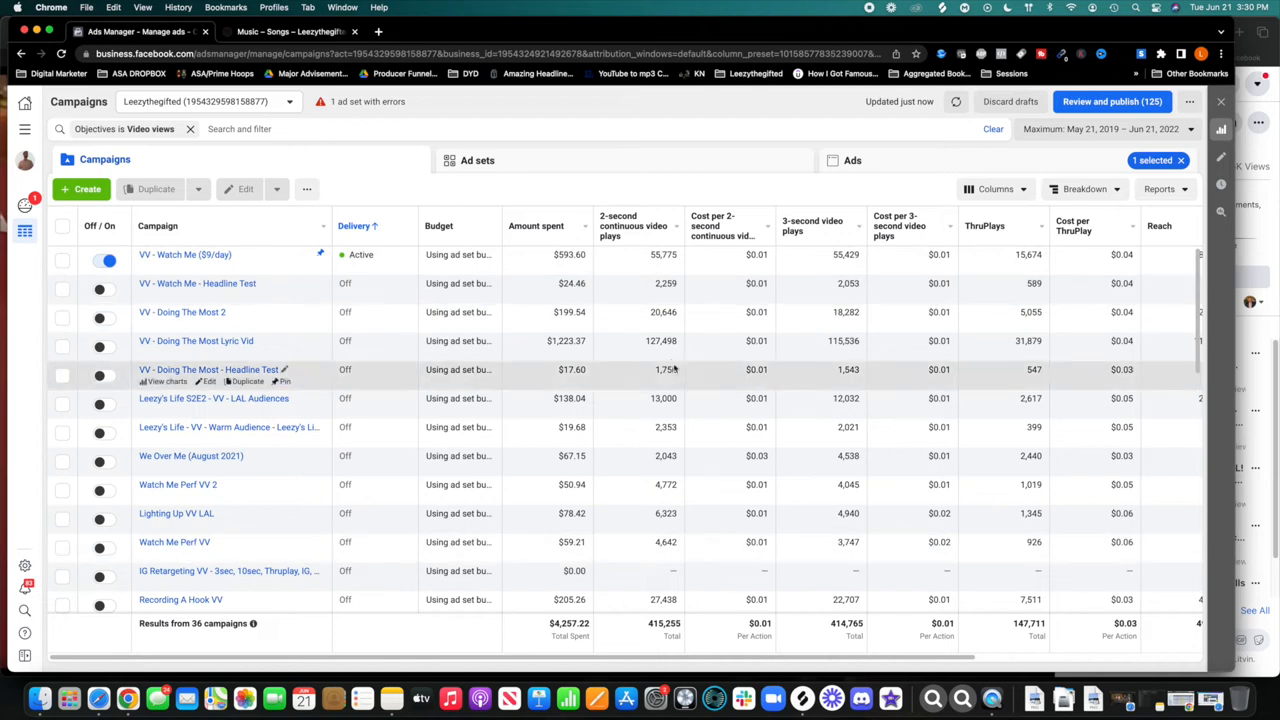
pyautogui.moveTo(1276, 30)
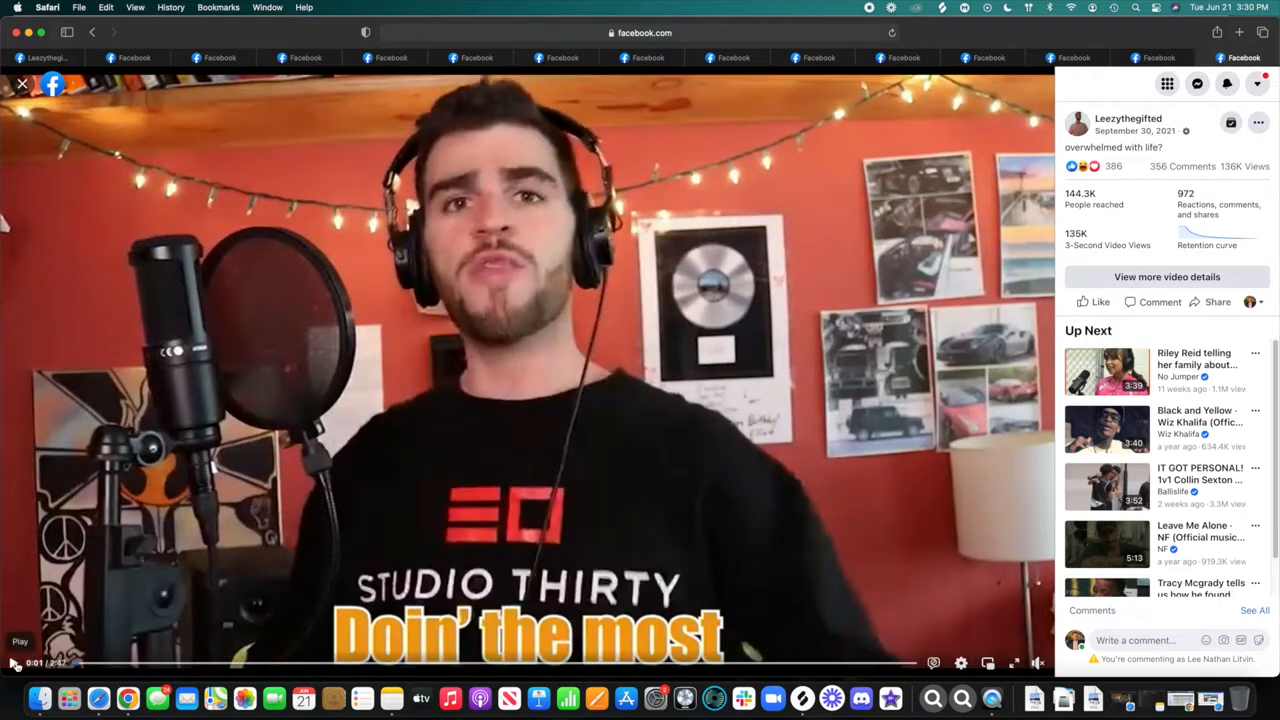
# Play the Facebook music video post showing 144.3K reached and 130K 3-second views
pyautogui.click(12, 660)
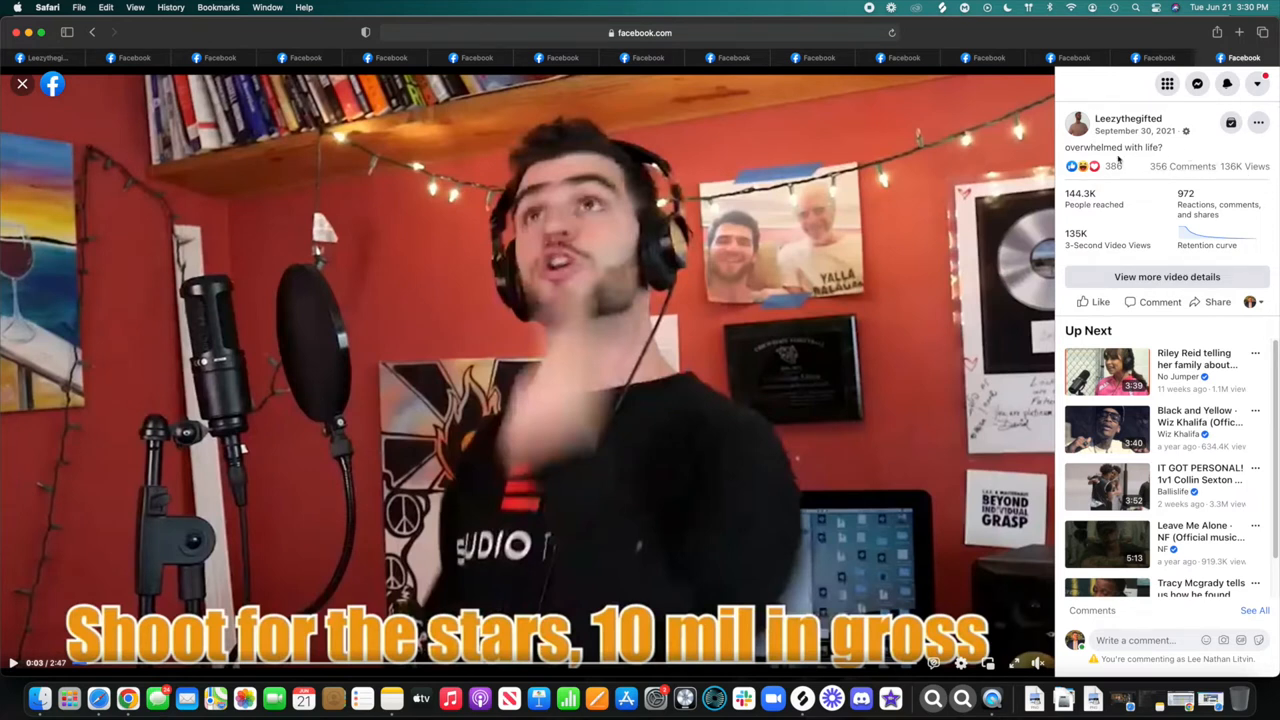
pyautogui.moveTo(1110, 166)
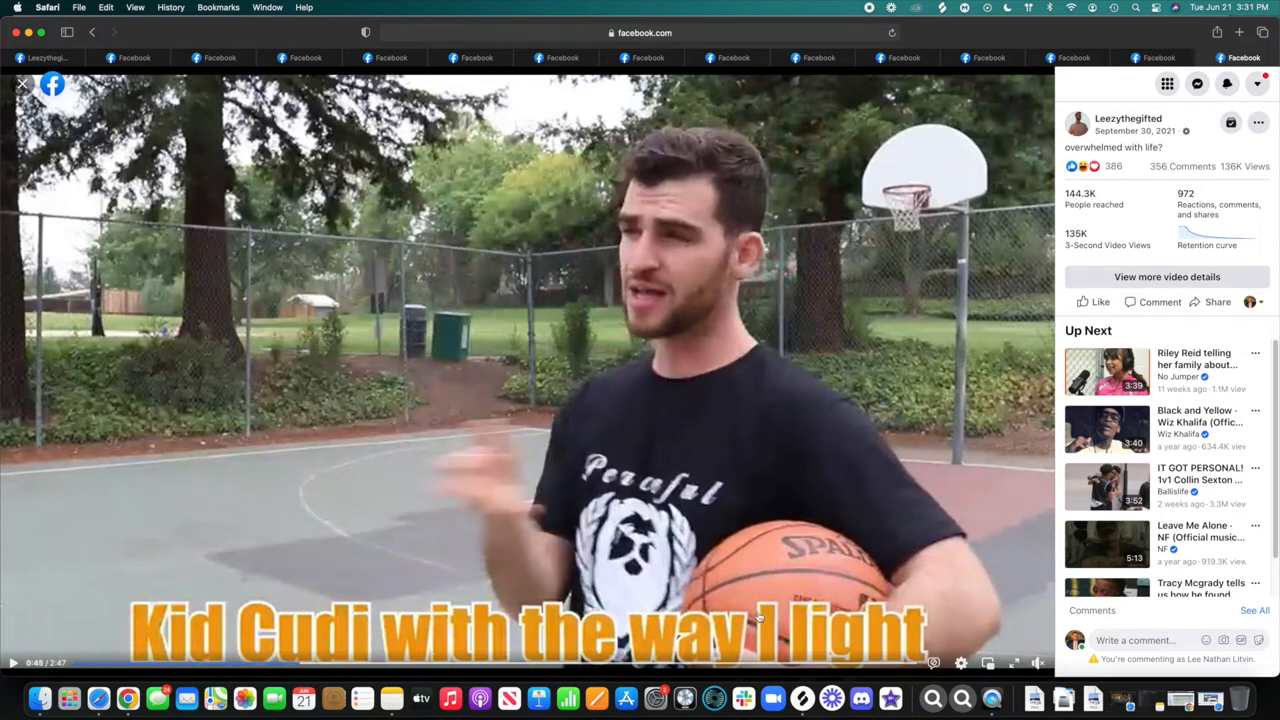
pyautogui.moveTo(128, 718)
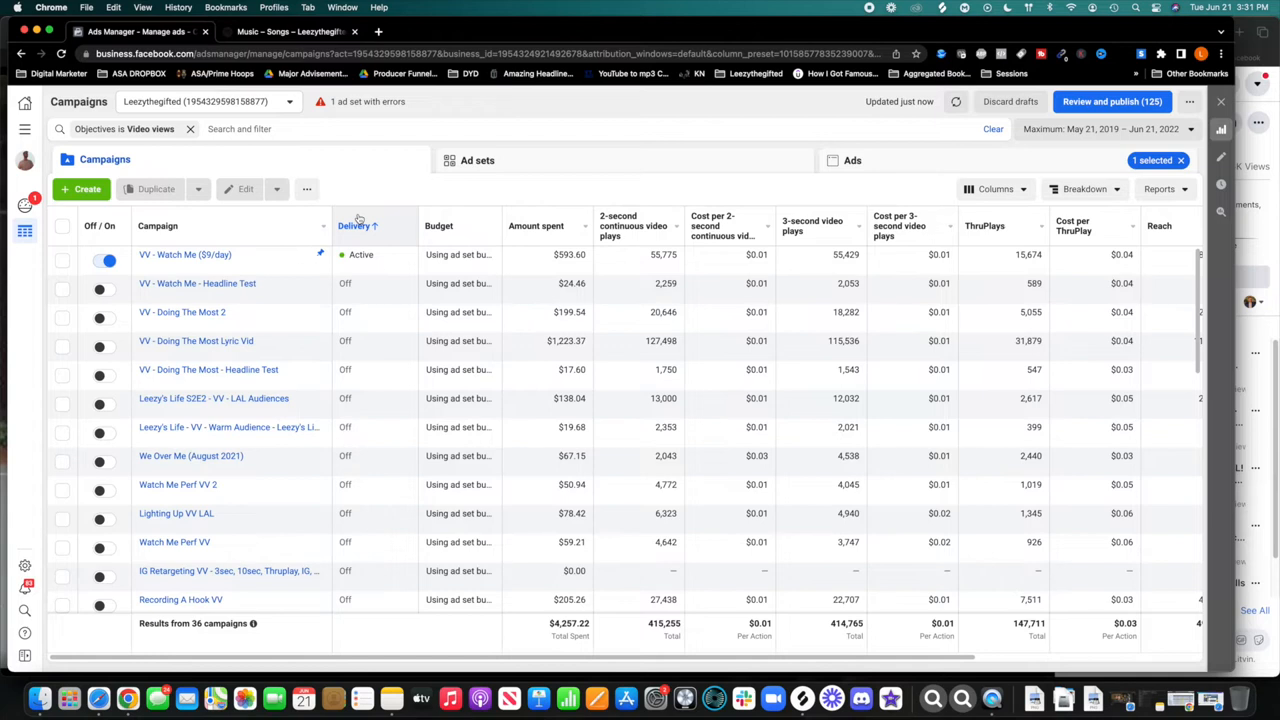
pyautogui.moveTo(214, 168)
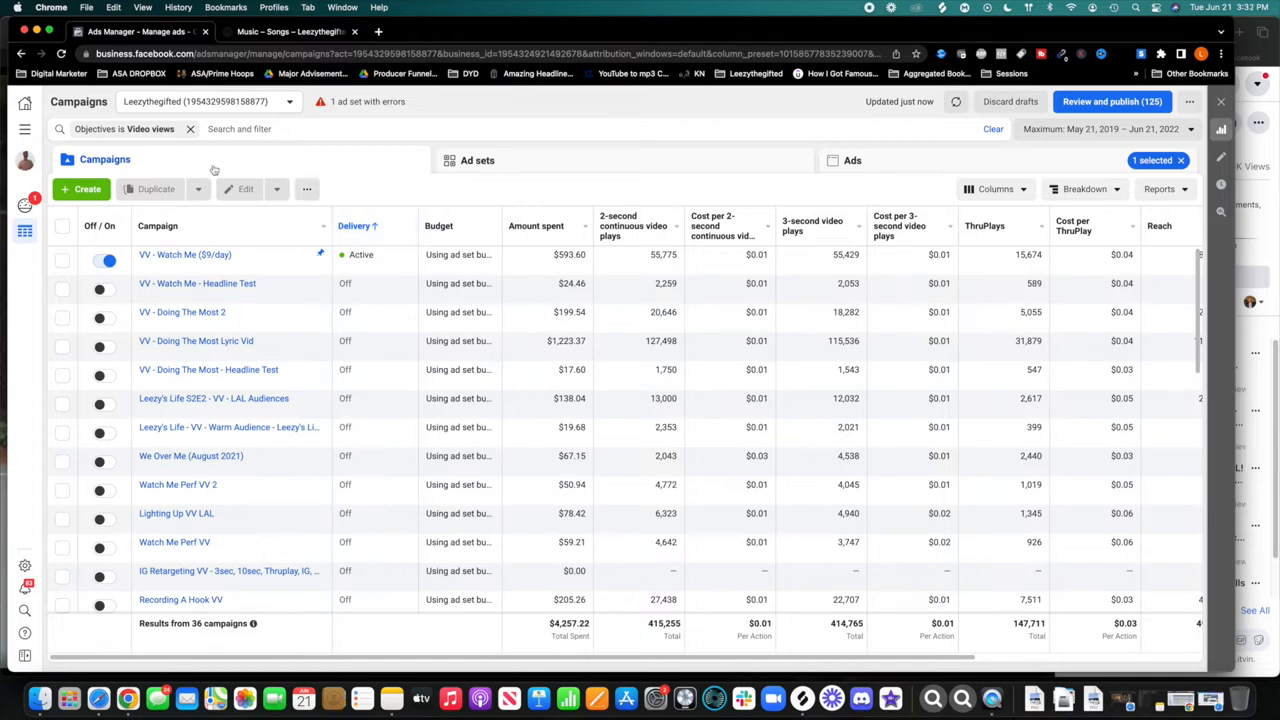
# Filter video-view campaigns to names containing 'doing the most', leaving 5 campaigns
pyautogui.write('do')
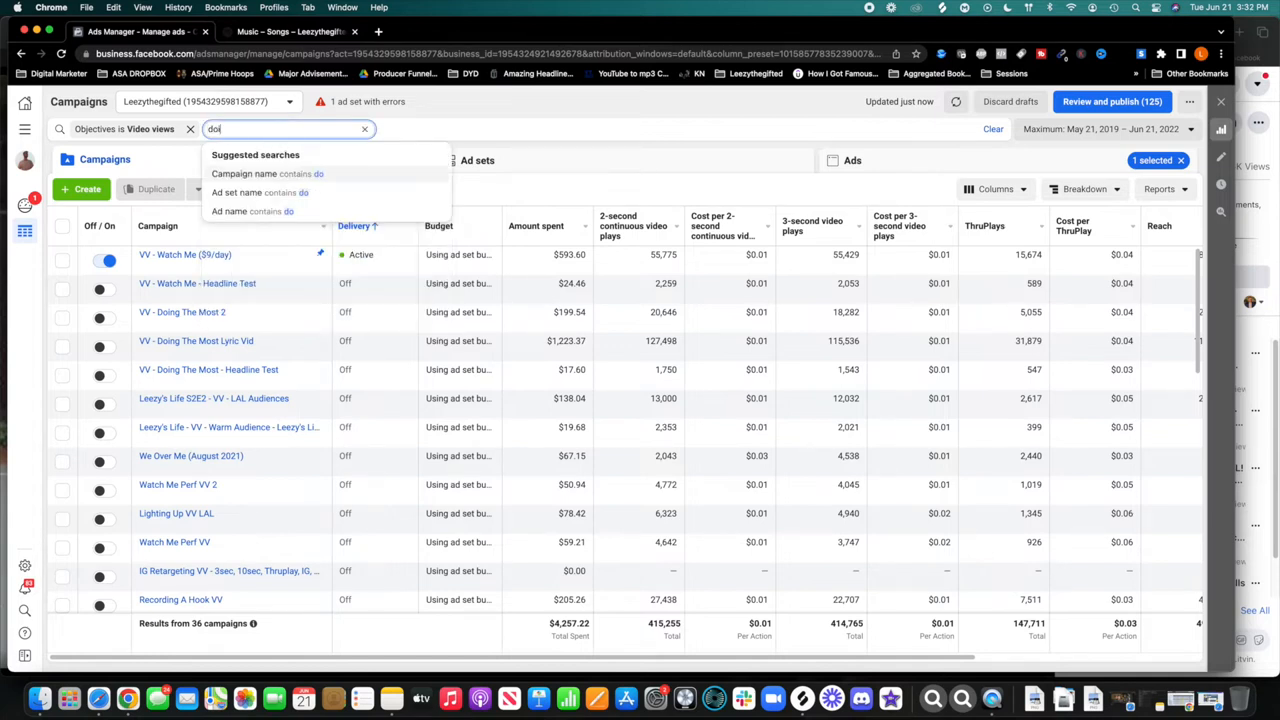
pyautogui.click(268, 172)
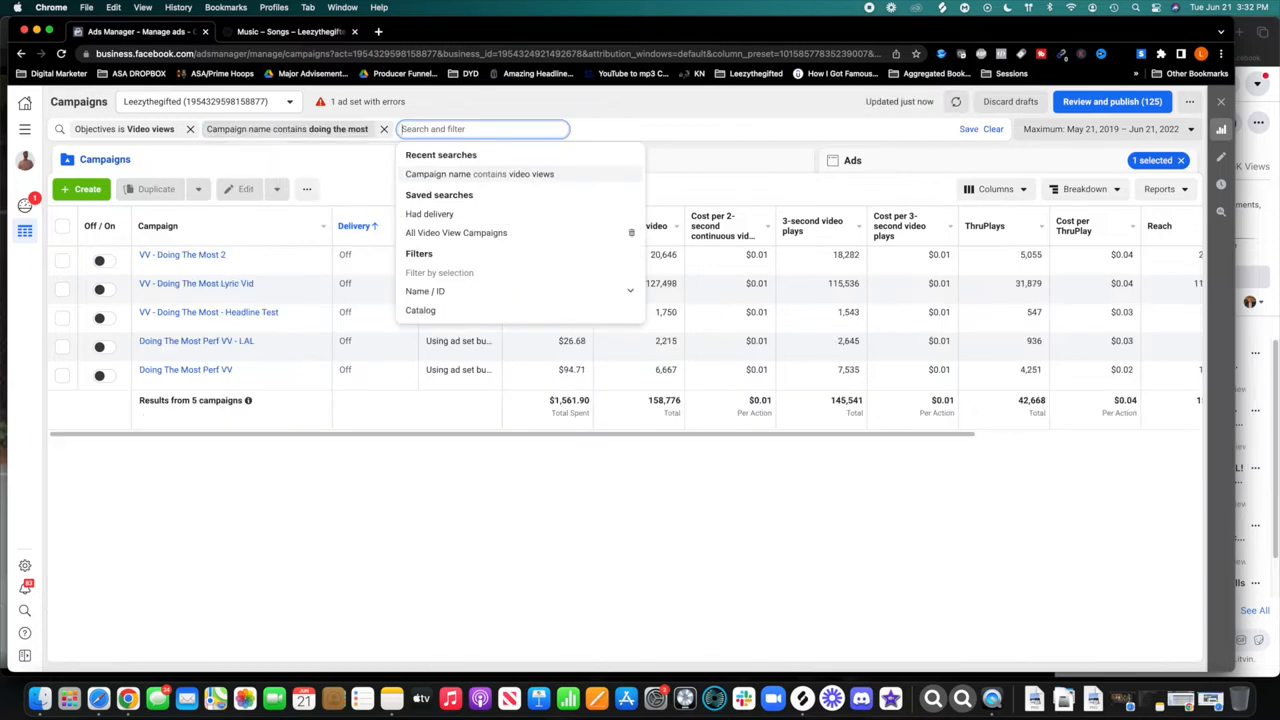
pyautogui.click(228, 452)
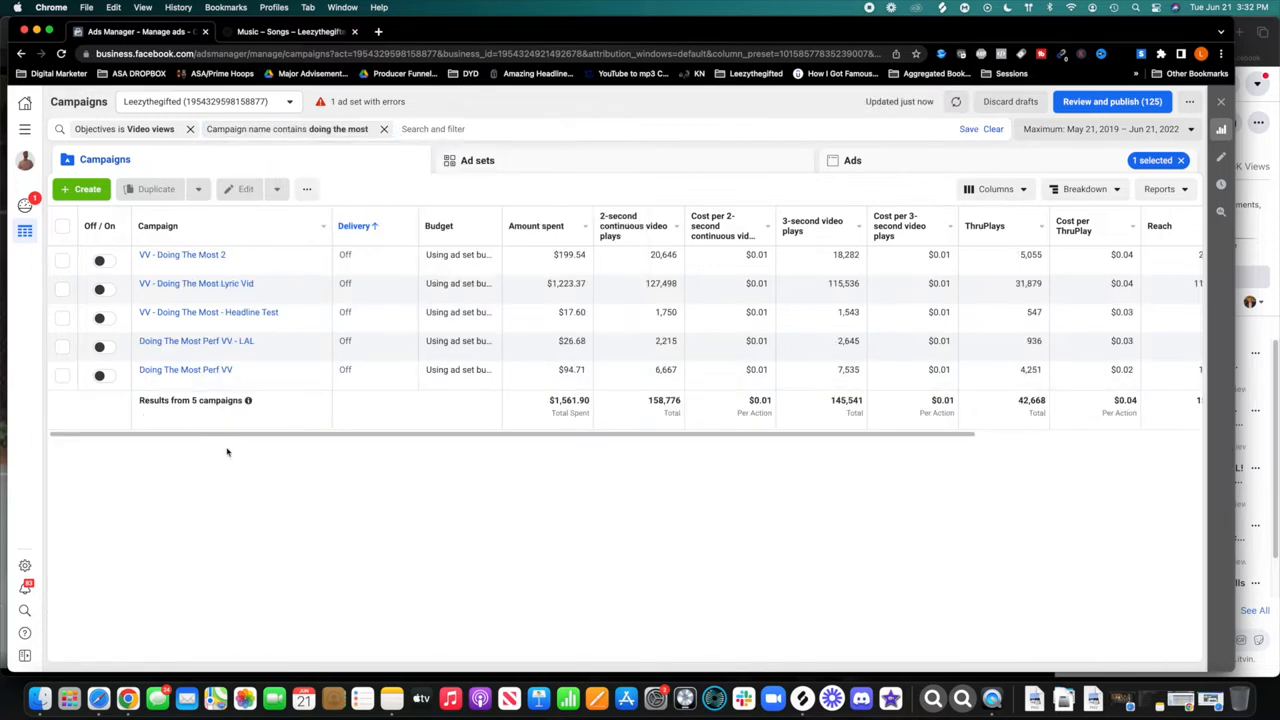
# Select the Doing The Most 2 and Lyric Vid campaigns under the VV Optimization columns, showing play percentages
pyautogui.click(62, 288)
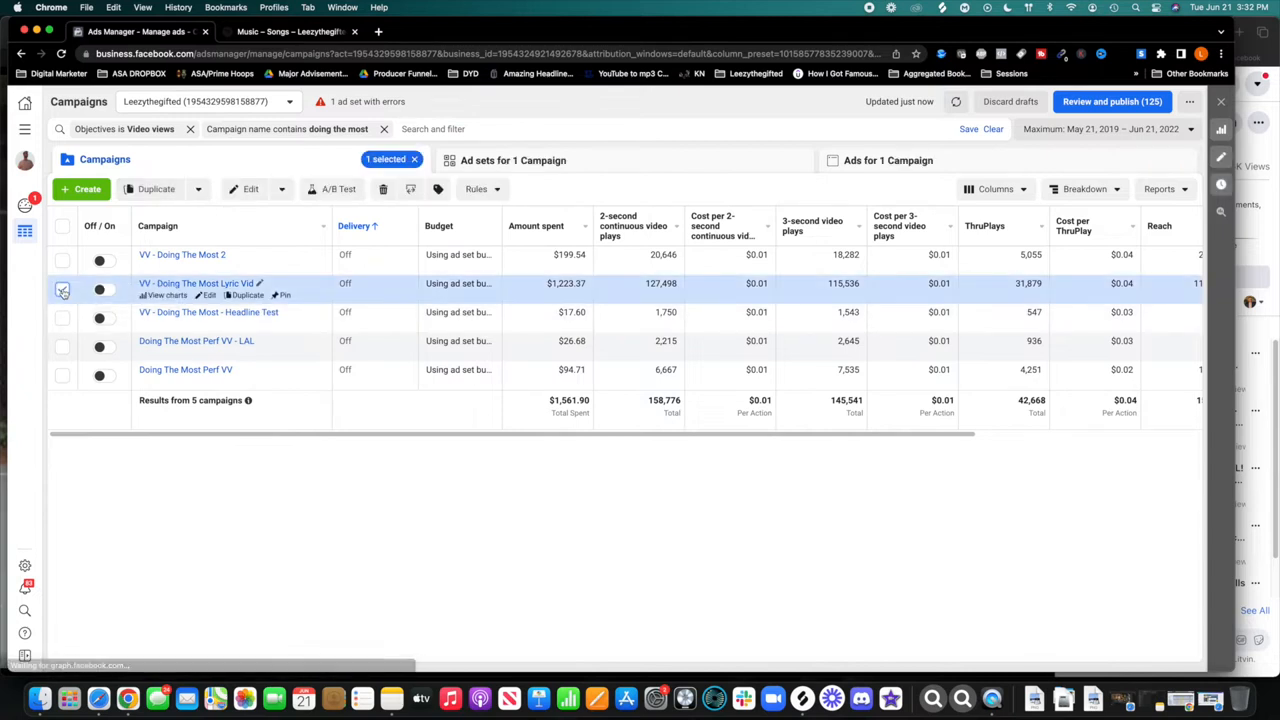
pyautogui.click(64, 260)
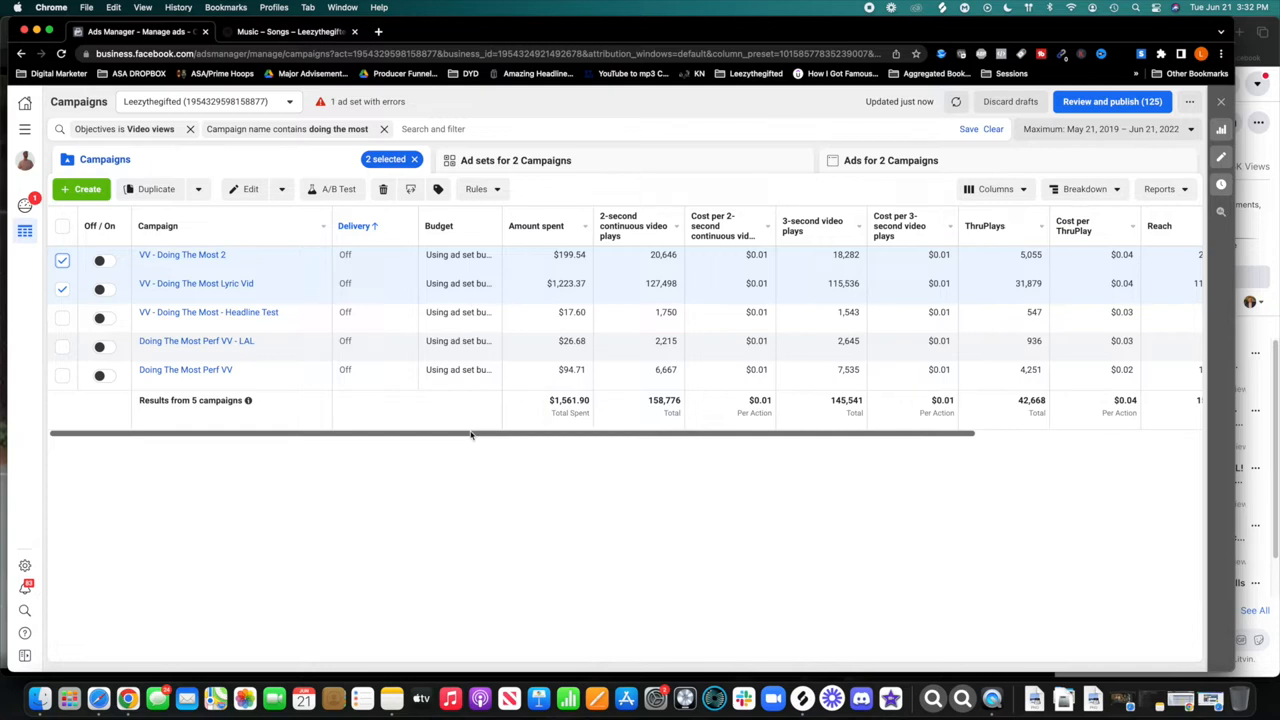
pyautogui.moveTo(1068, 164)
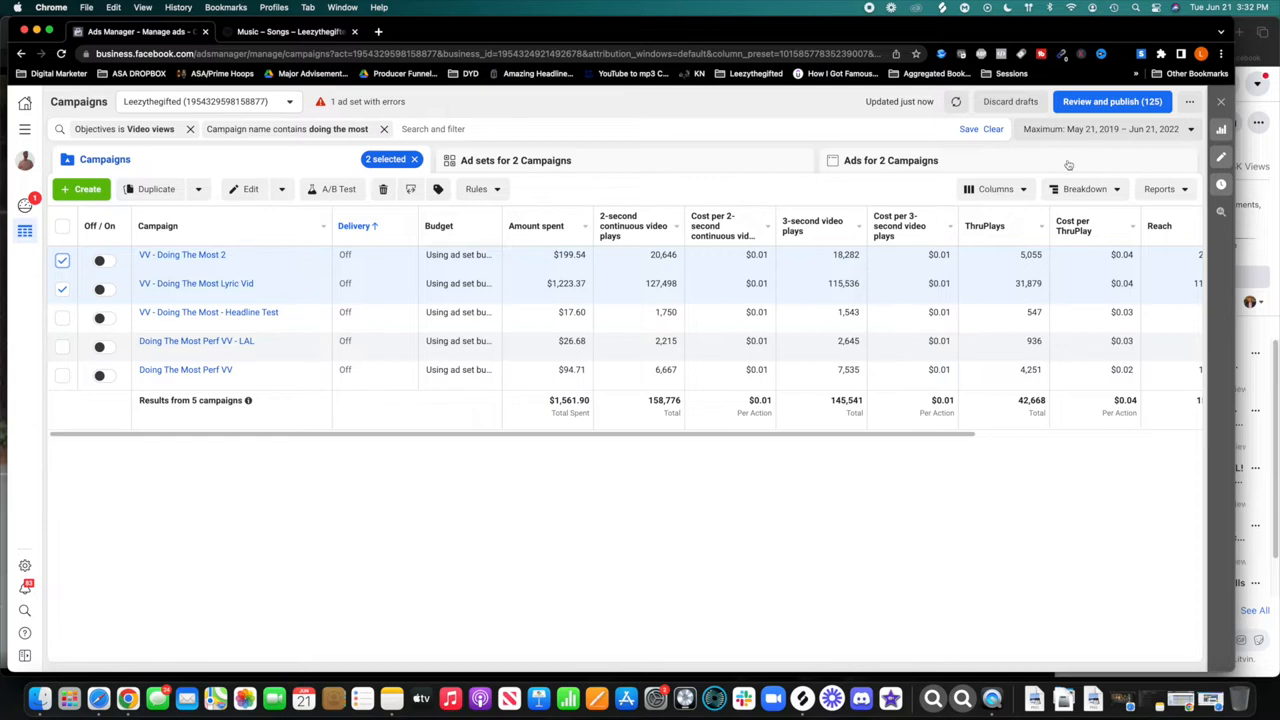
pyautogui.click(994, 188)
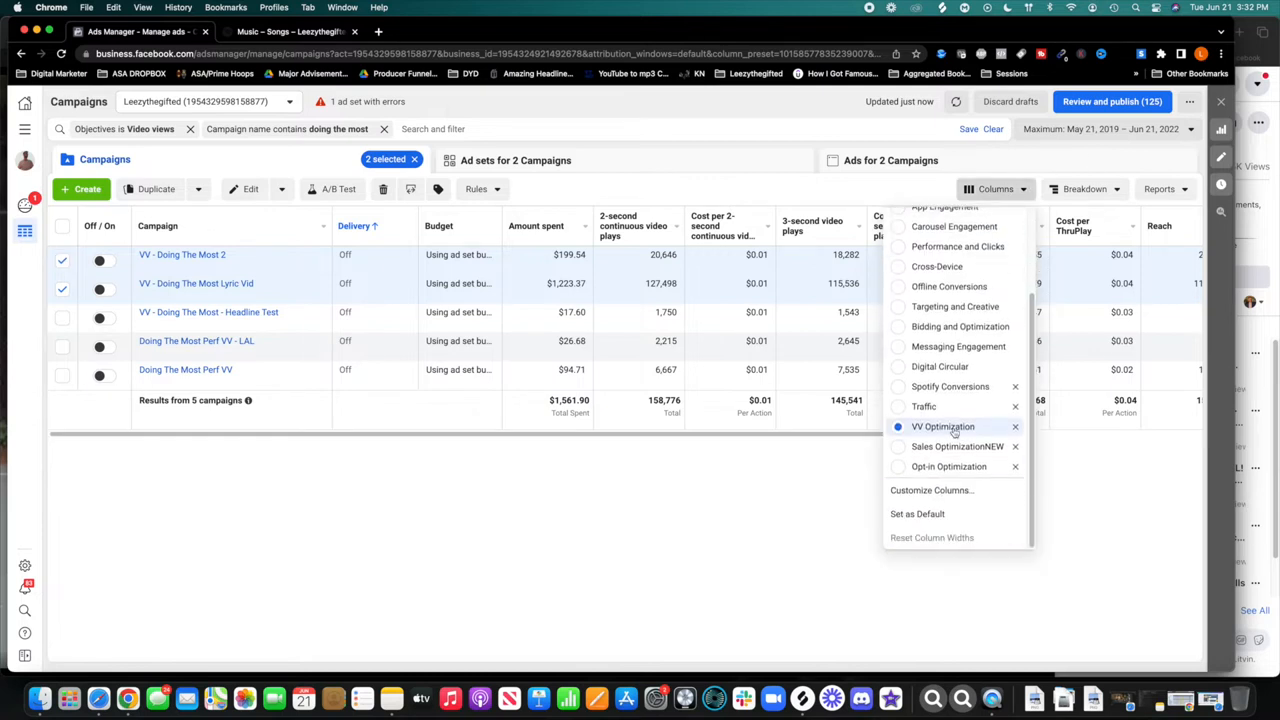
pyautogui.click(942, 426)
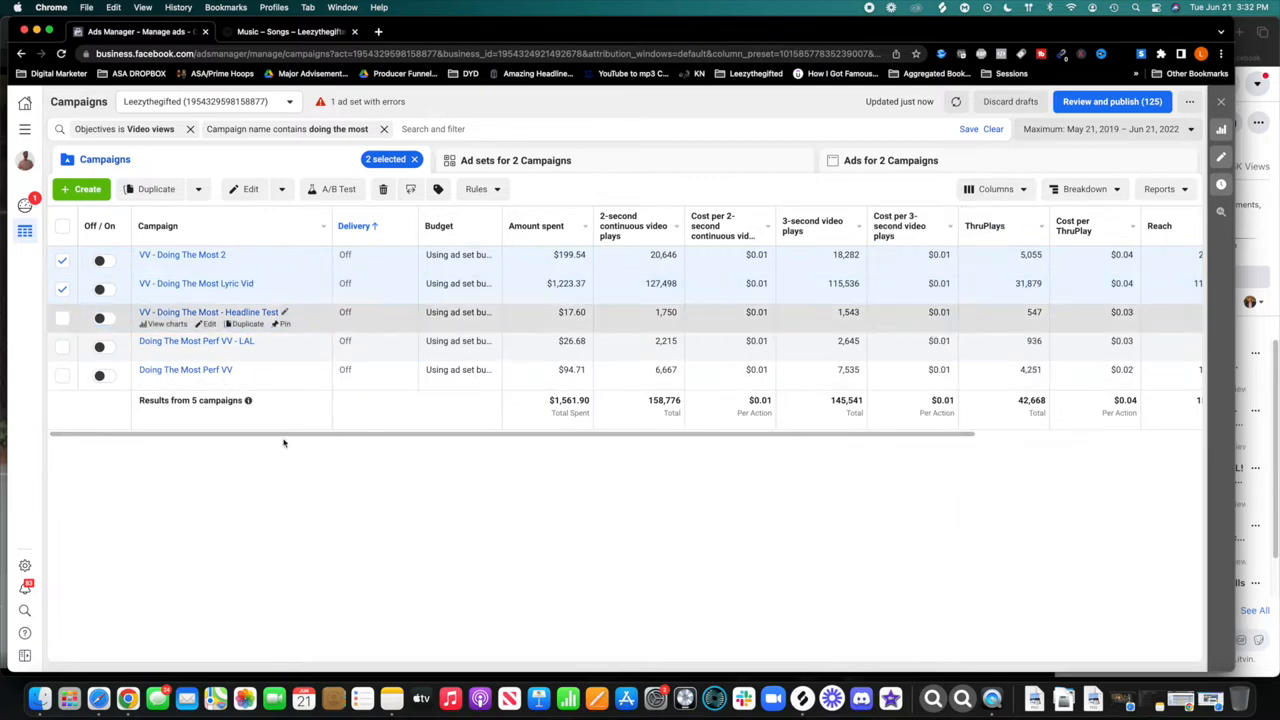
pyautogui.hscroll(3)
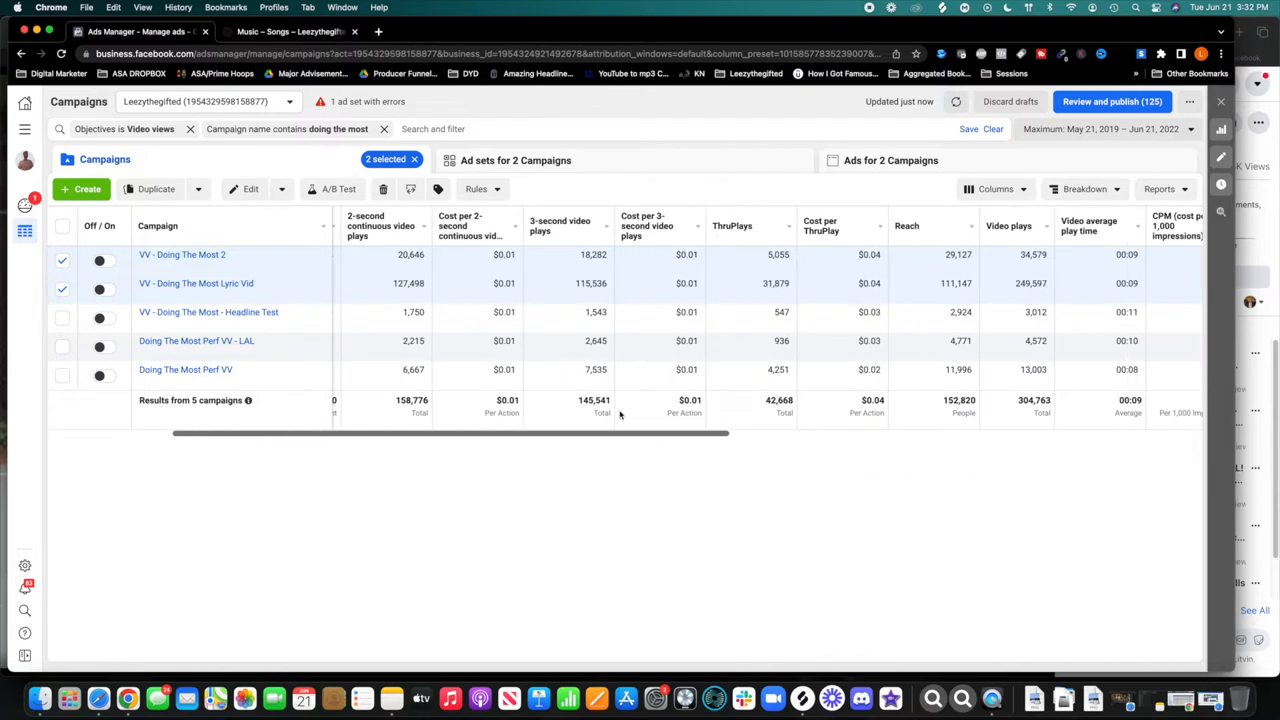
pyautogui.moveTo(602, 292)
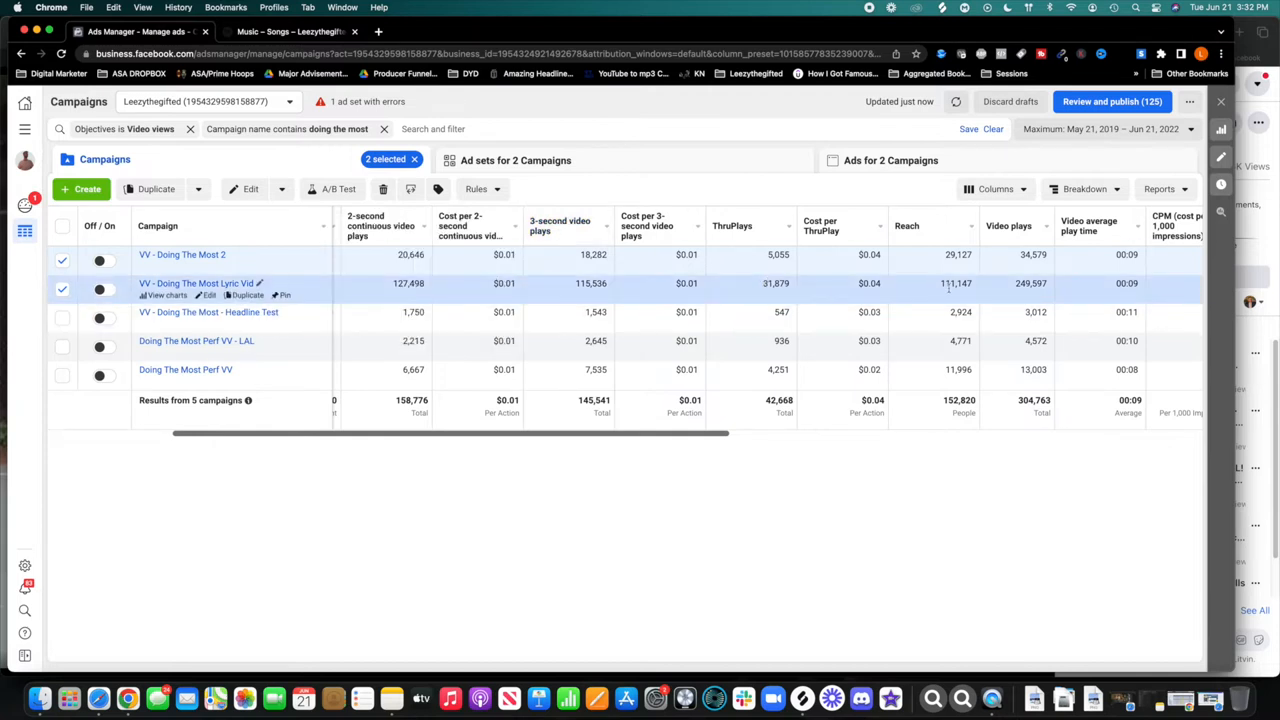
pyautogui.moveTo(670, 444)
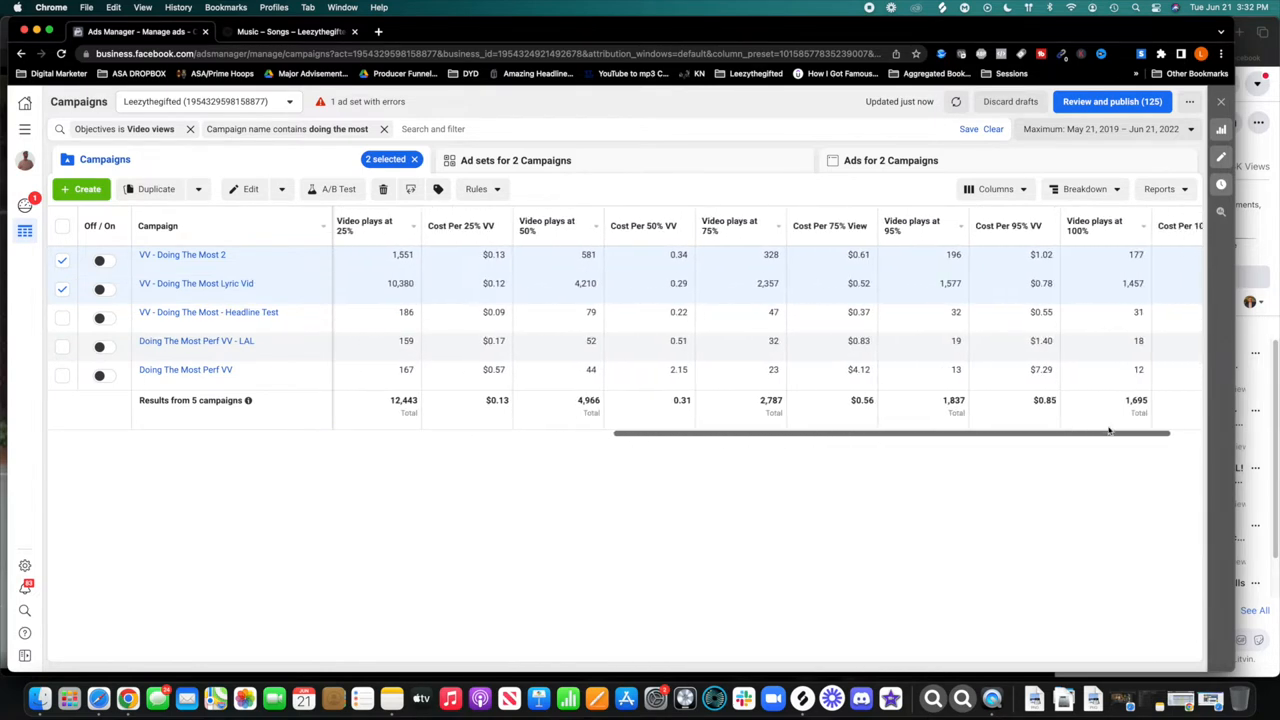
pyautogui.moveTo(200, 284)
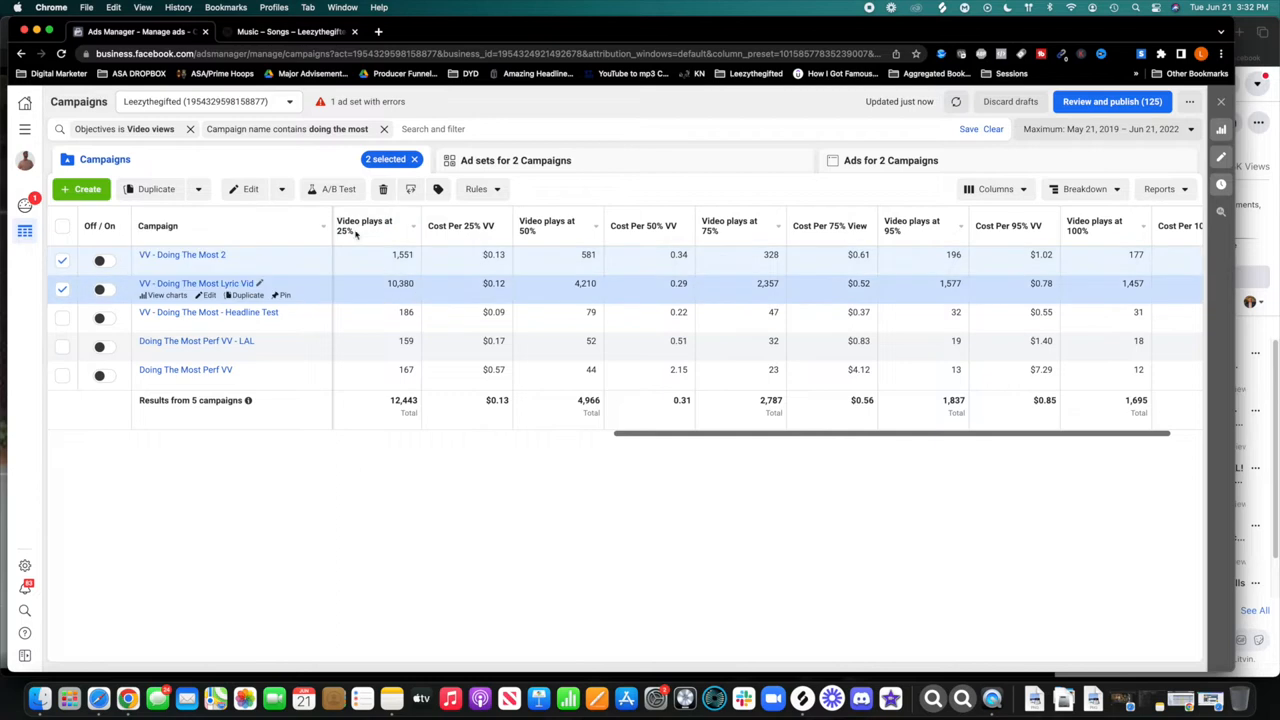
pyautogui.moveTo(512, 292)
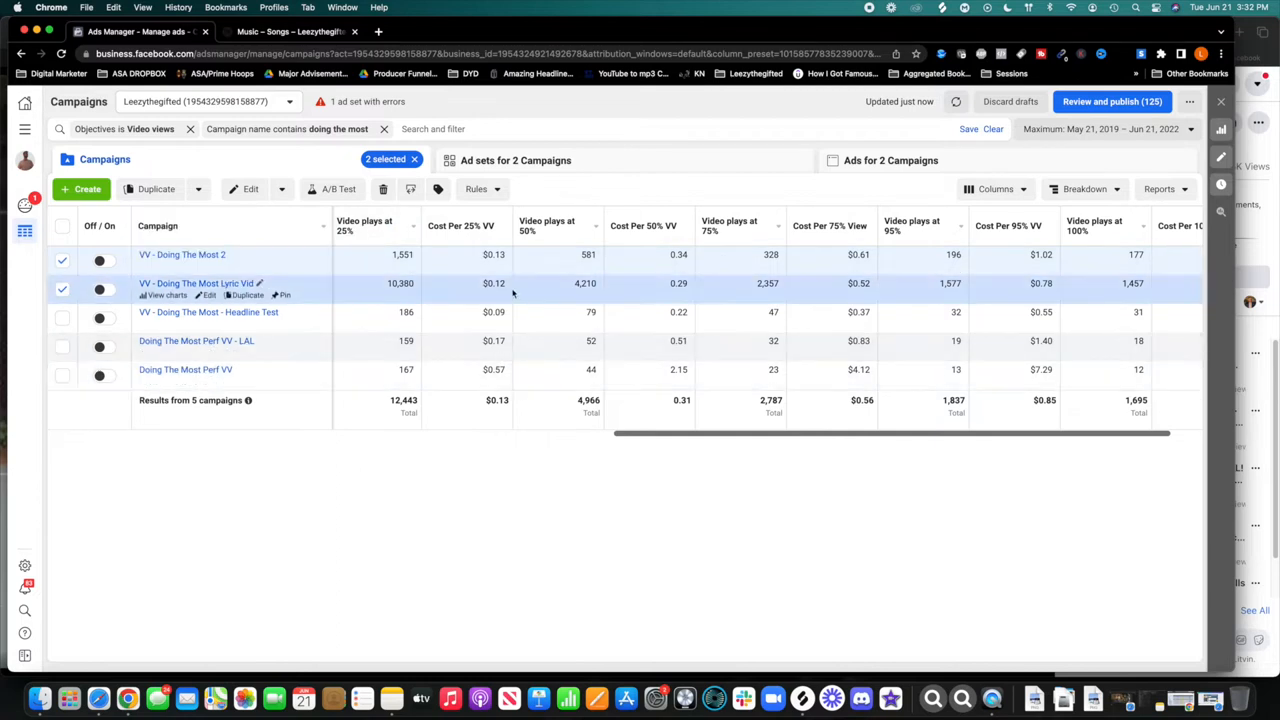
pyautogui.moveTo(484, 292)
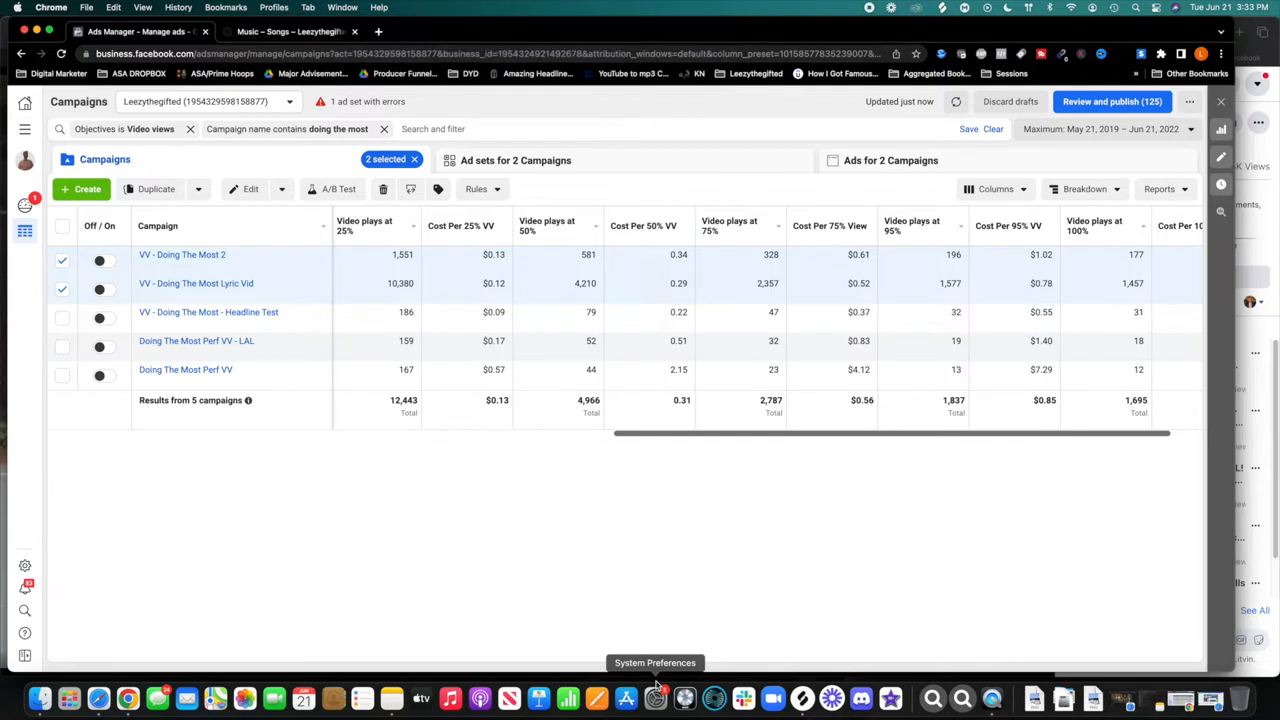
pyautogui.moveTo(698, 614)
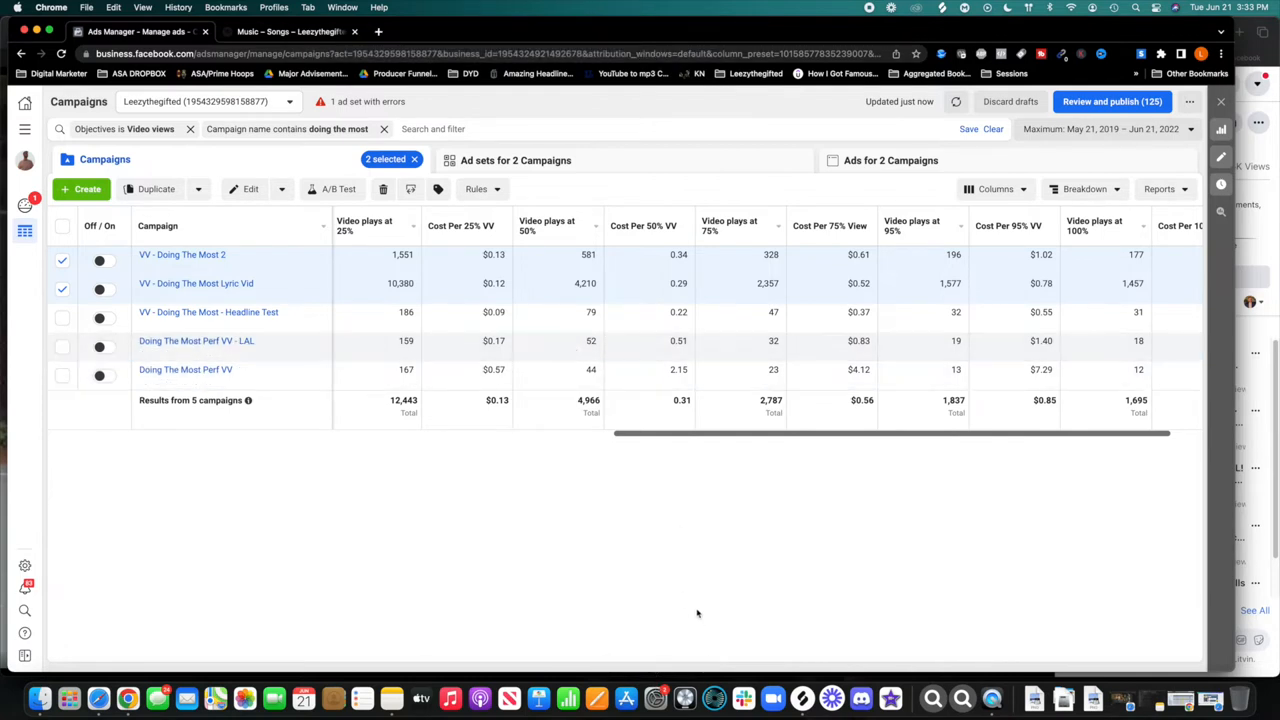
pyautogui.moveTo(990, 700)
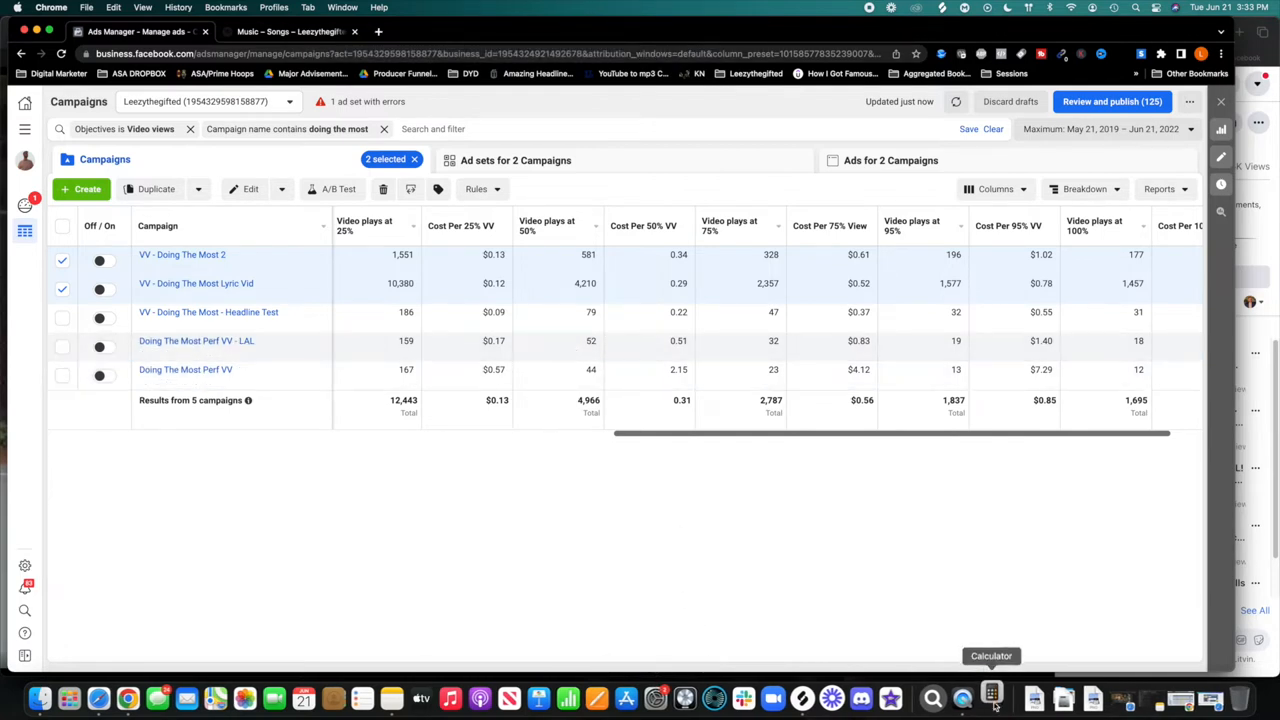
# Use Calculator on the Doing The Most play and cost figures, arriving at 158.65
pyautogui.click(994, 696)
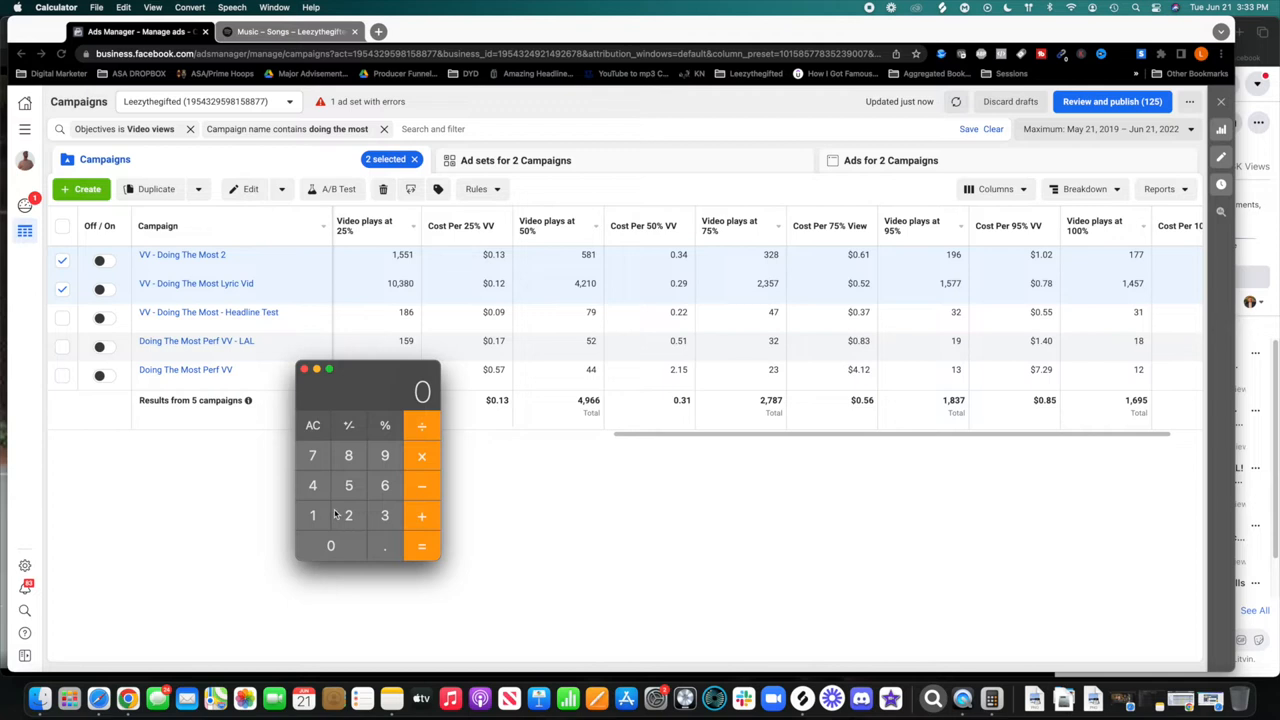
pyautogui.click(330, 546)
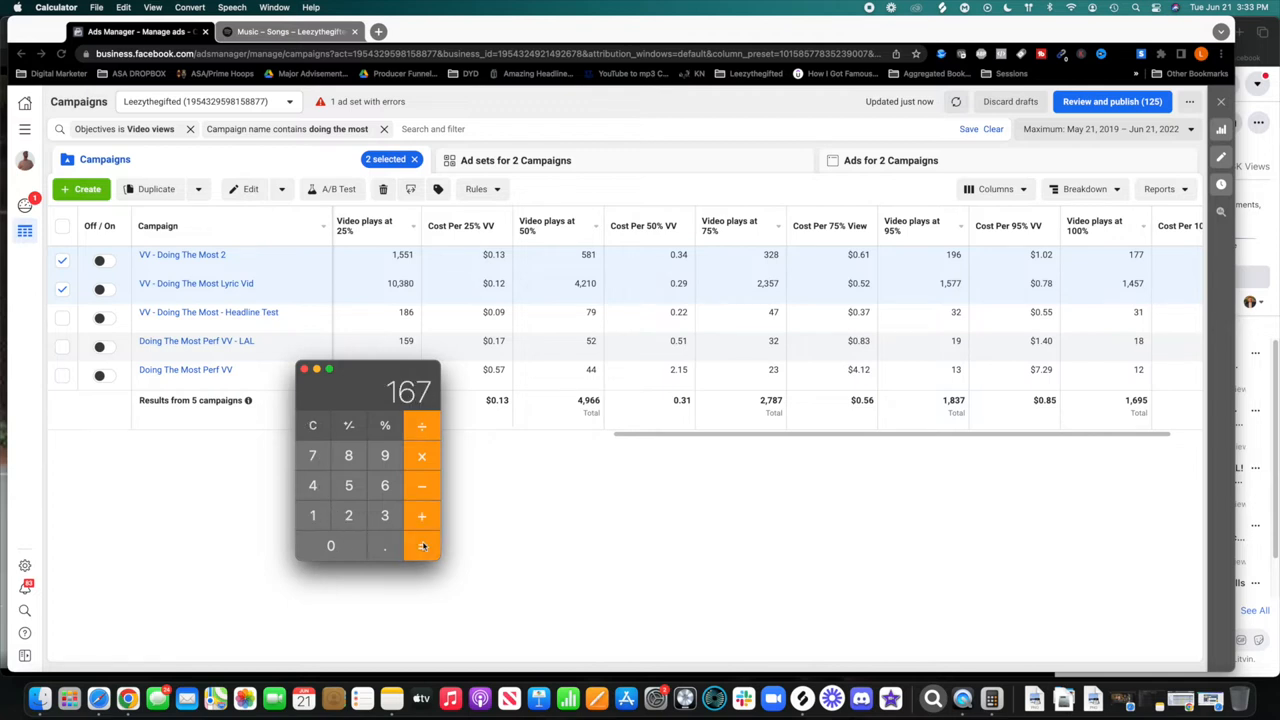
pyautogui.moveTo(368, 368); pyautogui.dragTo(244, 410)
pyautogui.write('0.22')
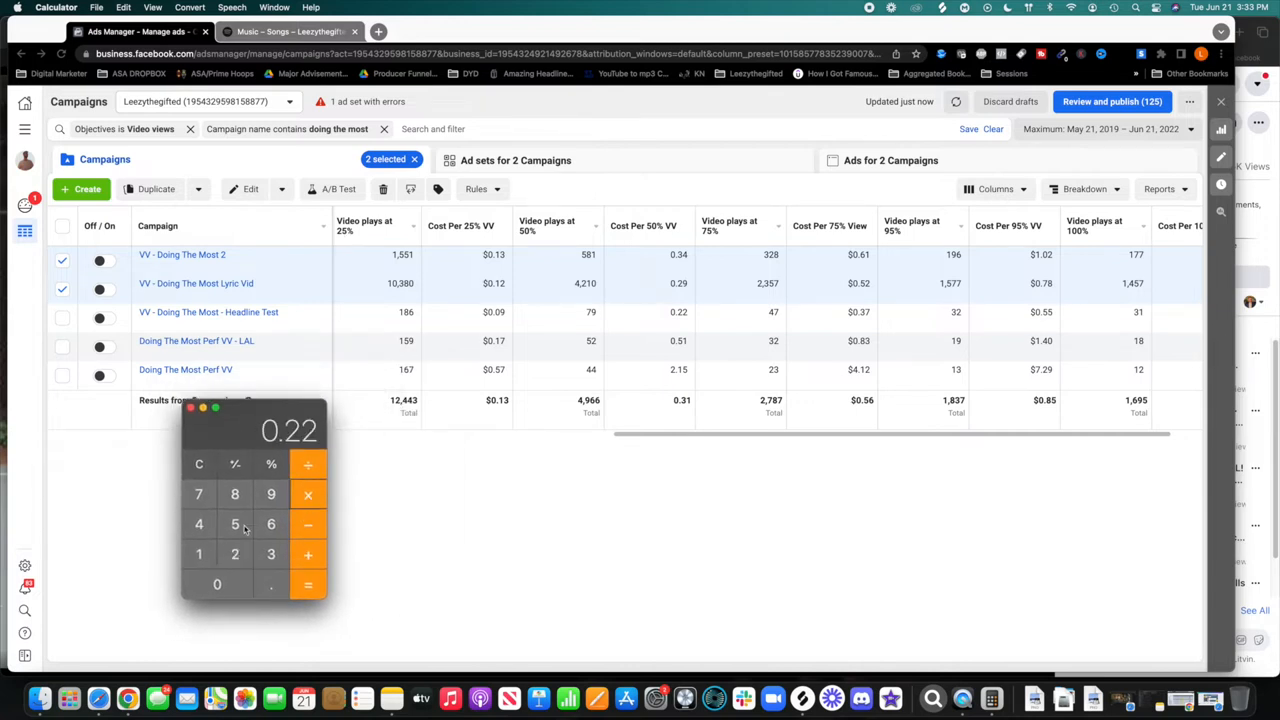
pyautogui.click(198, 464)
pyautogui.write('158.65')
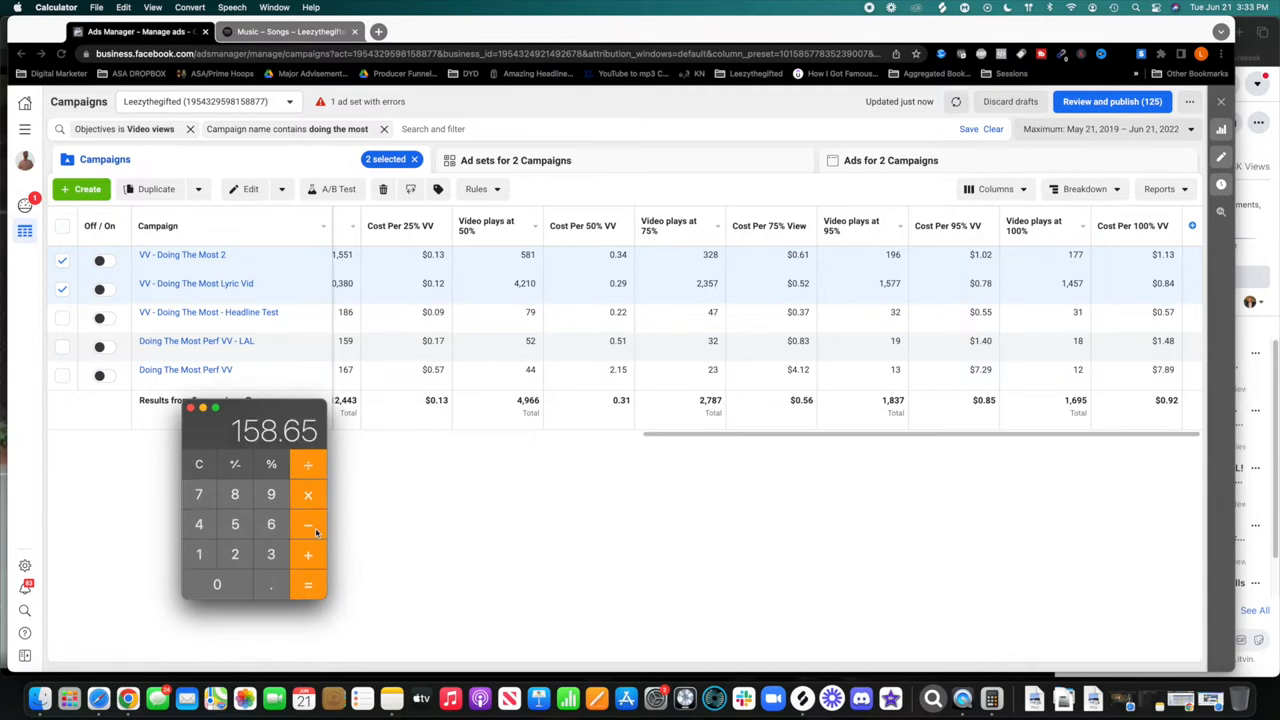
pyautogui.moveTo(950, 230)
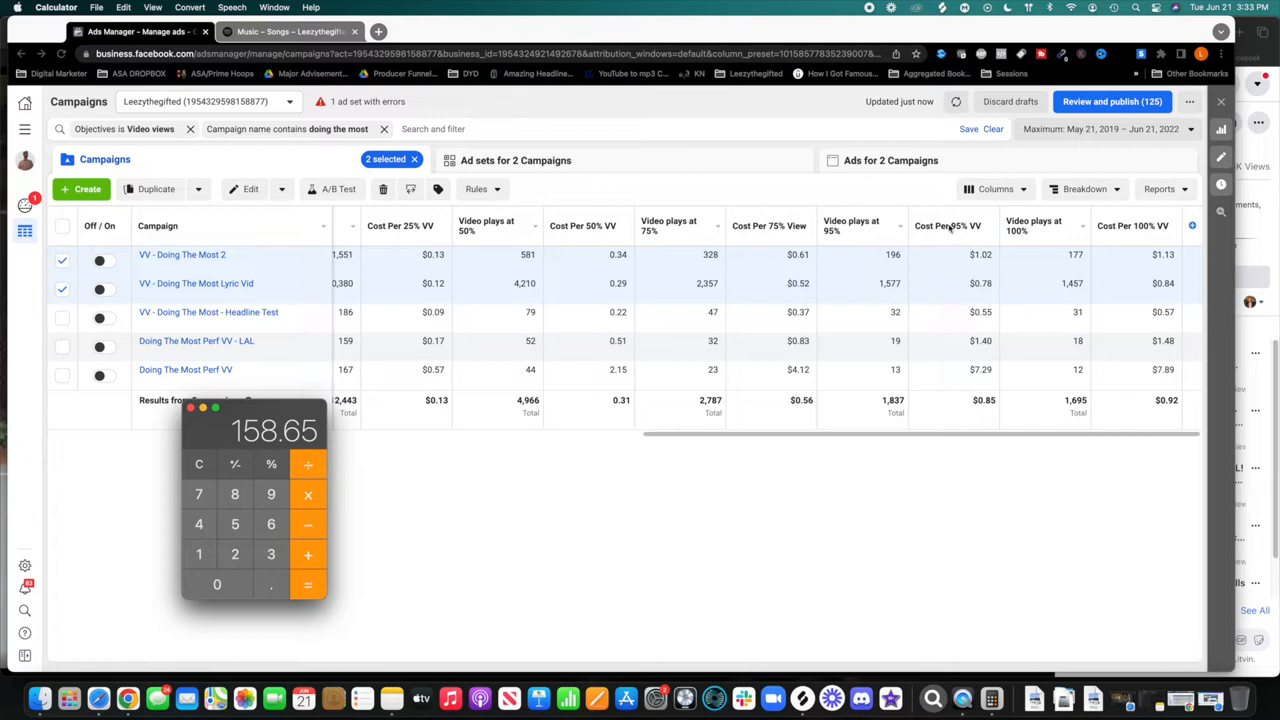
pyautogui.moveTo(868, 250)
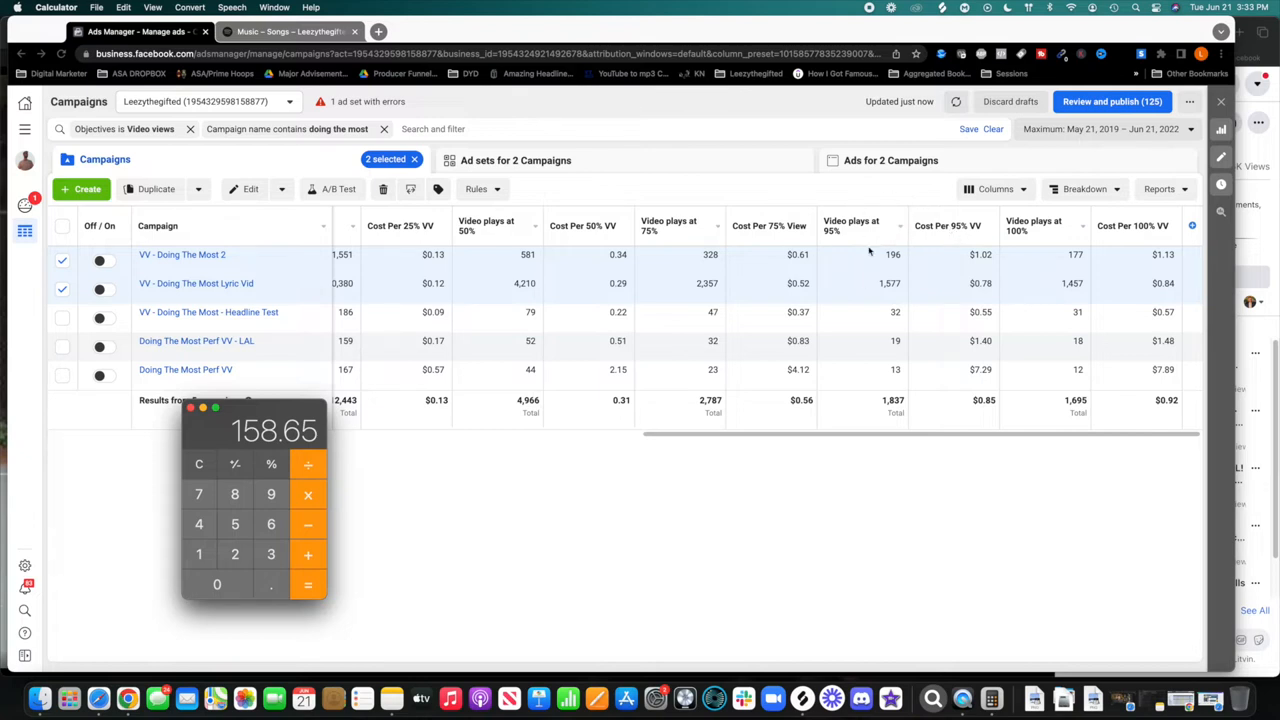
pyautogui.moveTo(892, 284)
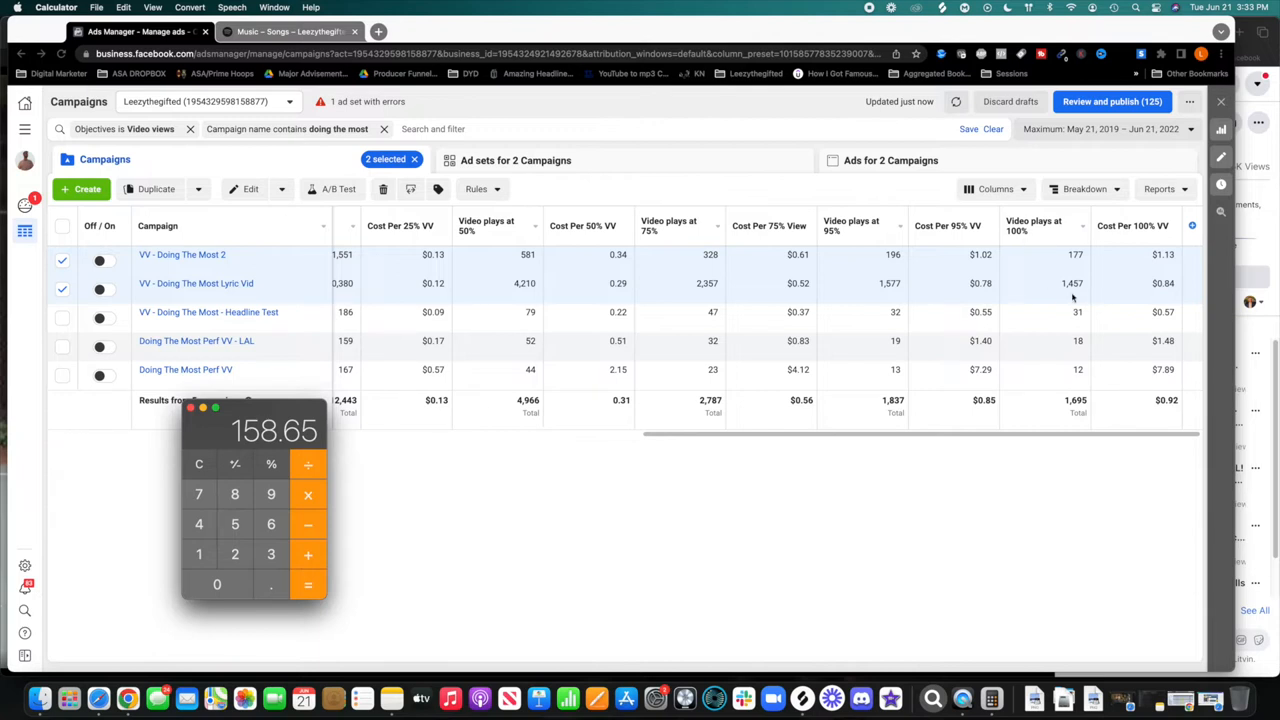
pyautogui.moveTo(1052, 284)
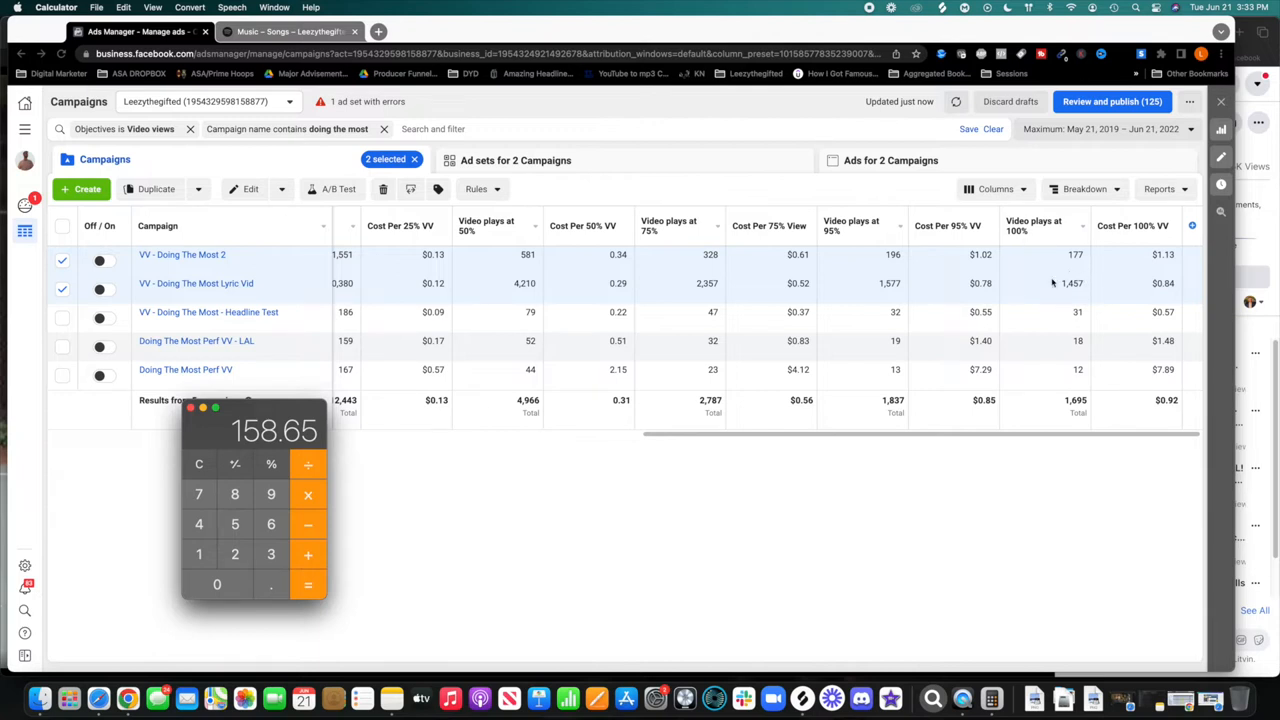
pyautogui.moveTo(1070, 286)
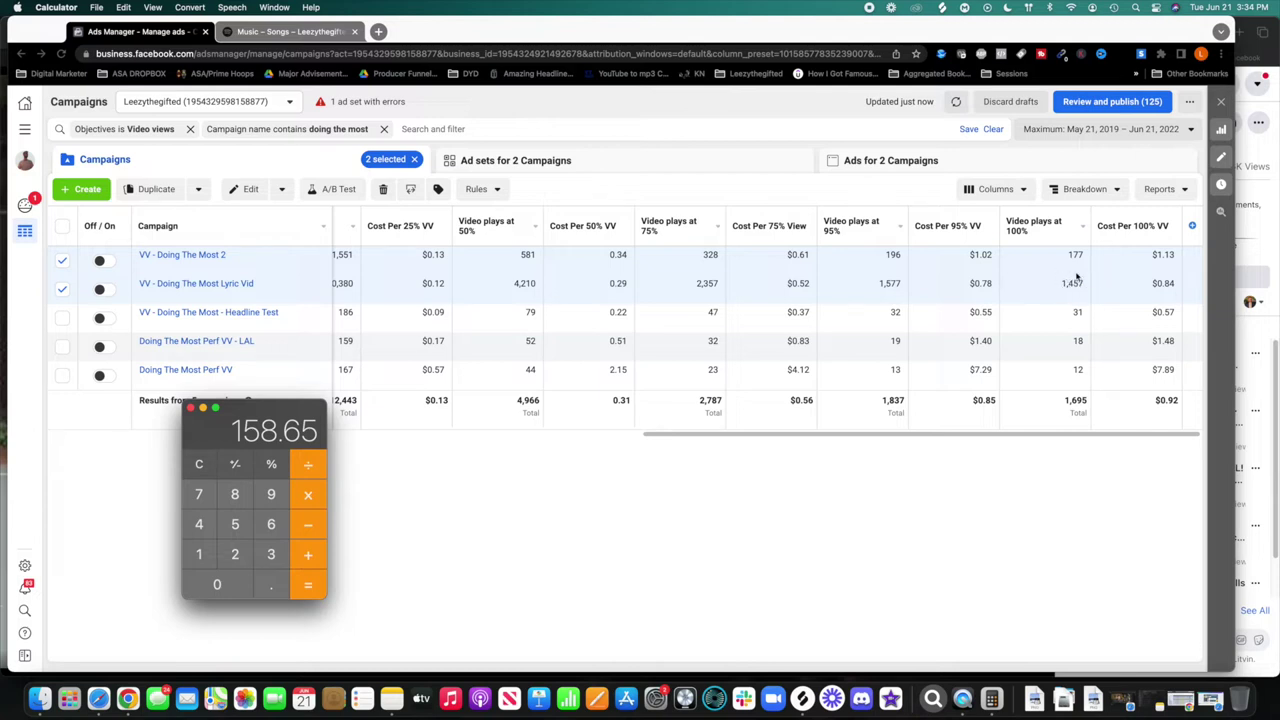
pyautogui.moveTo(1086, 296)
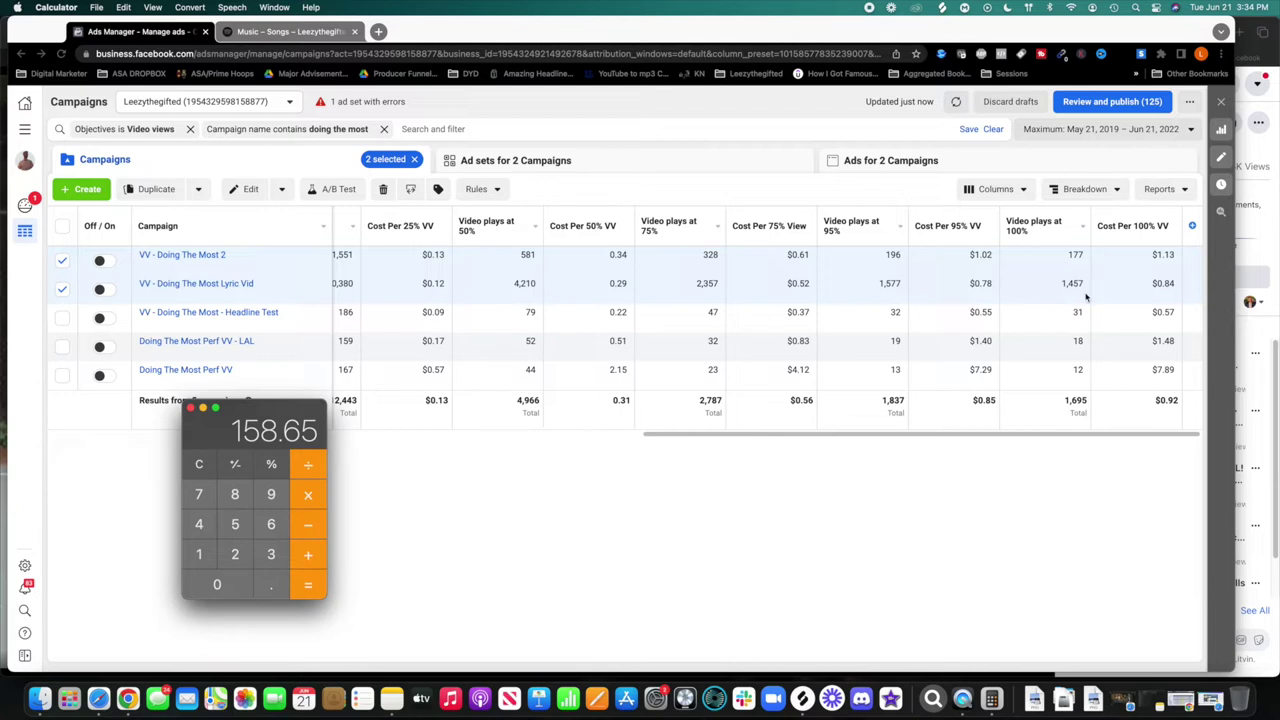
pyautogui.moveTo(1040, 286)
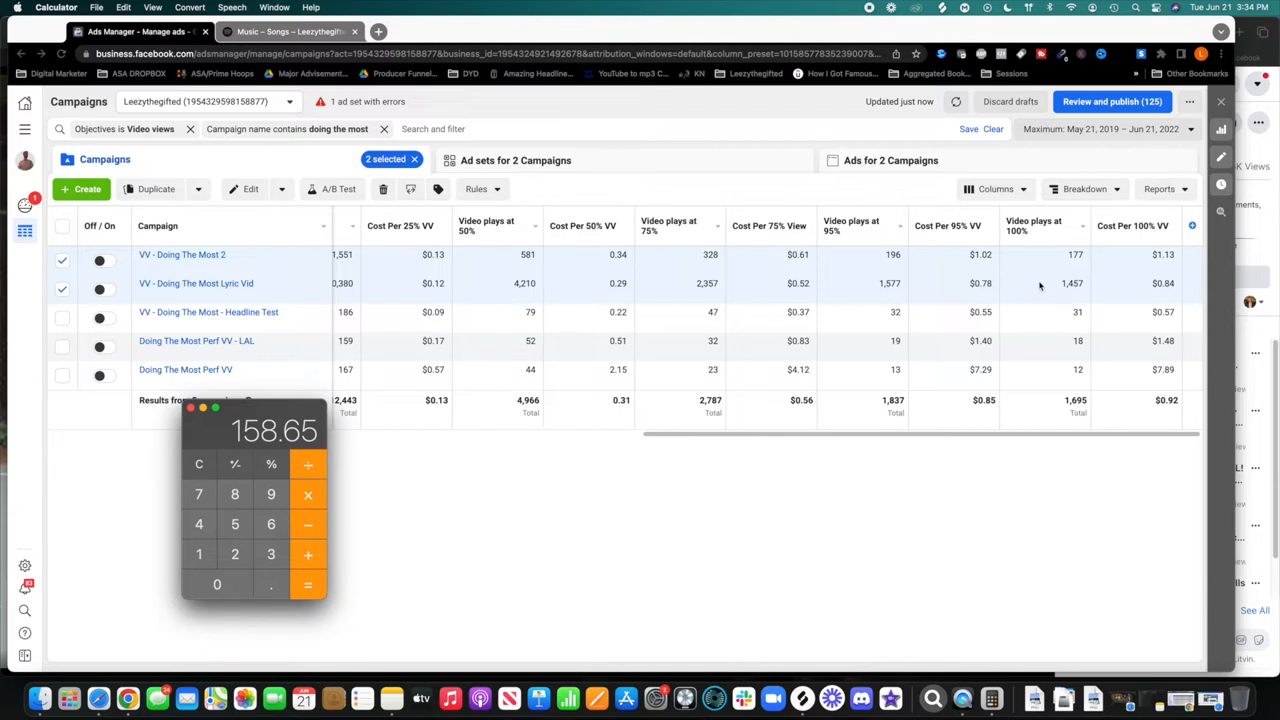
pyautogui.moveTo(1040, 284)
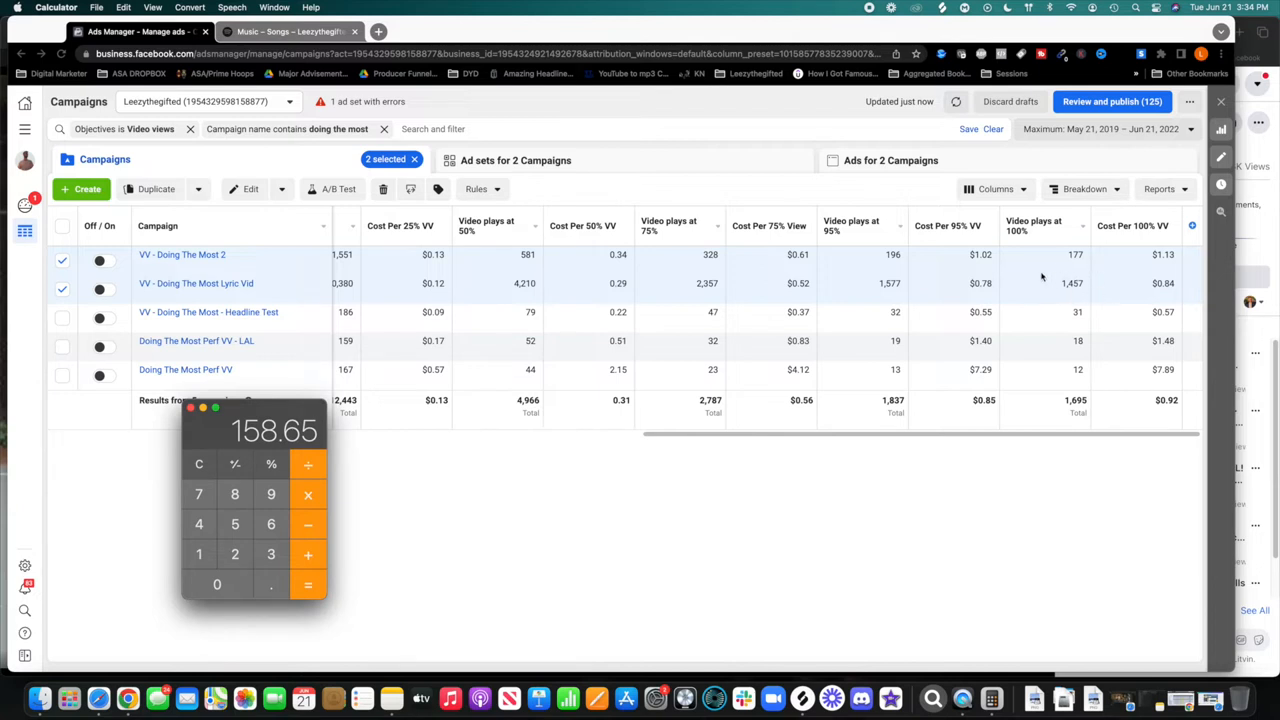
pyautogui.moveTo(1058, 280)
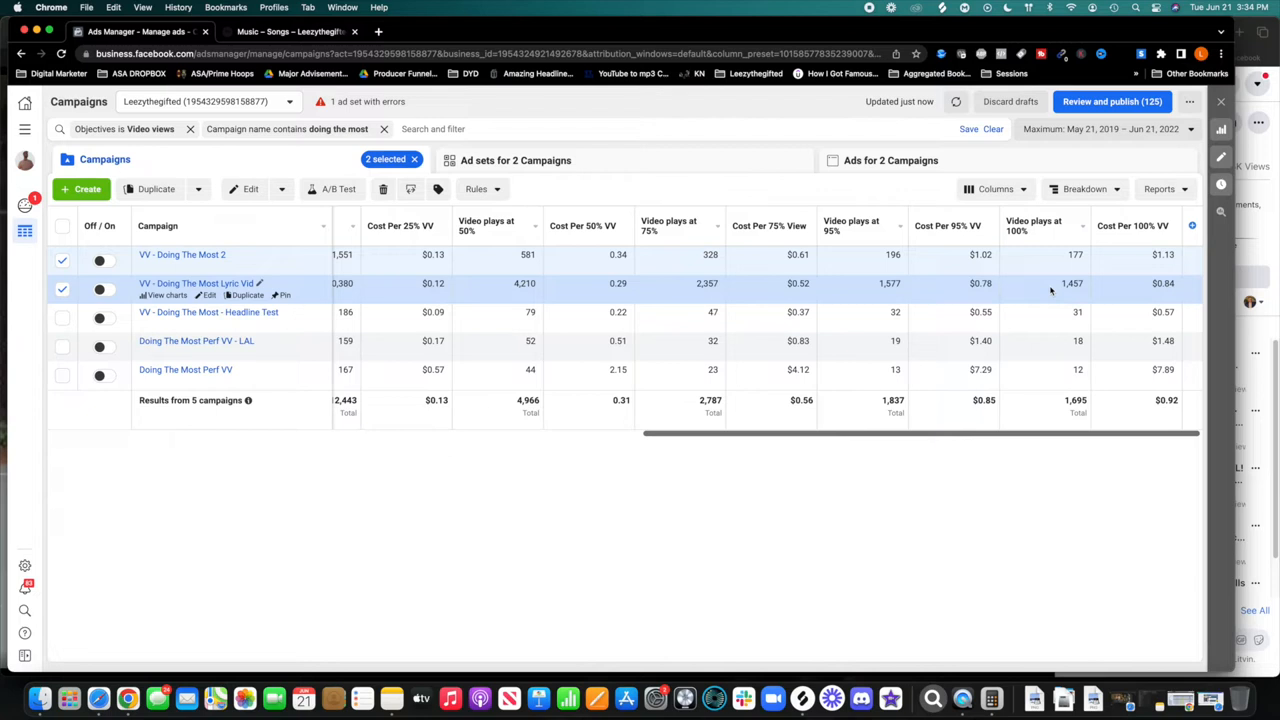
# Switch to the Safari window with the Facebook music video post playing
pyautogui.click(384, 128)
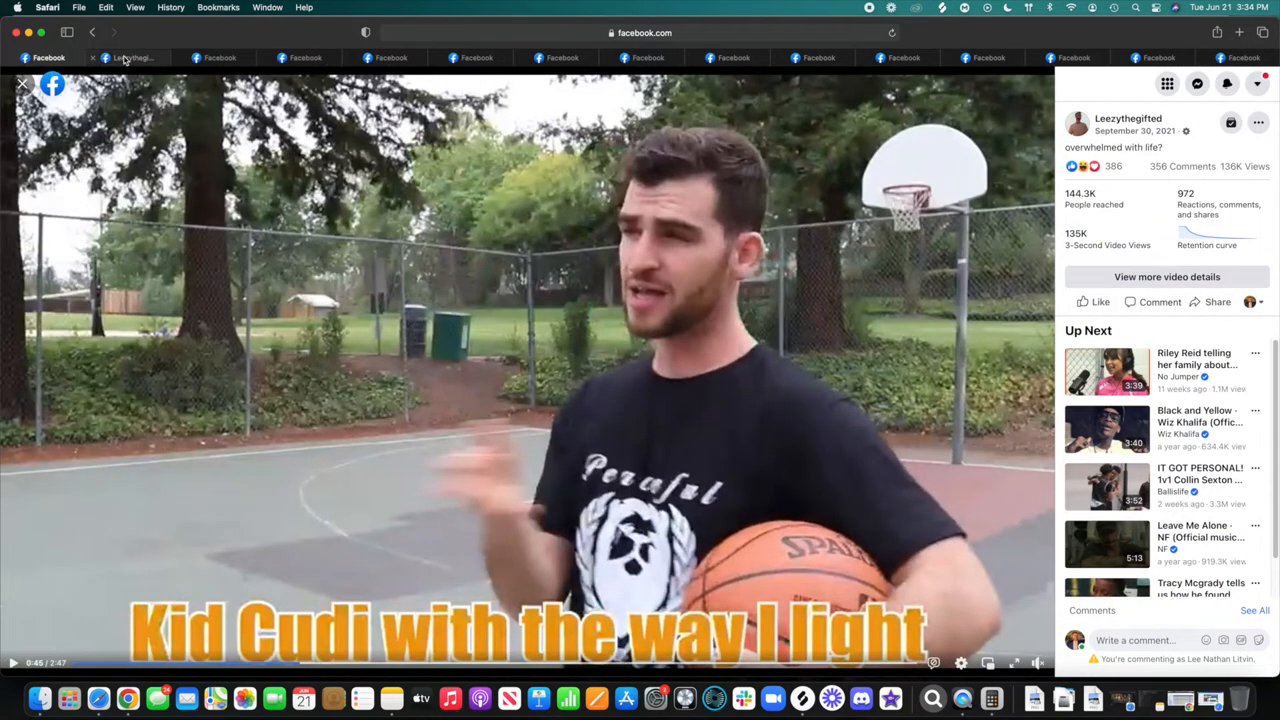
# Return to Ads Manager showing the campaign's 6 audience ad sets with completion-rate figures
pyautogui.click(140, 56)
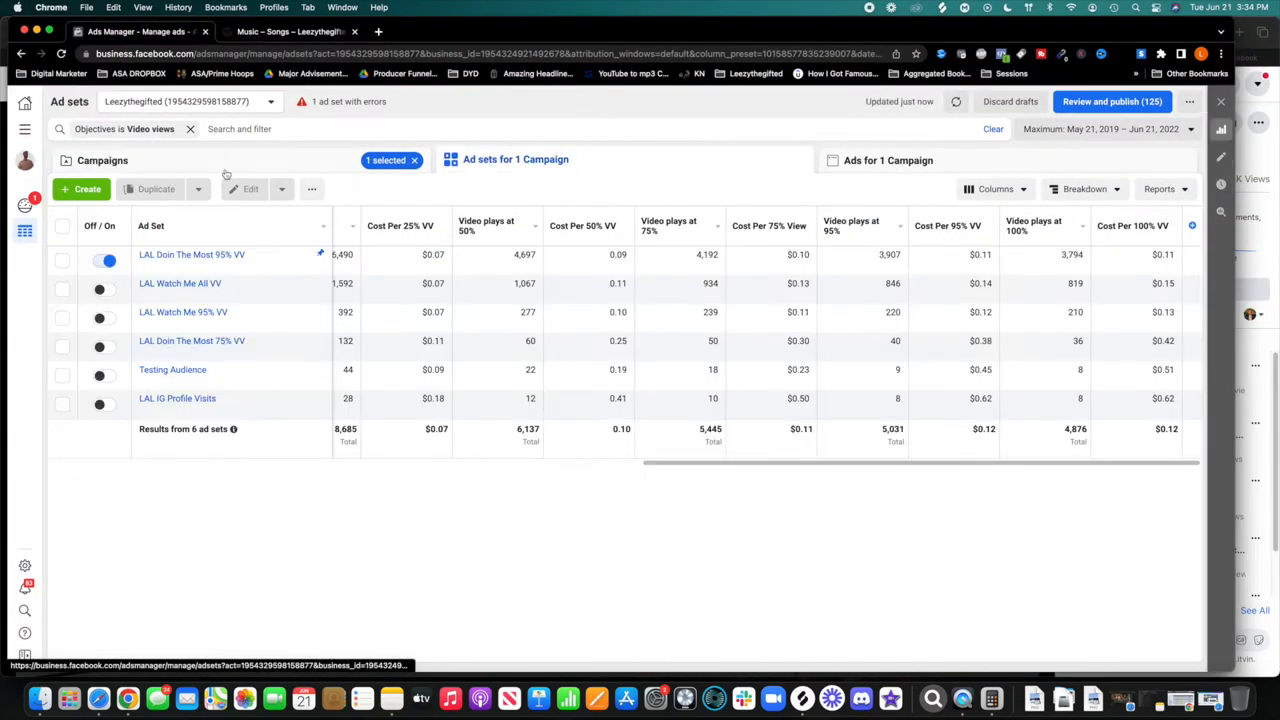
# Select the Watch Me and VV - Doing The Most Lyric Vid campaigns, then clear the Video views objective filter
pyautogui.click(104, 160)
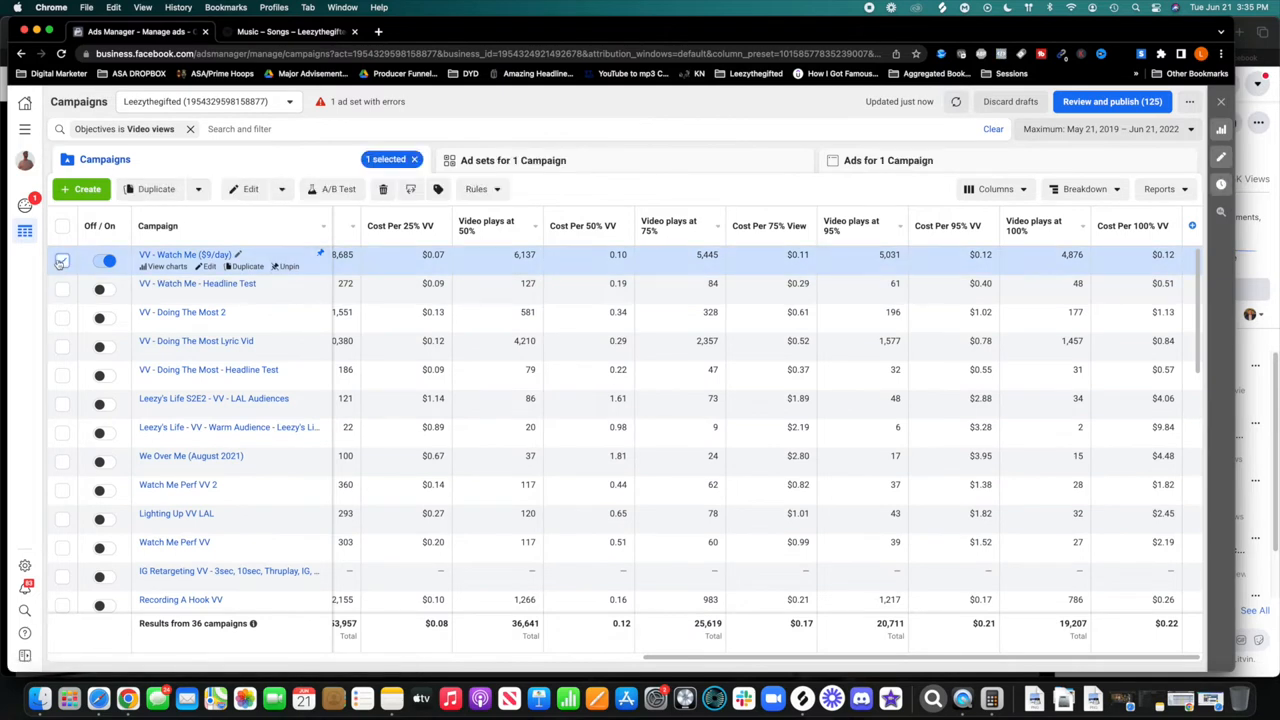
pyautogui.click(64, 260)
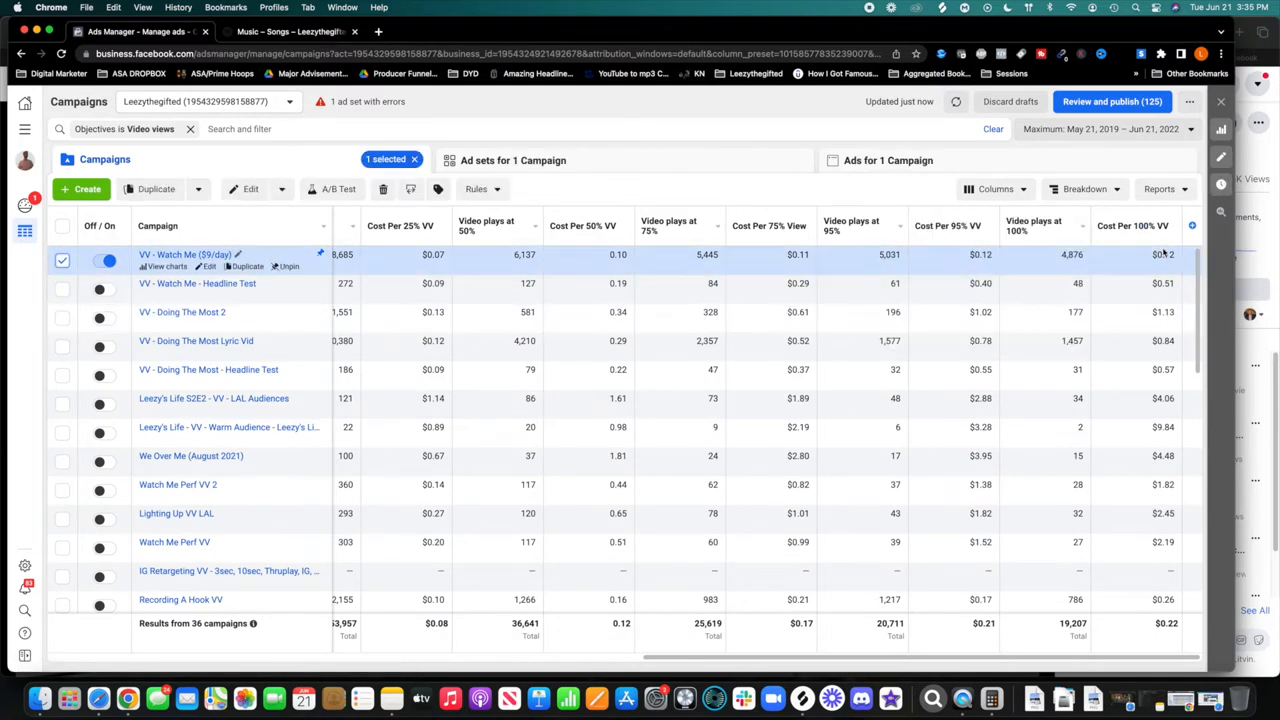
pyautogui.moveTo(1062, 260)
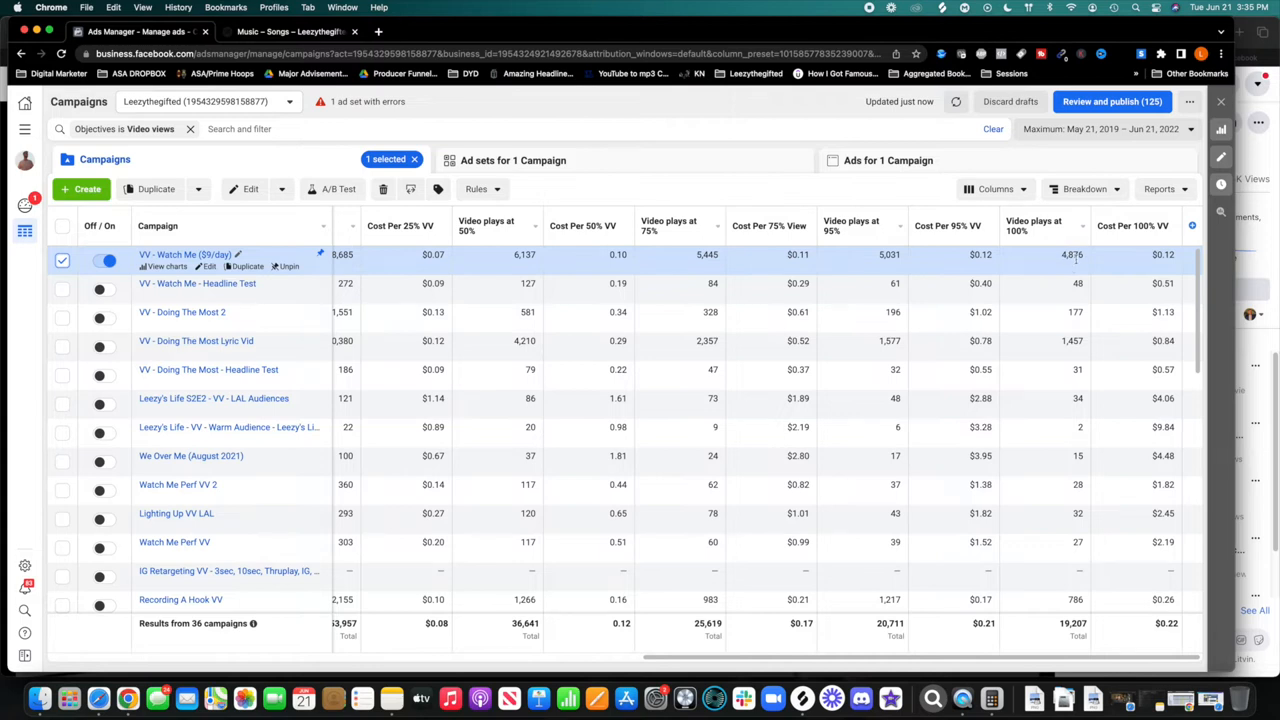
pyautogui.moveTo(1036, 224)
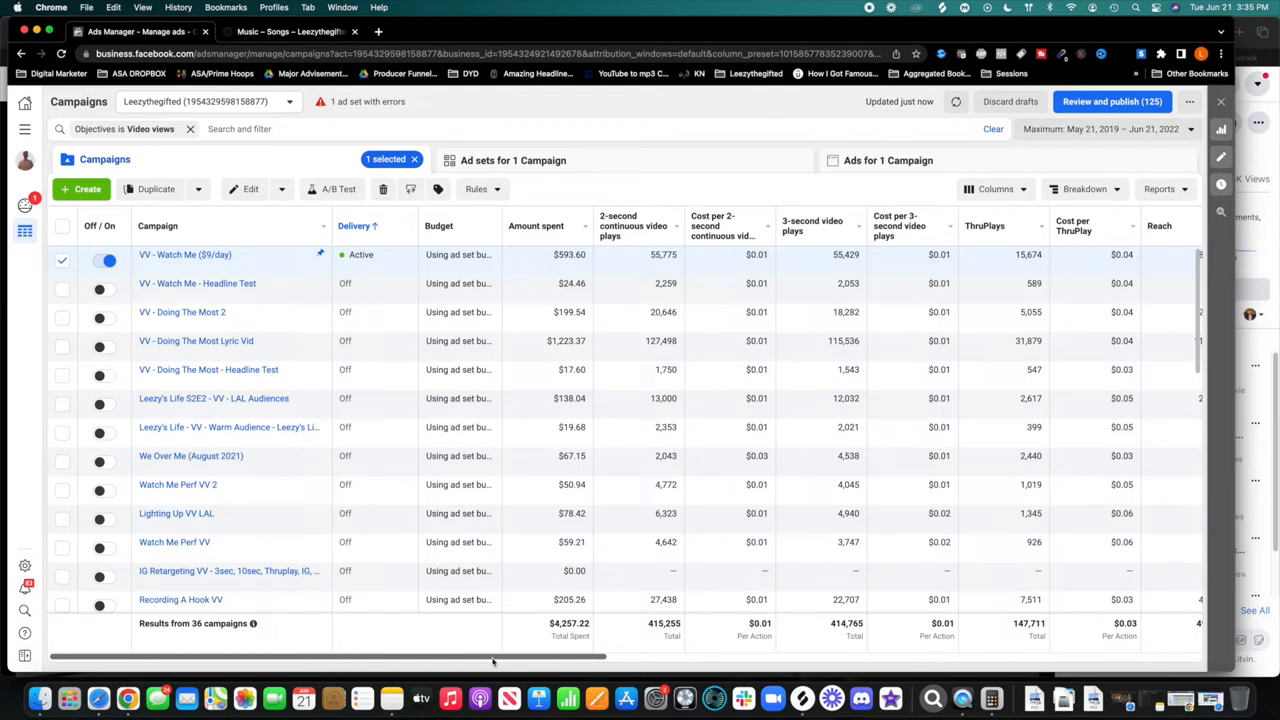
pyautogui.hscroll(3)
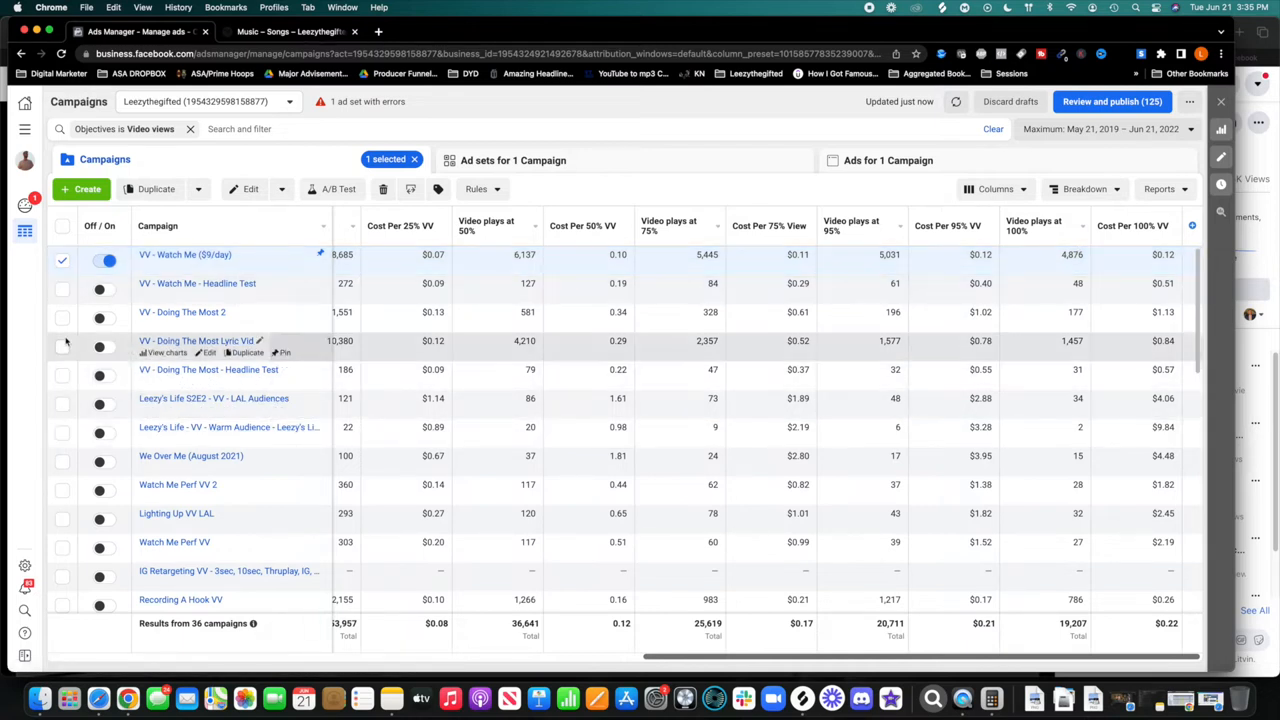
pyautogui.click(62, 346)
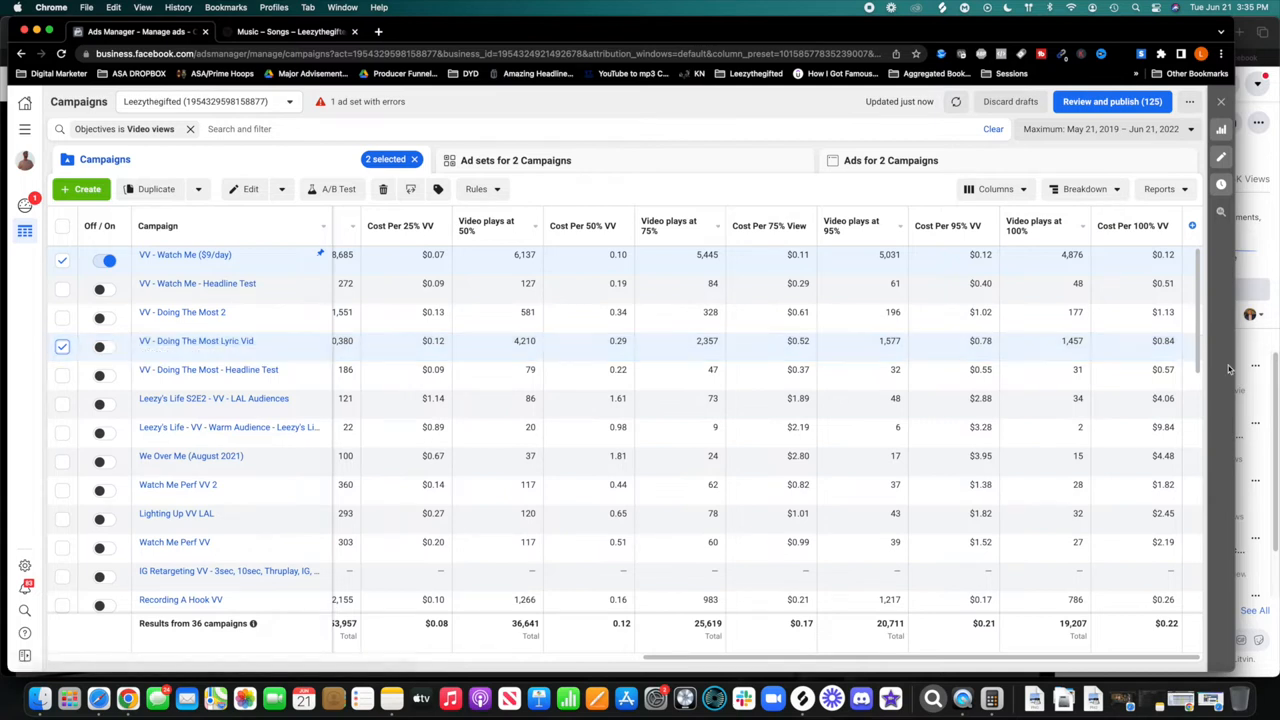
pyautogui.moveTo(200, 340)
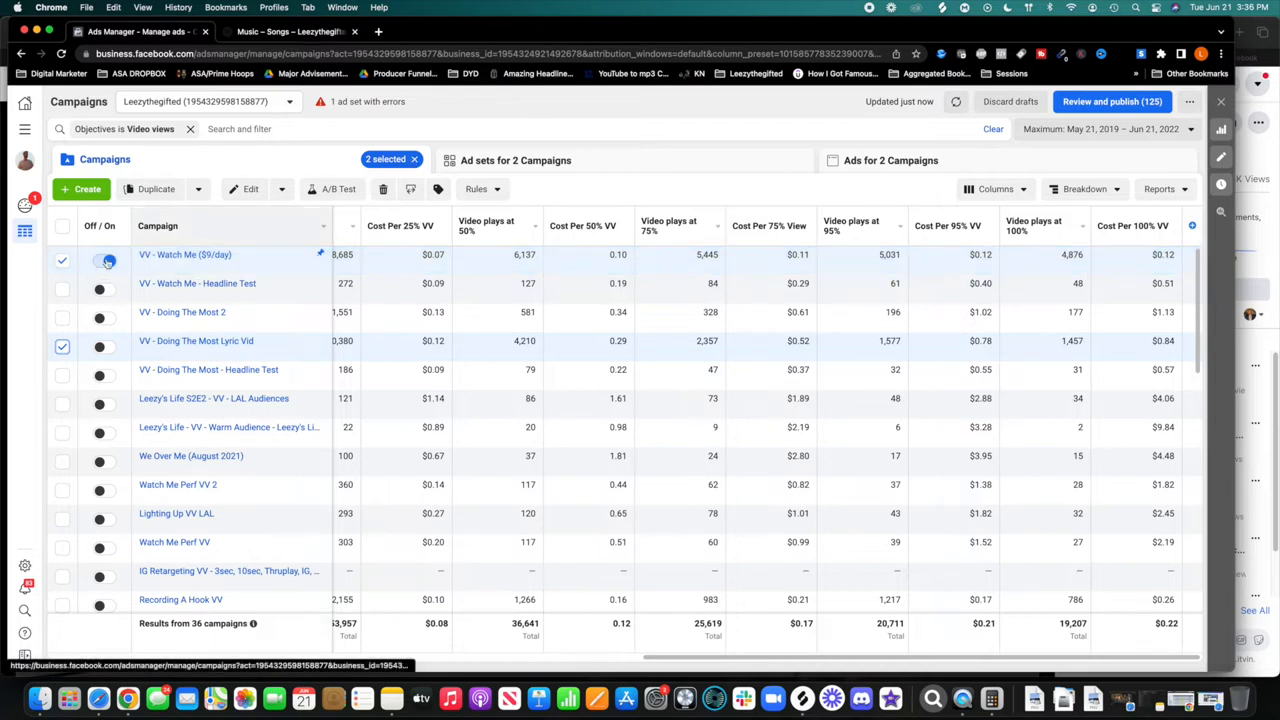
pyautogui.click(62, 348)
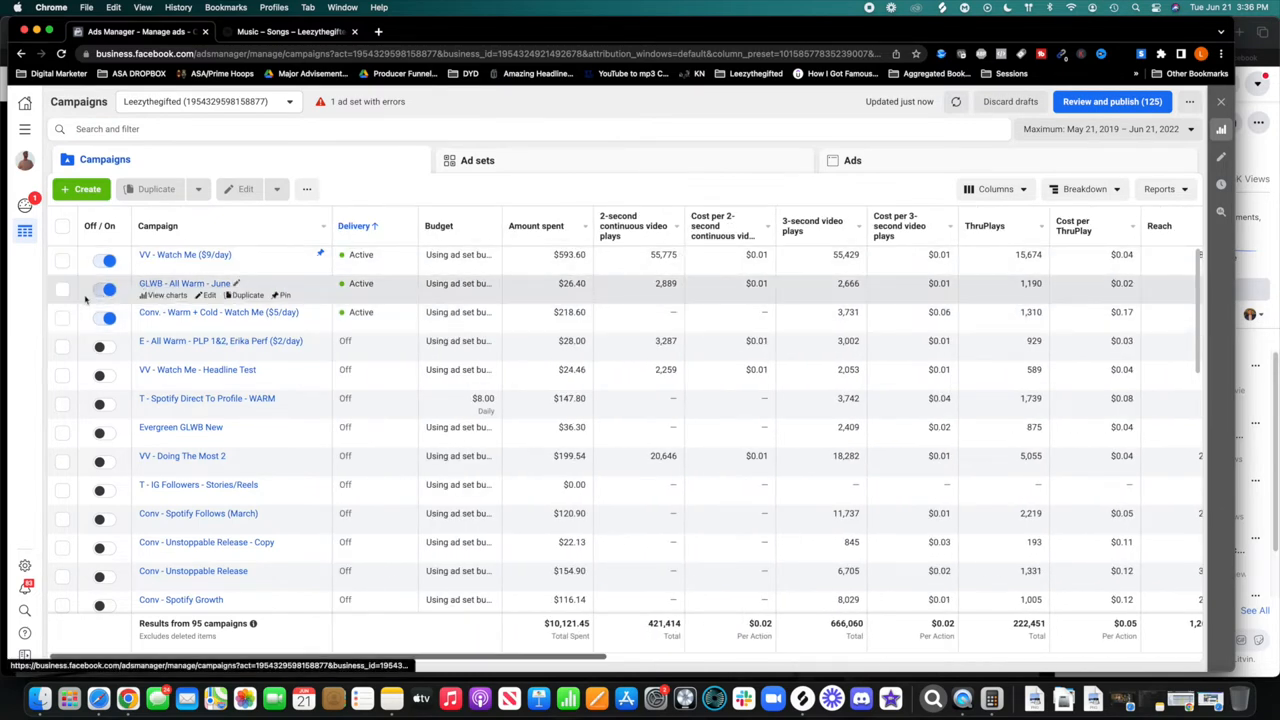
# Open the GLWB - All Warm - June campaign and edit its All Warm ad set
pyautogui.click(64, 288)
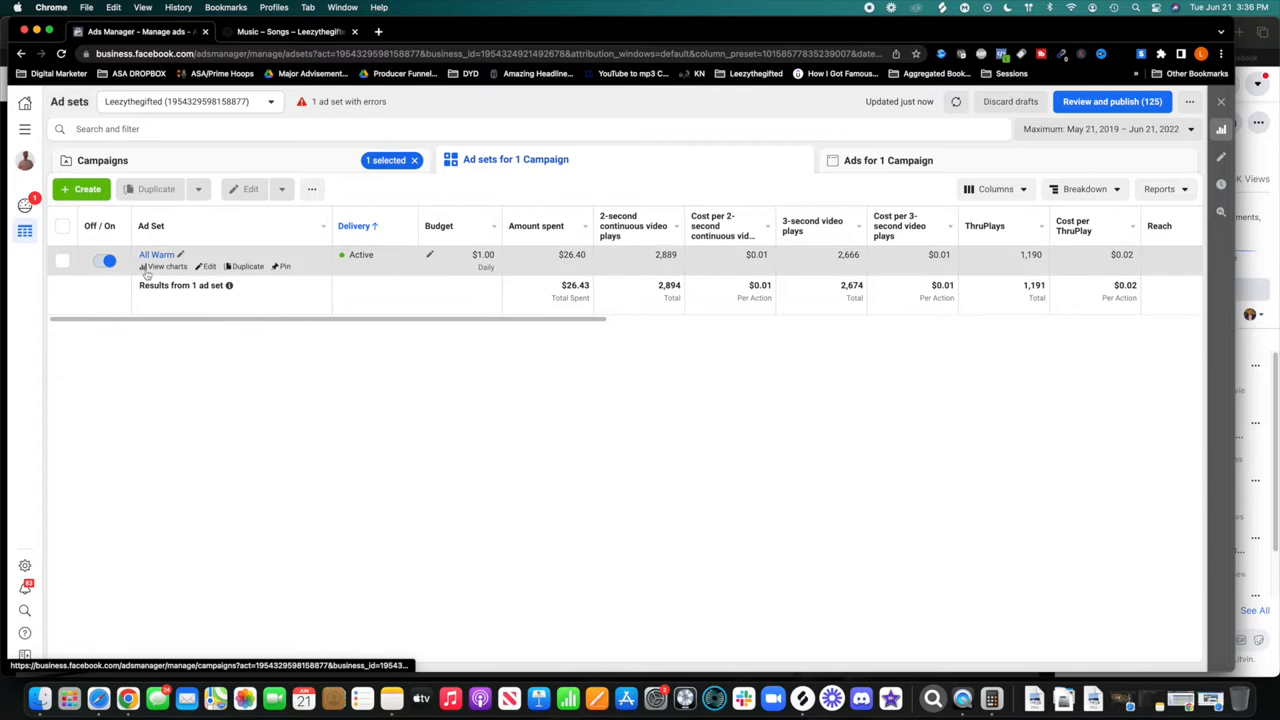
pyautogui.click(208, 266)
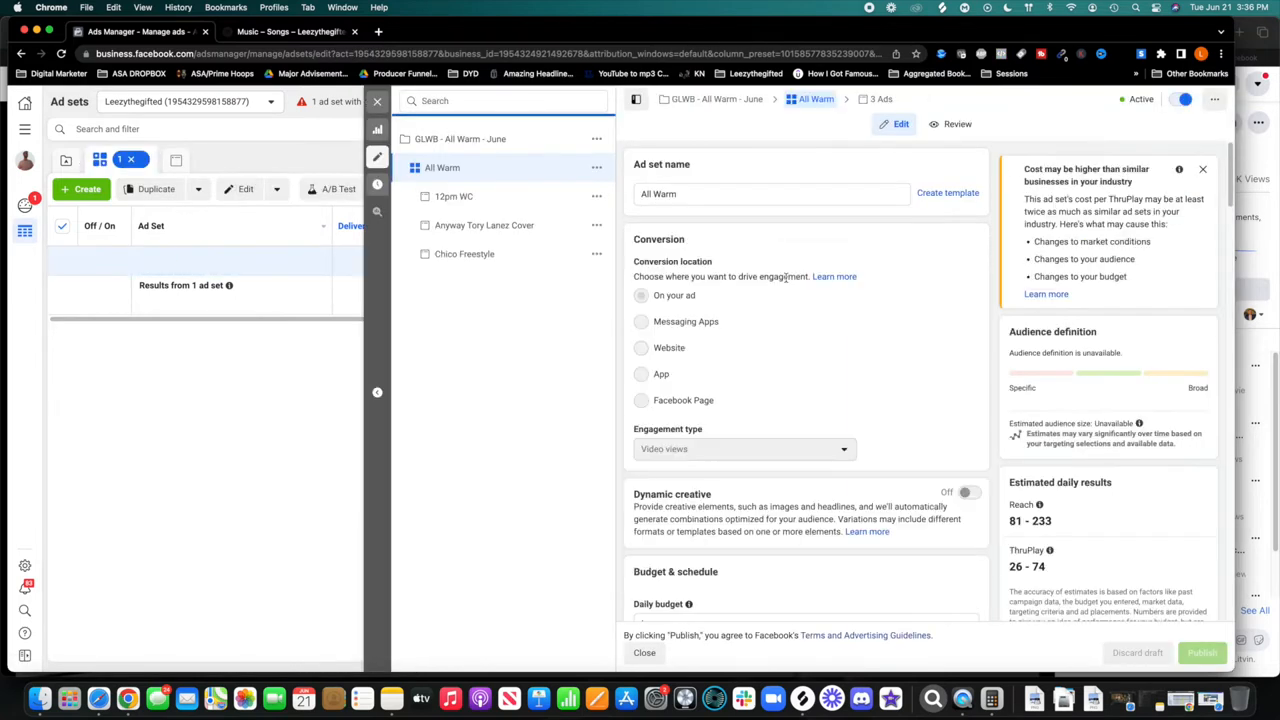
# Scroll the All Warm ad set panel down to its video-engagement custom audiences
pyautogui.scroll(-3)
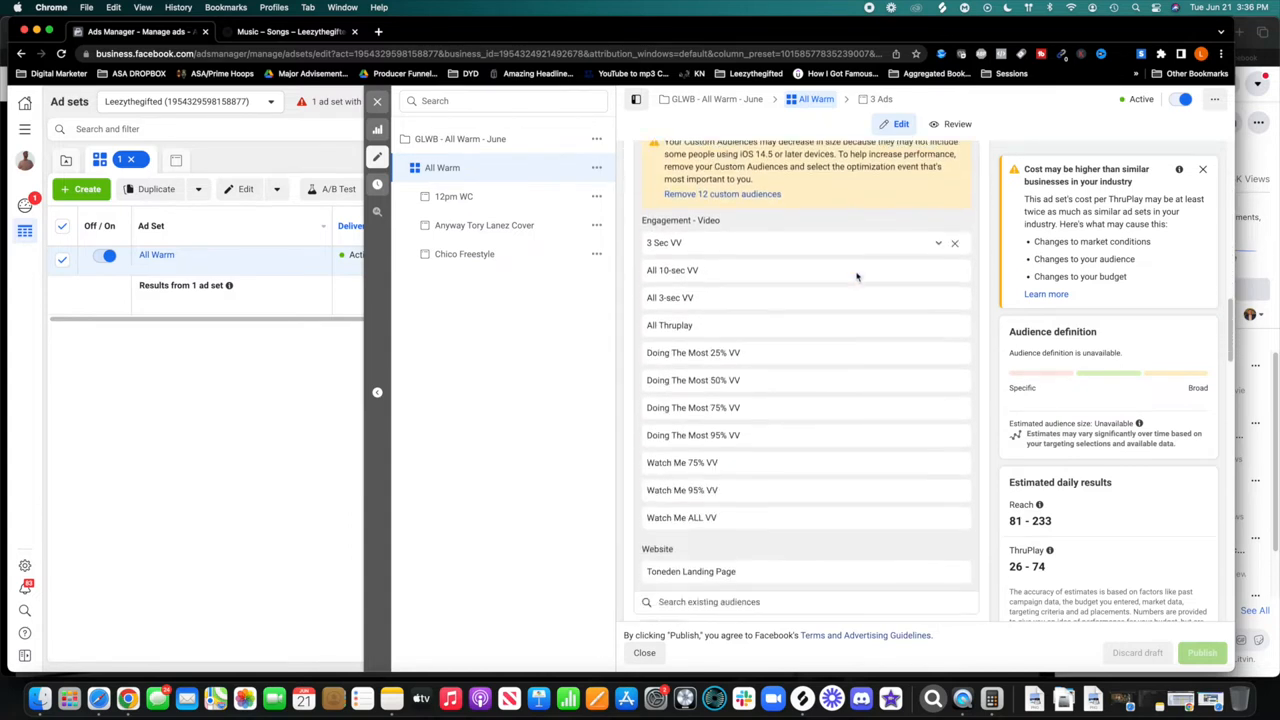
pyautogui.scroll(-3)
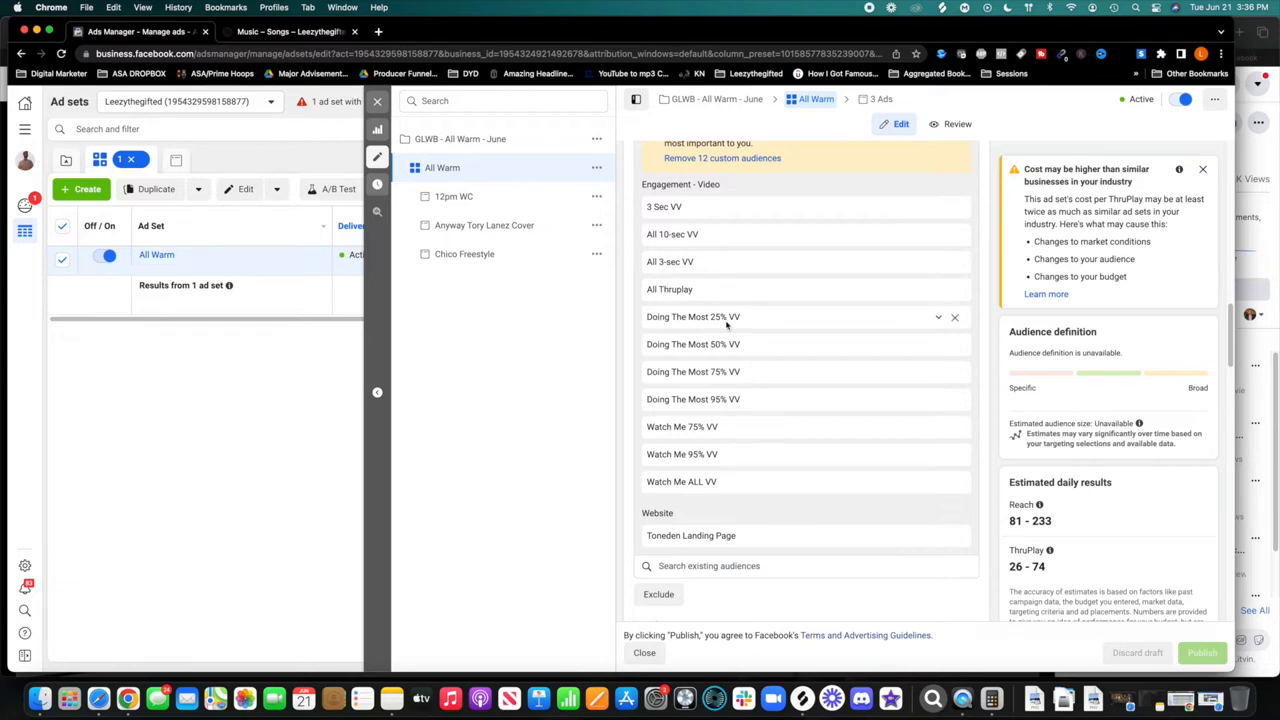
pyautogui.scroll(-3)
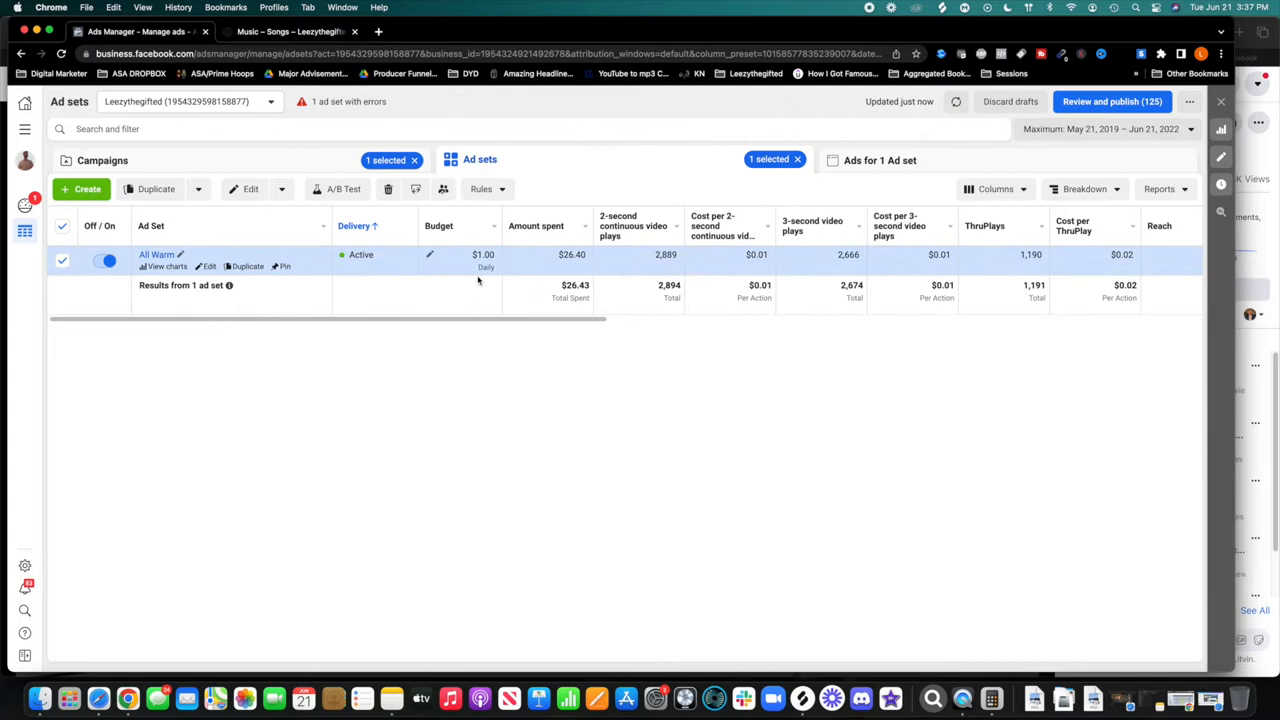
pyautogui.moveTo(482, 258)
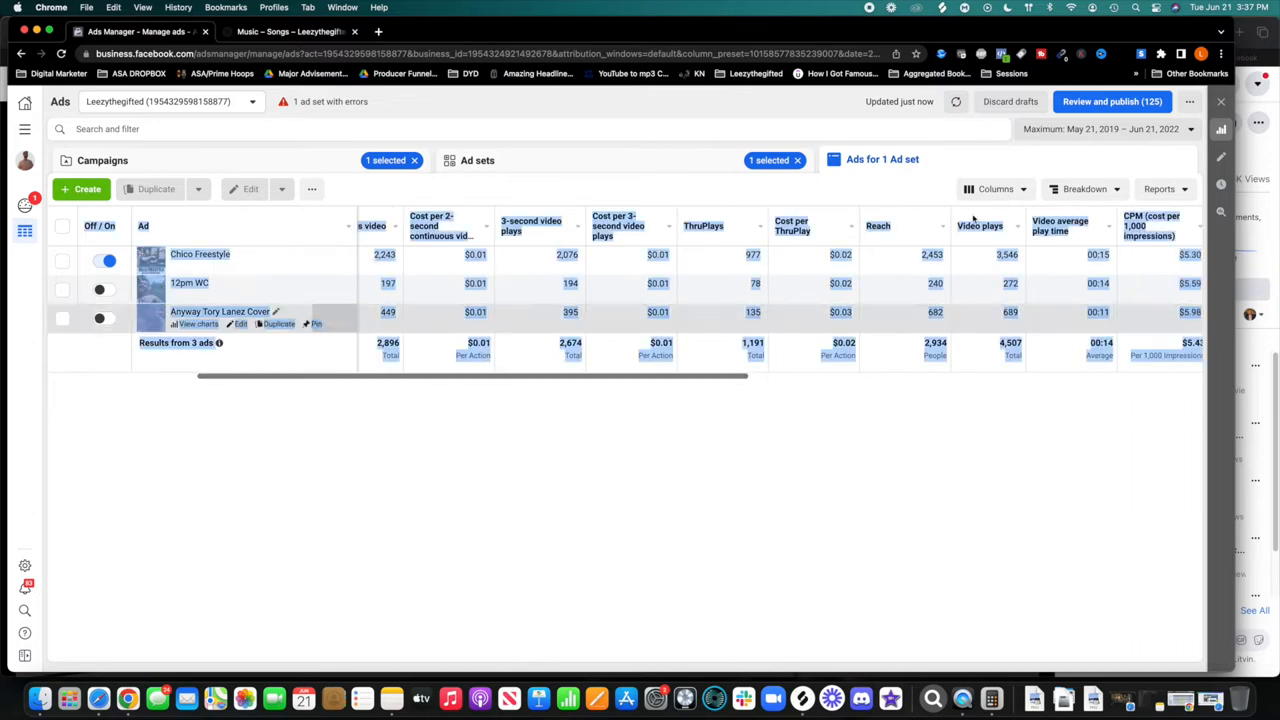
# Bring the Cost Per VV columns into view for All Warm's three ads
pyautogui.click(992, 188)
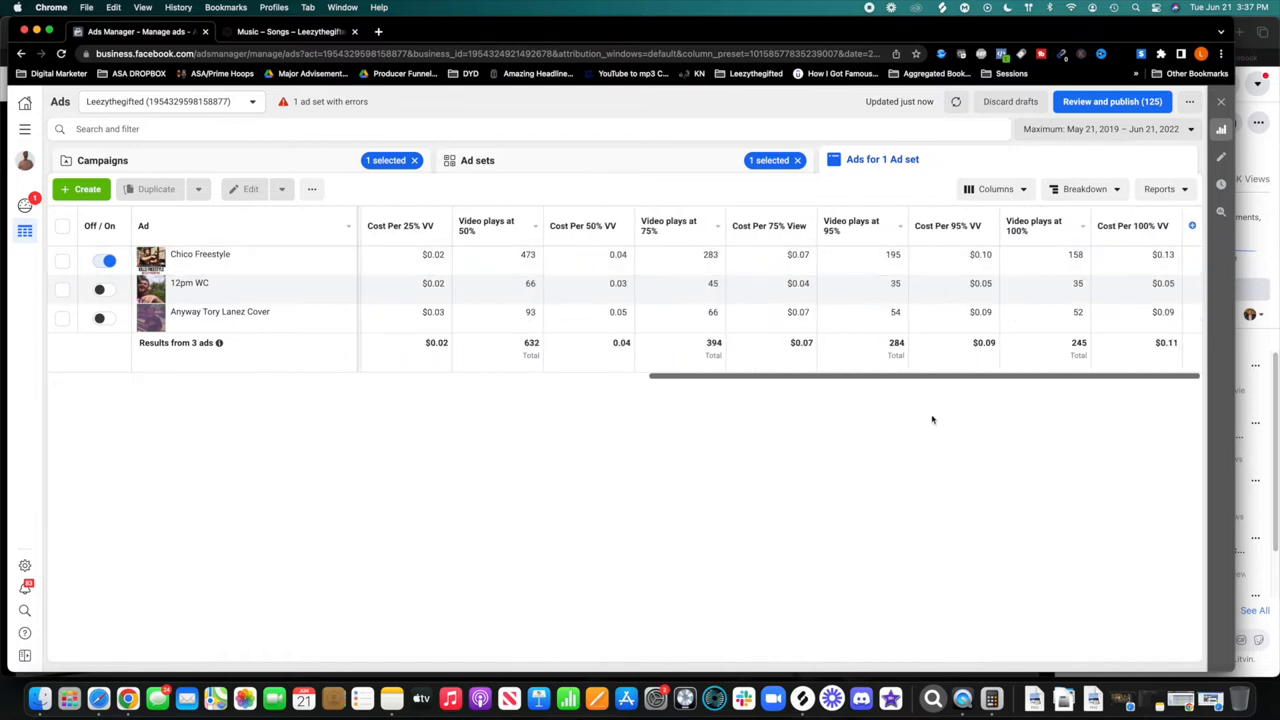
pyautogui.moveTo(888, 376)
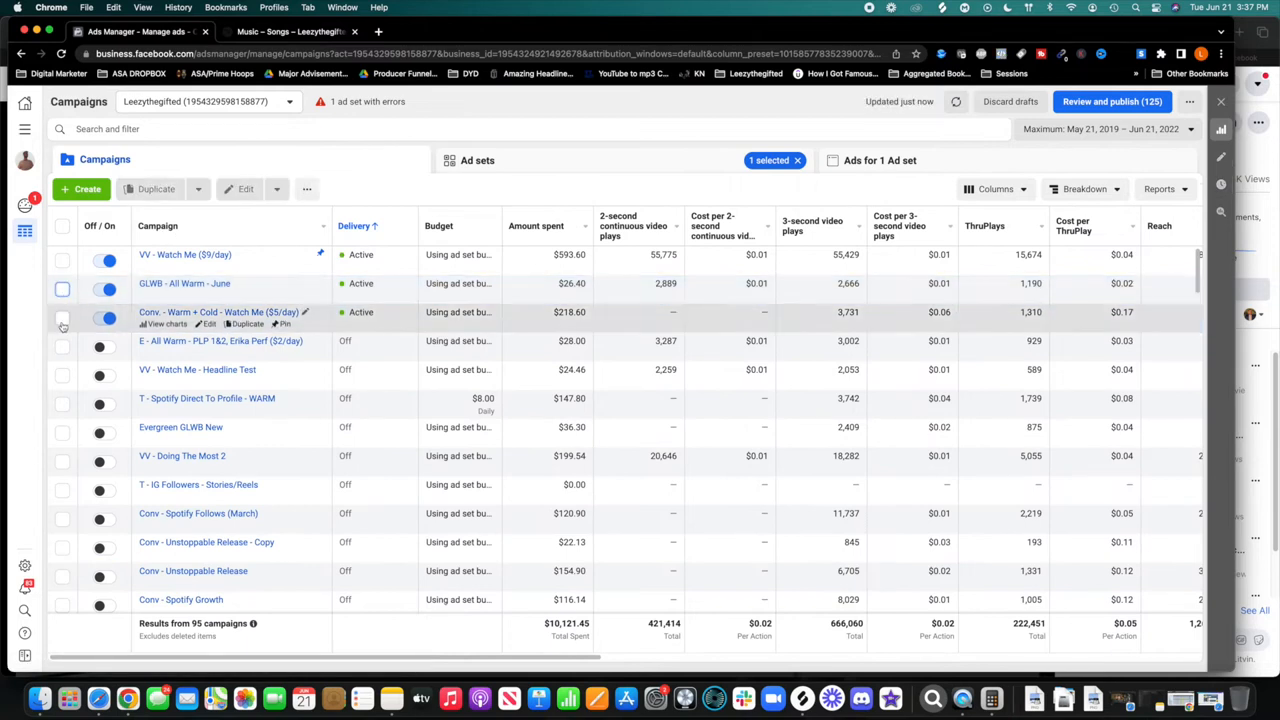
# Select Conv - Warm + Cold - Watch Me ($5/day) and show its two ad sets
pyautogui.click(64, 318)
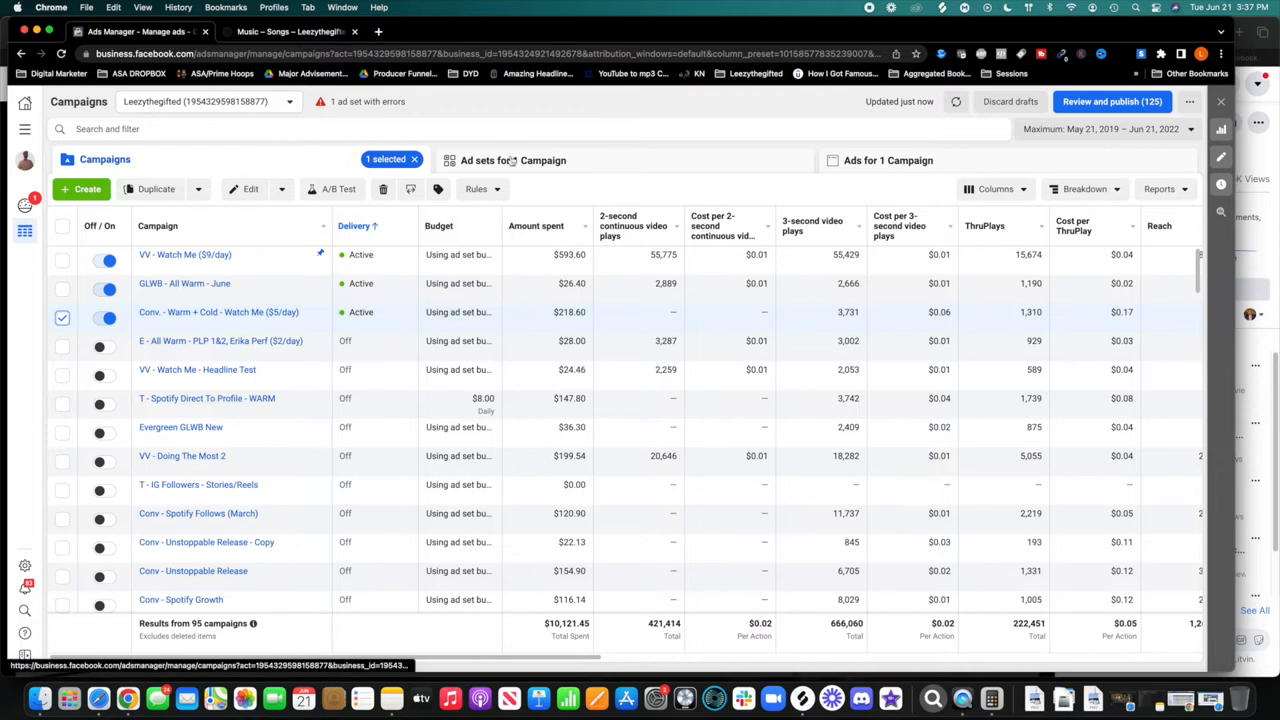
pyautogui.click(516, 160)
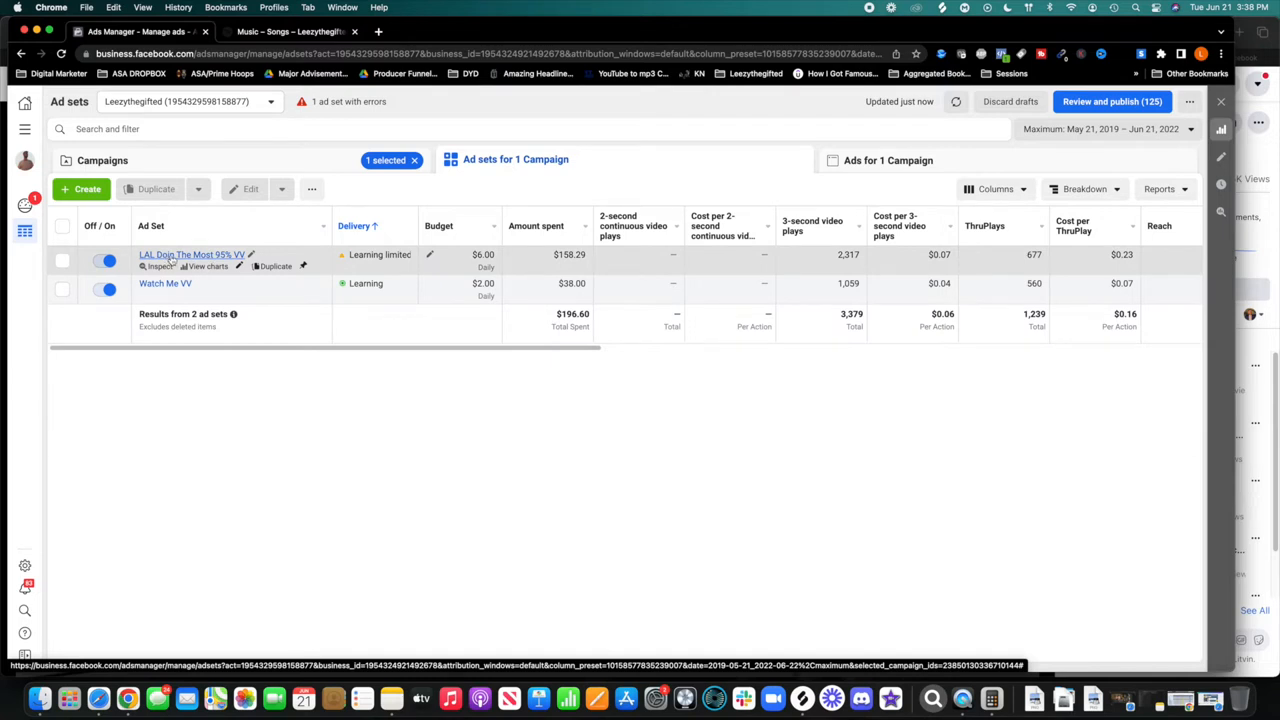
pyautogui.moveTo(210, 258)
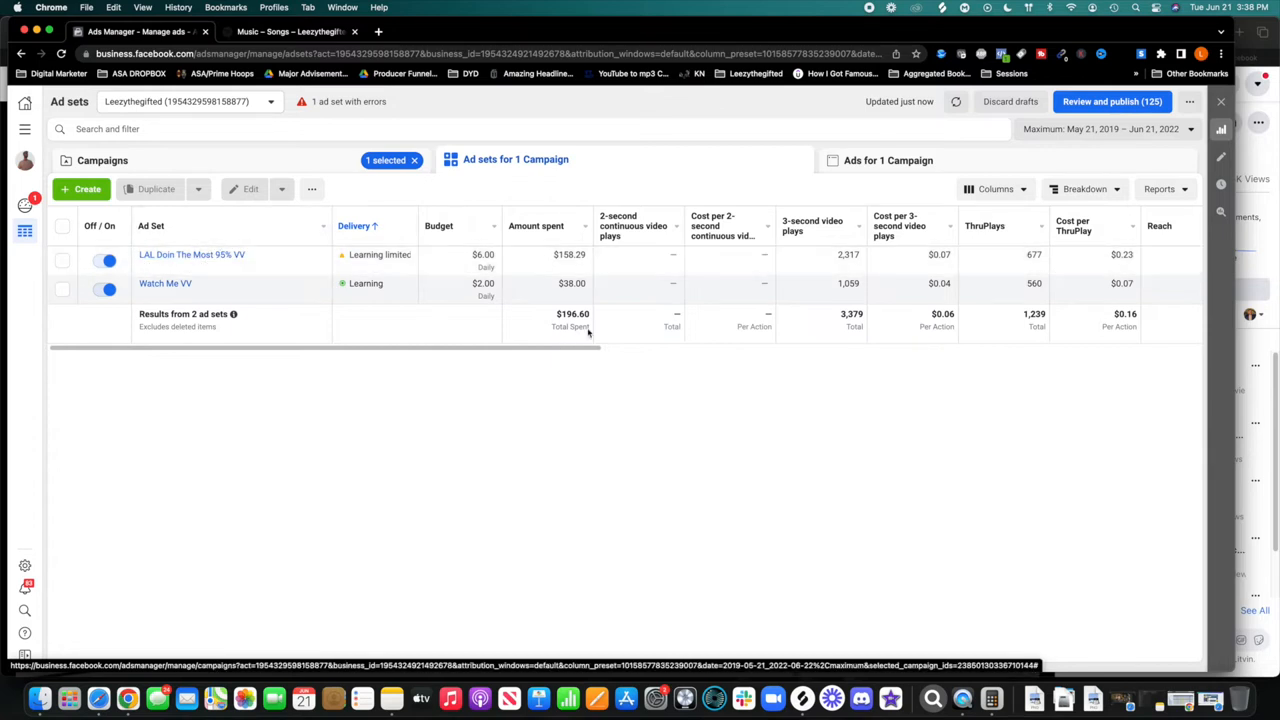
# Bring up the saved column presets for the Watch Me campaign's ad sets
pyautogui.click(994, 188)
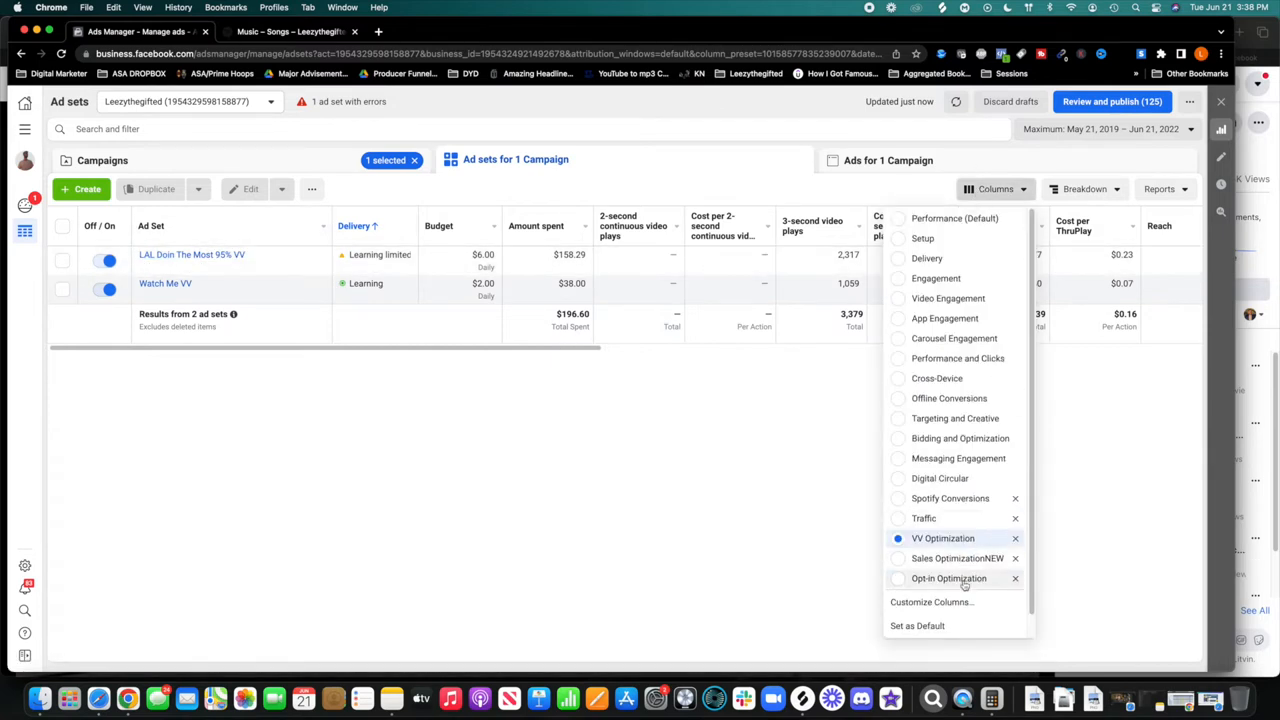
pyautogui.moveTo(956, 578)
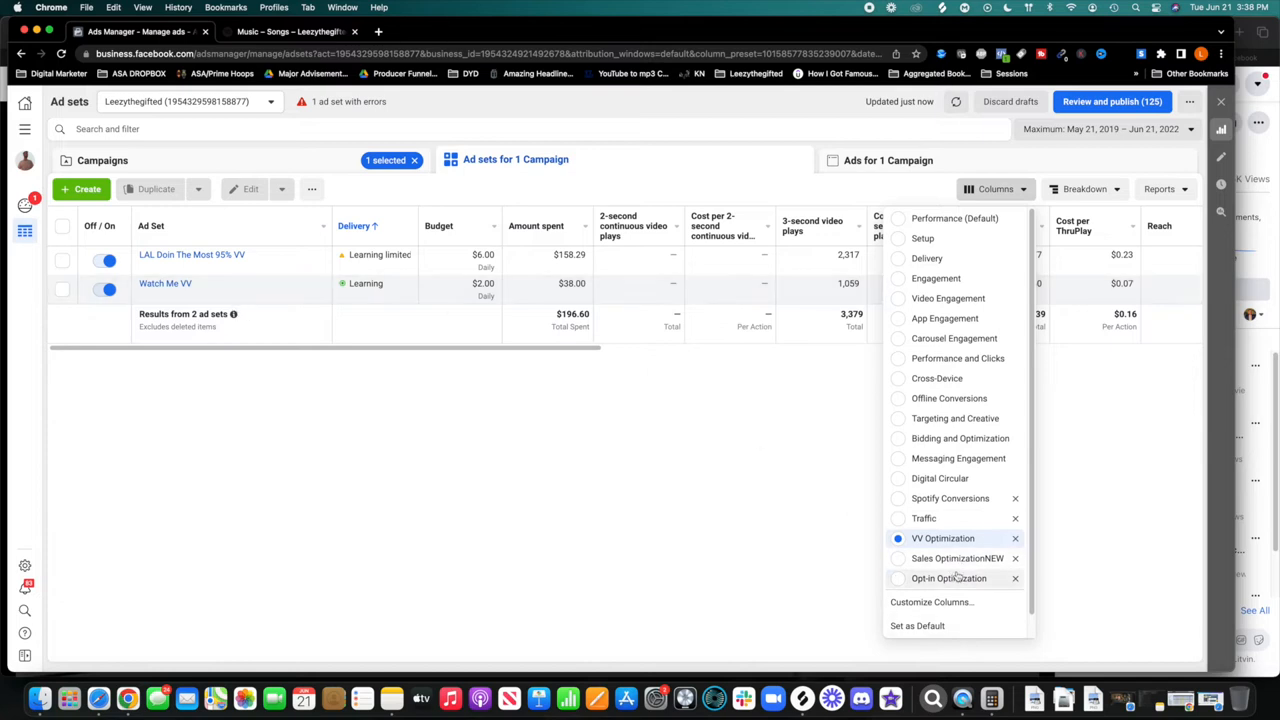
# Apply the Opt-in Optimization column preset, then edit the LAL Doin The Most 95% VV ad set
pyautogui.click(946, 578)
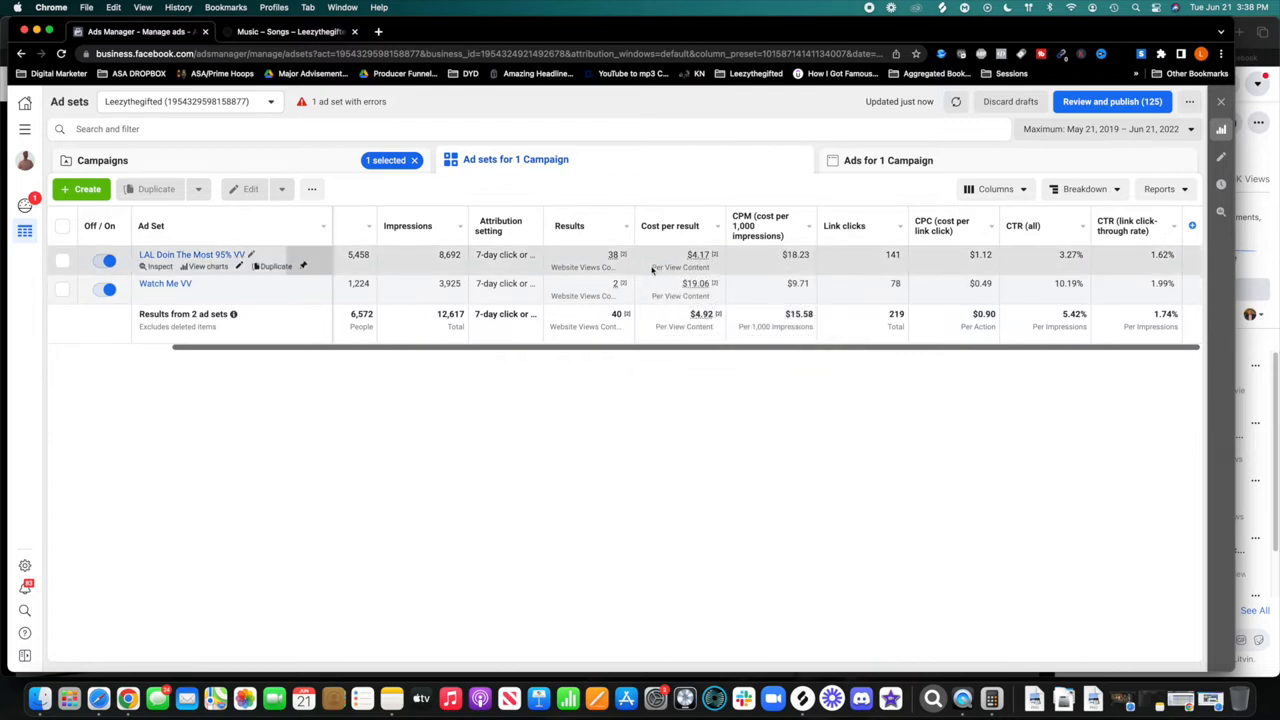
pyautogui.click(66, 260)
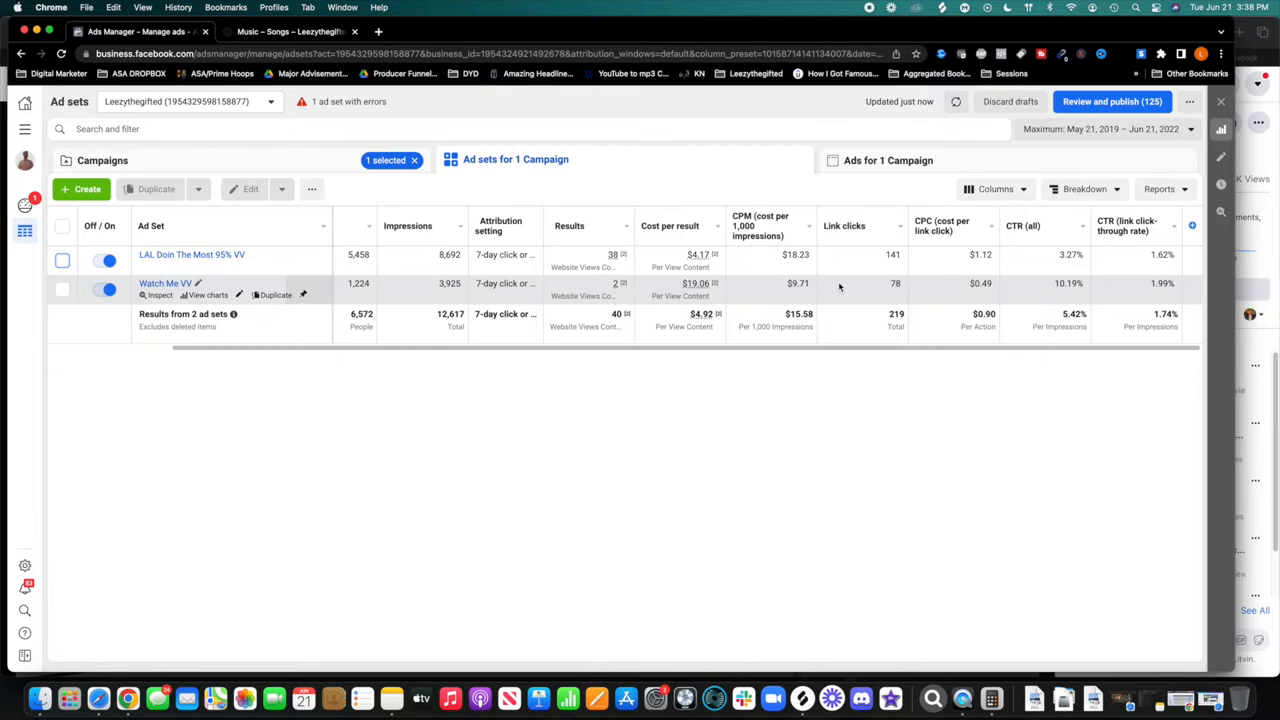
pyautogui.moveTo(976, 254)
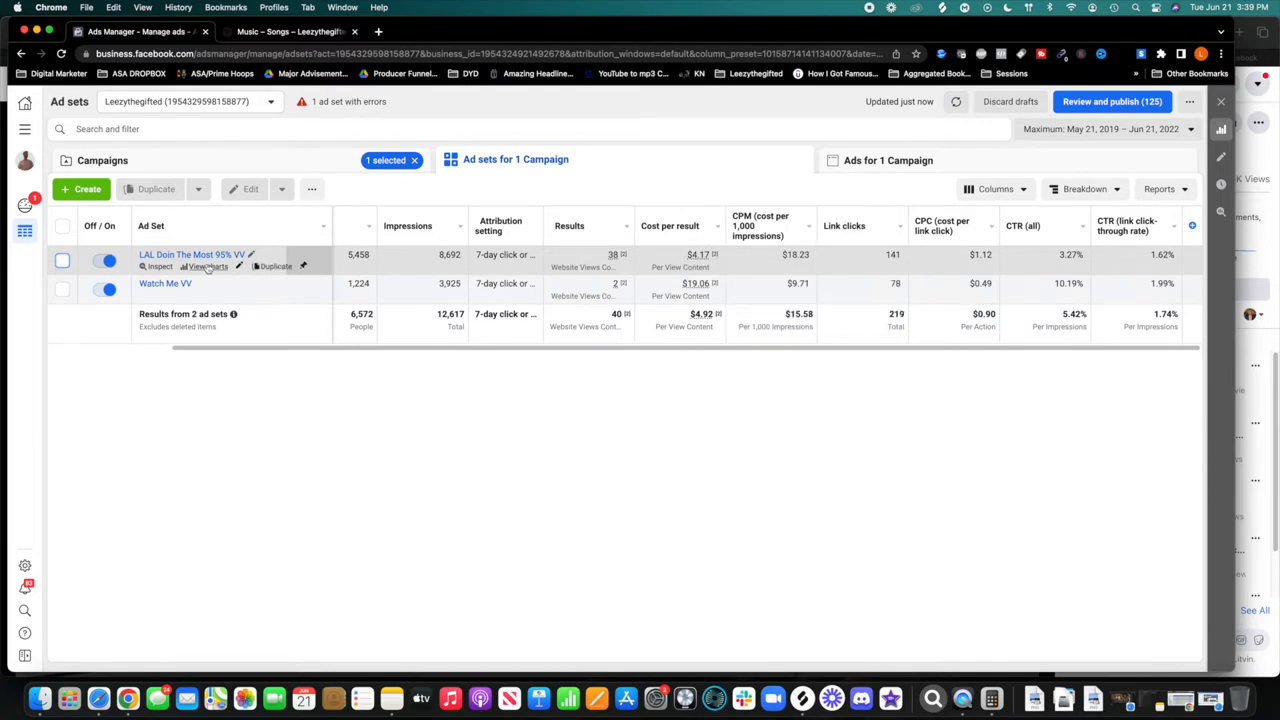
pyautogui.click(64, 260)
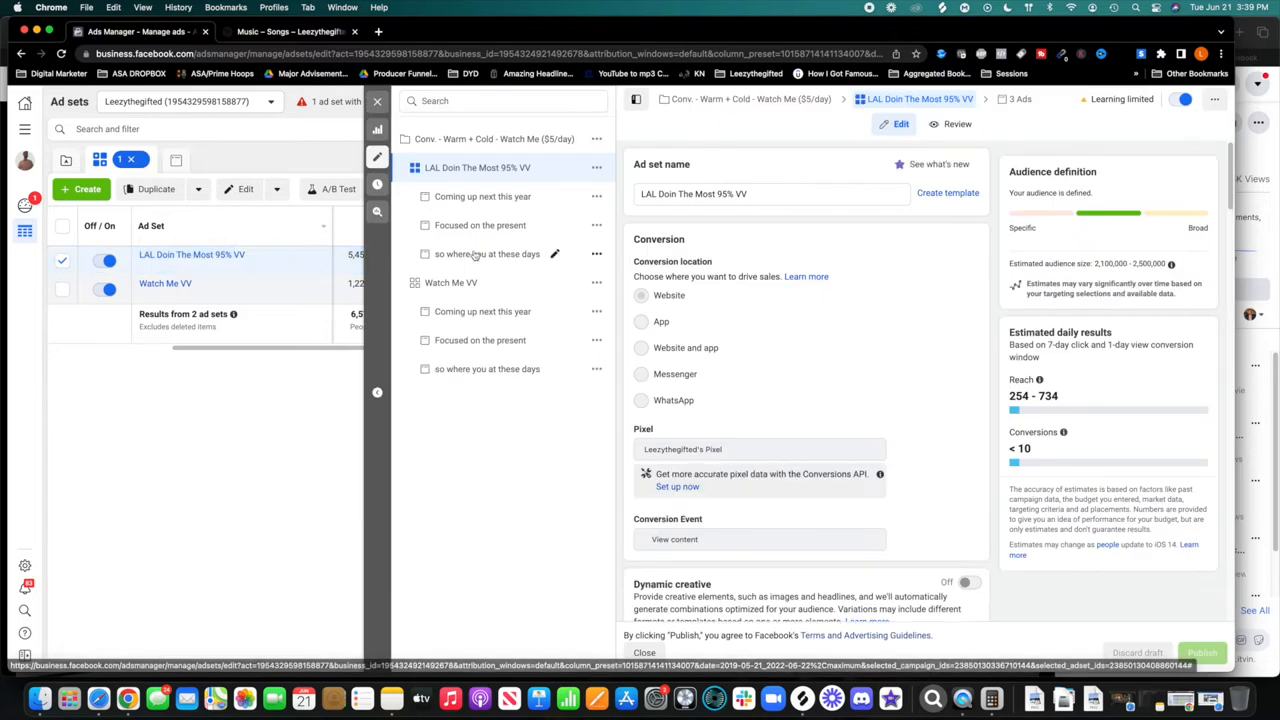
# Select the so where you at these days ad and play, pause and resume its video preview
pyautogui.click(480, 252)
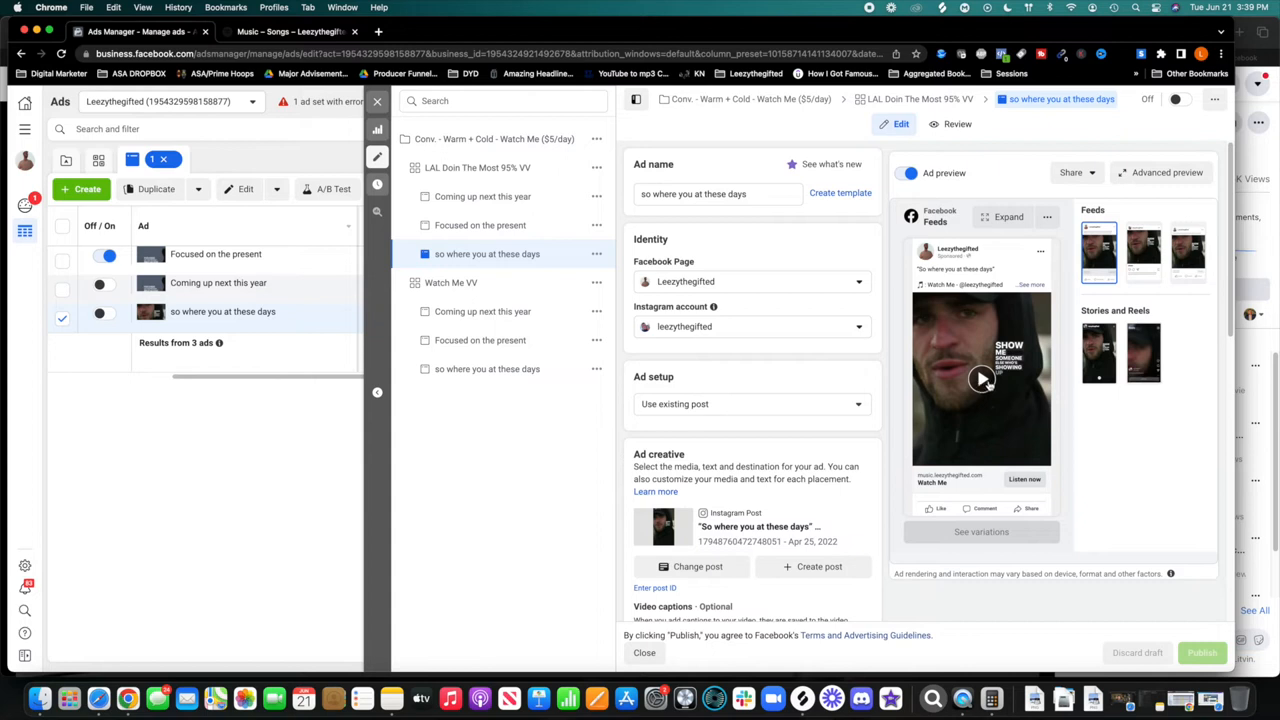
pyautogui.click(980, 380)
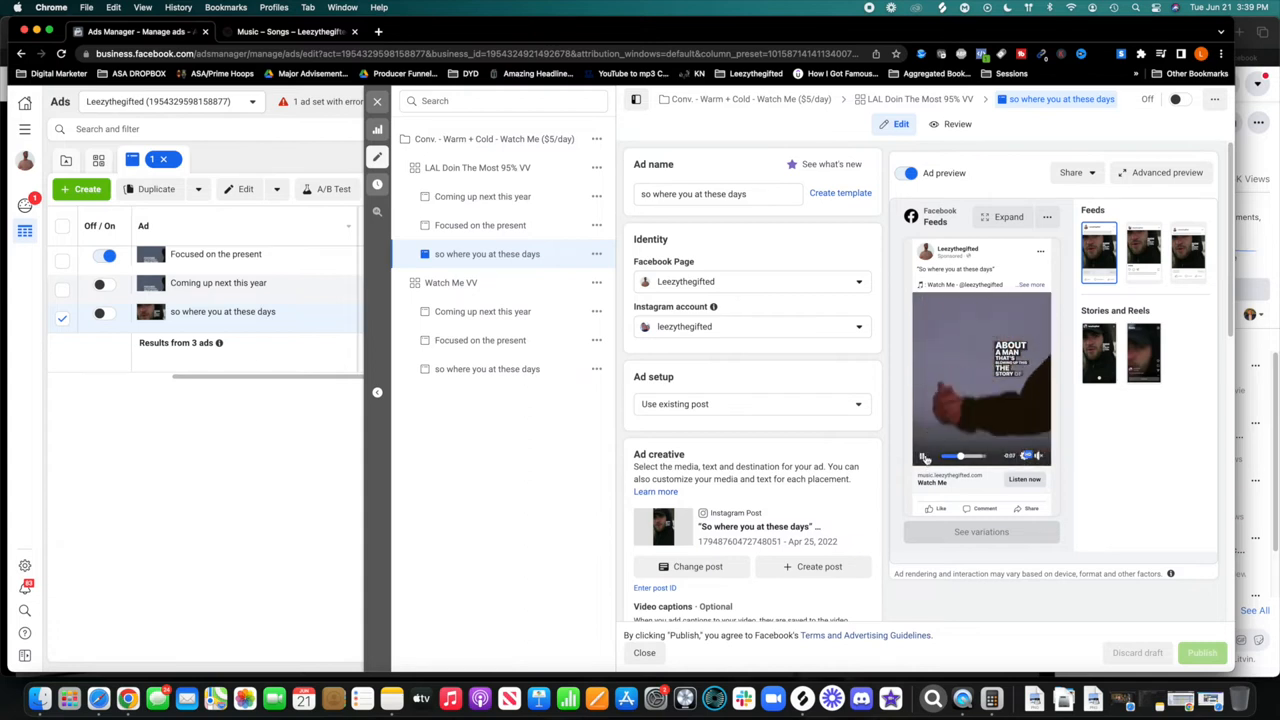
pyautogui.click(924, 456)
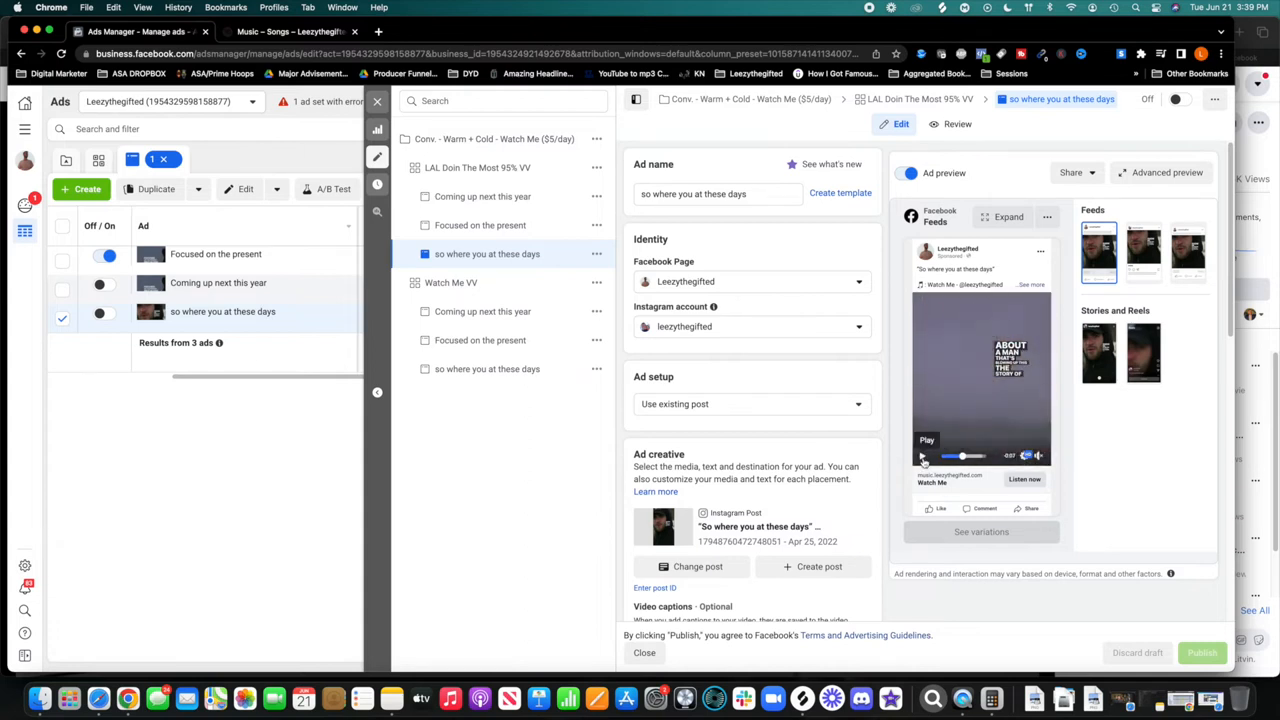
pyautogui.click(926, 456)
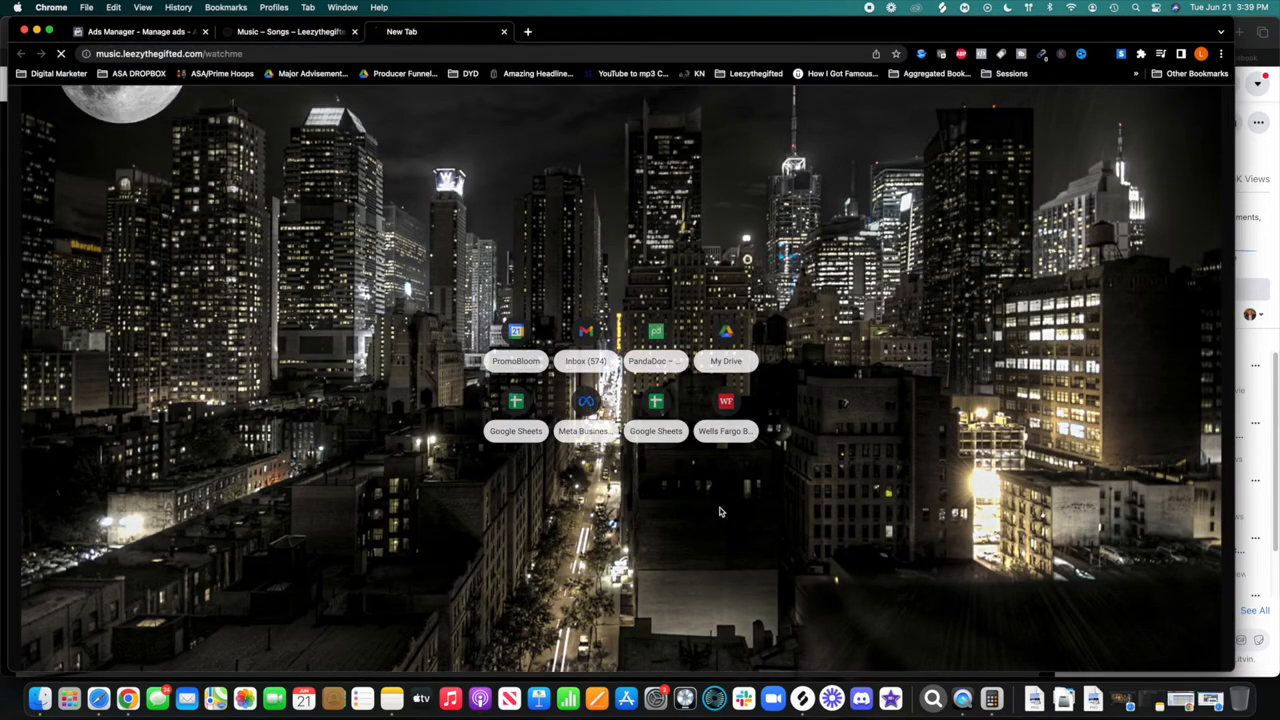
# Load toneden.io in the new tab, then switch to the Watch Me landing page tab
pyautogui.click(280, 32)
pyautogui.write('ton')
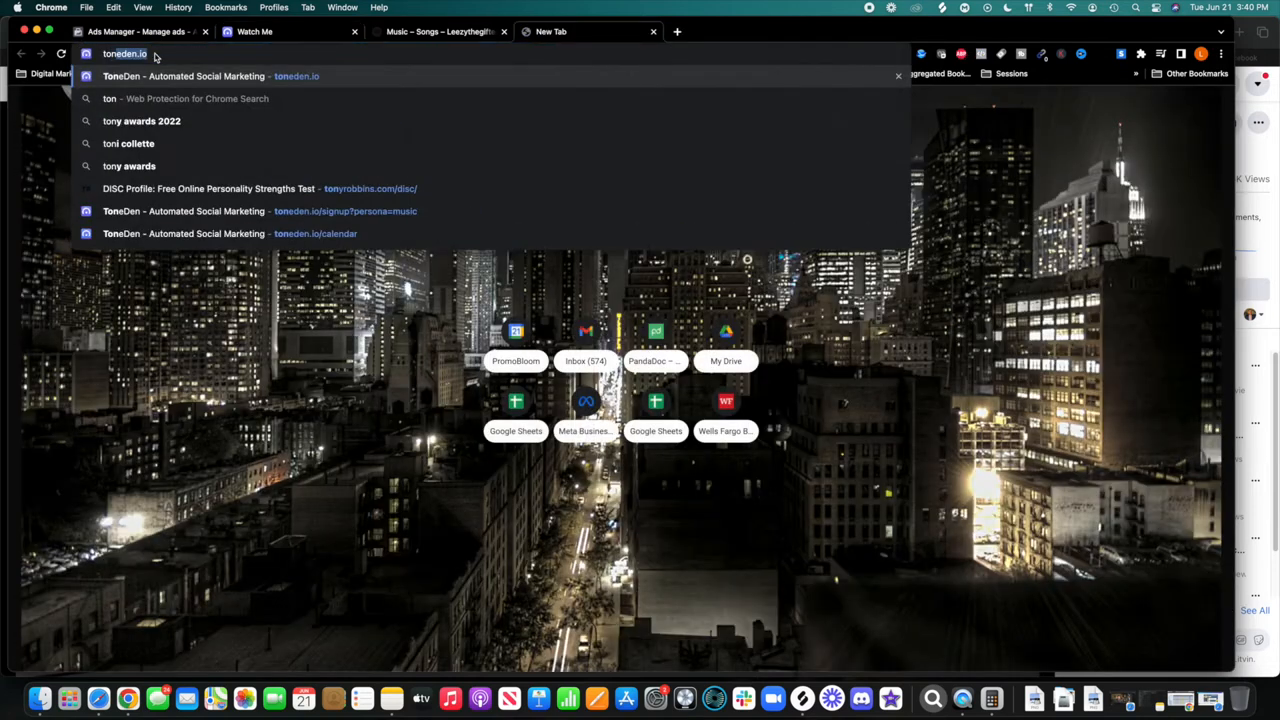
pyautogui.click(210, 76)
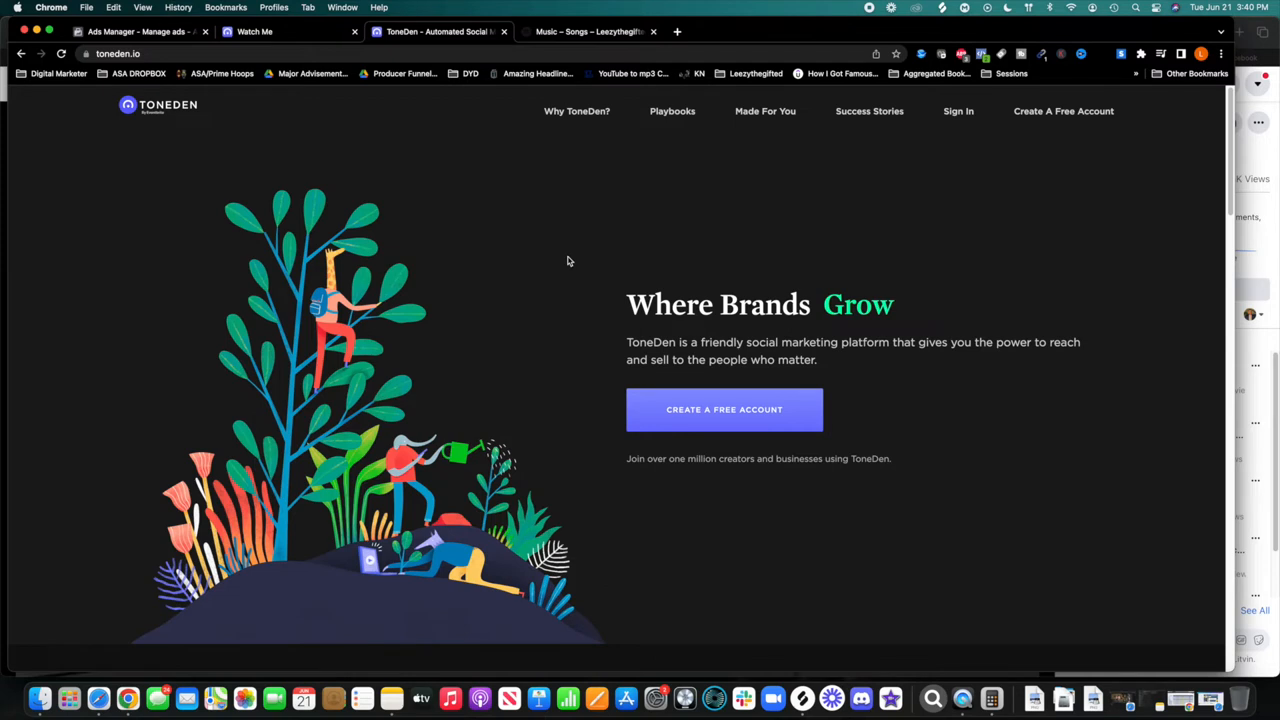
pyautogui.moveTo(568, 190)
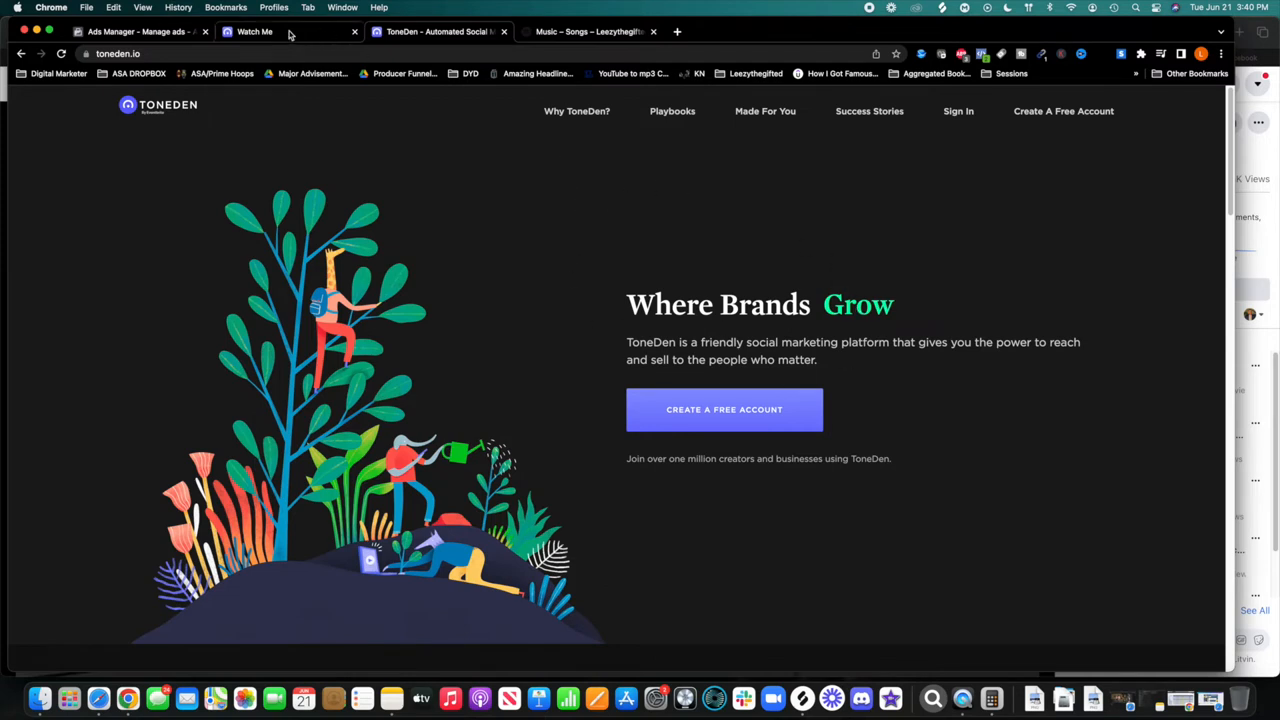
pyautogui.click(252, 32)
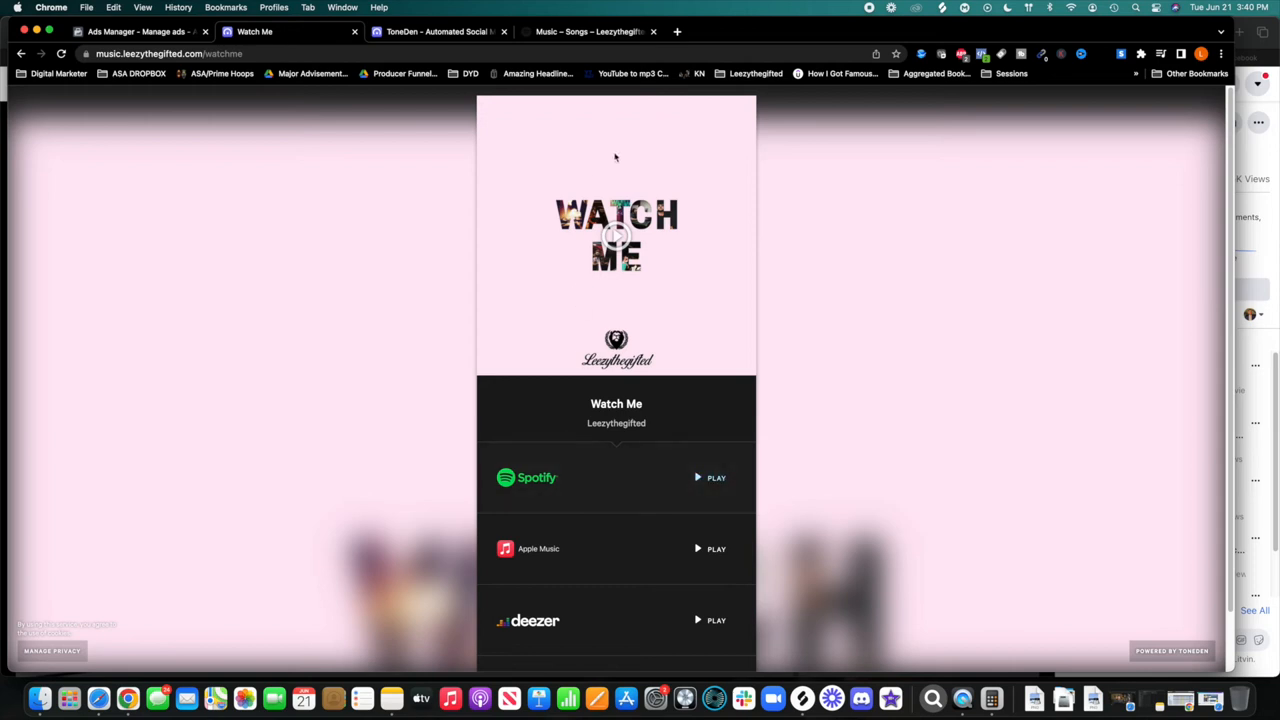
# Scroll the Watch Me landing page to its Spotify, Apple Music and Deezer links
pyautogui.scroll(-3)
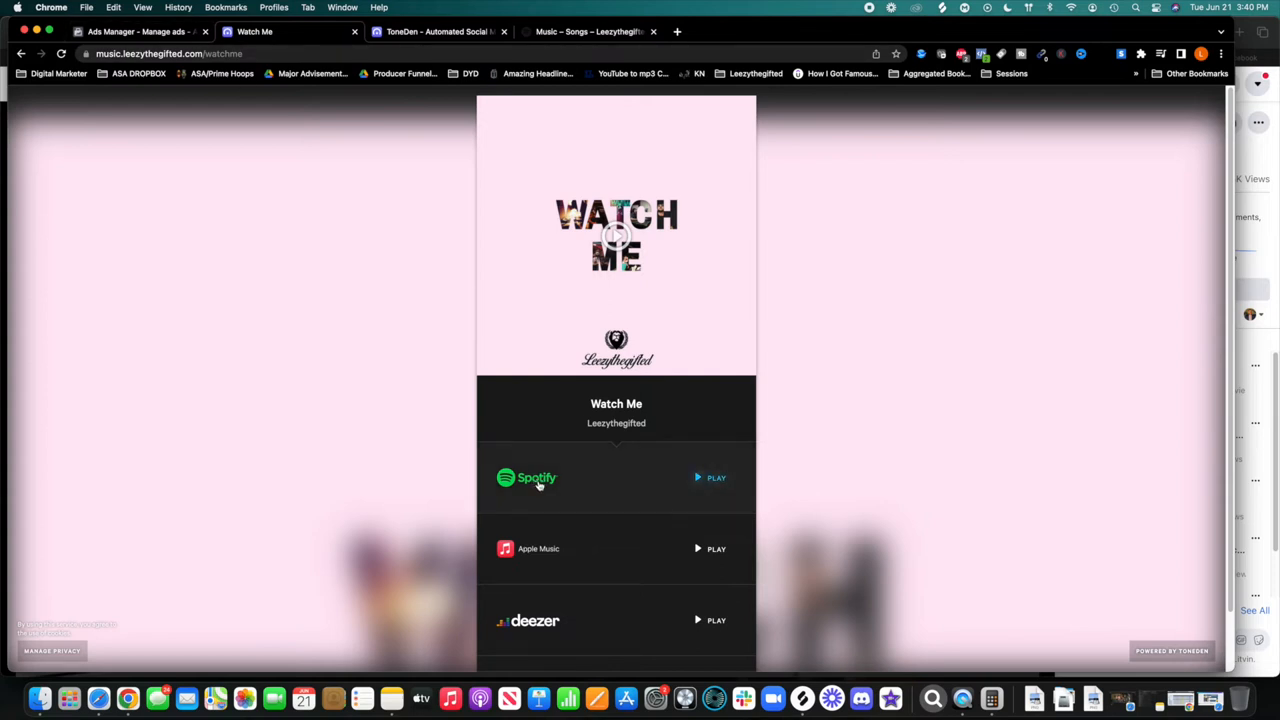
pyautogui.moveTo(212, 88)
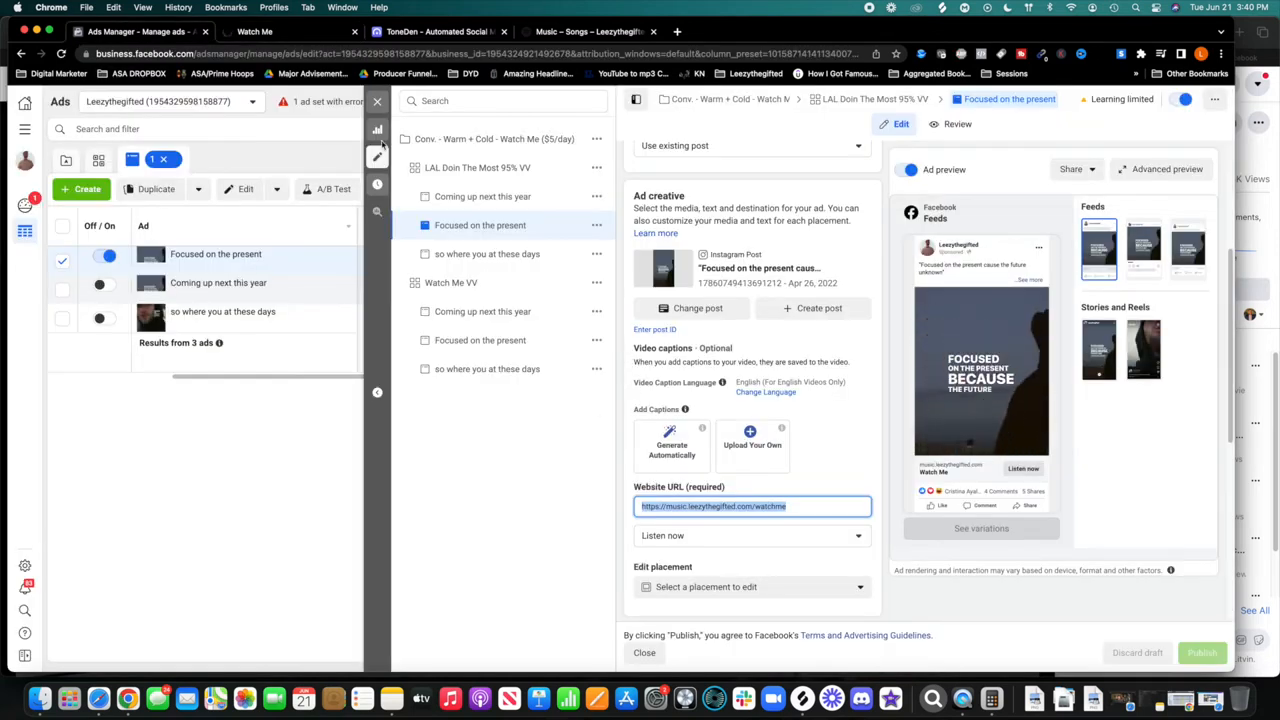
# Follow the Spotify link to Watch Me and view the Spotify for Artists song list
pyautogui.click(644, 652)
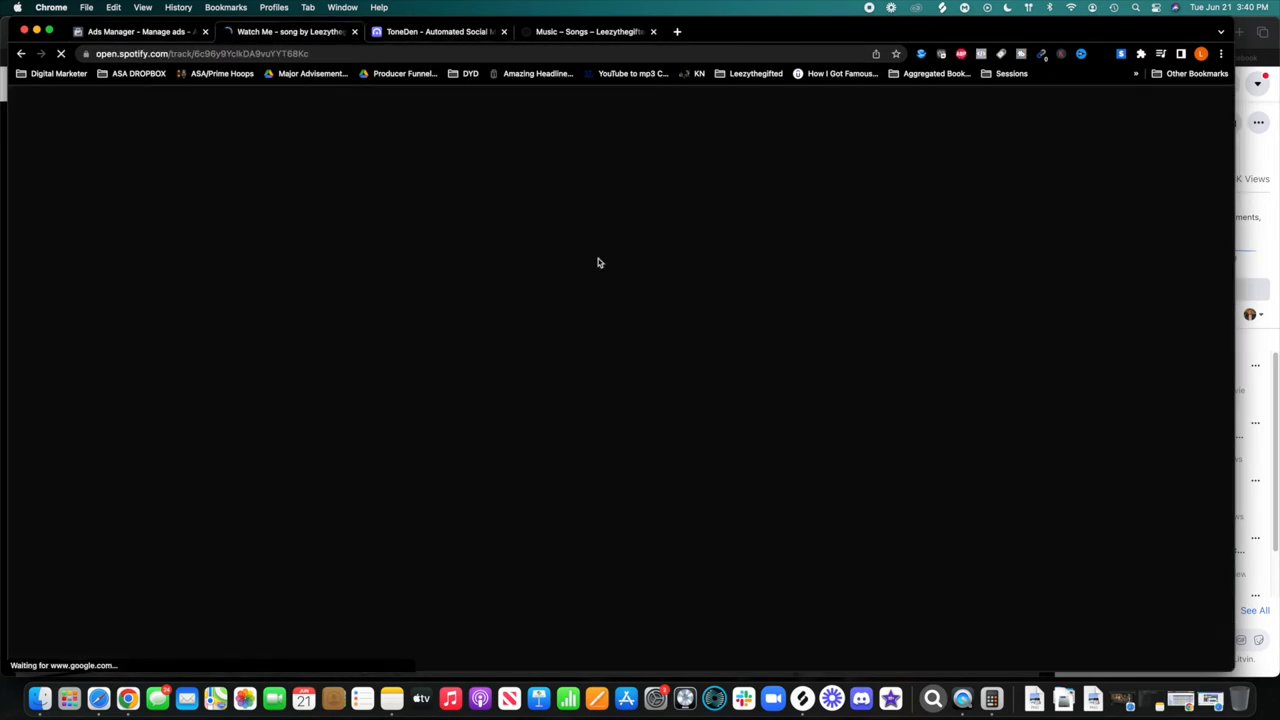
pyautogui.click(150, 38)
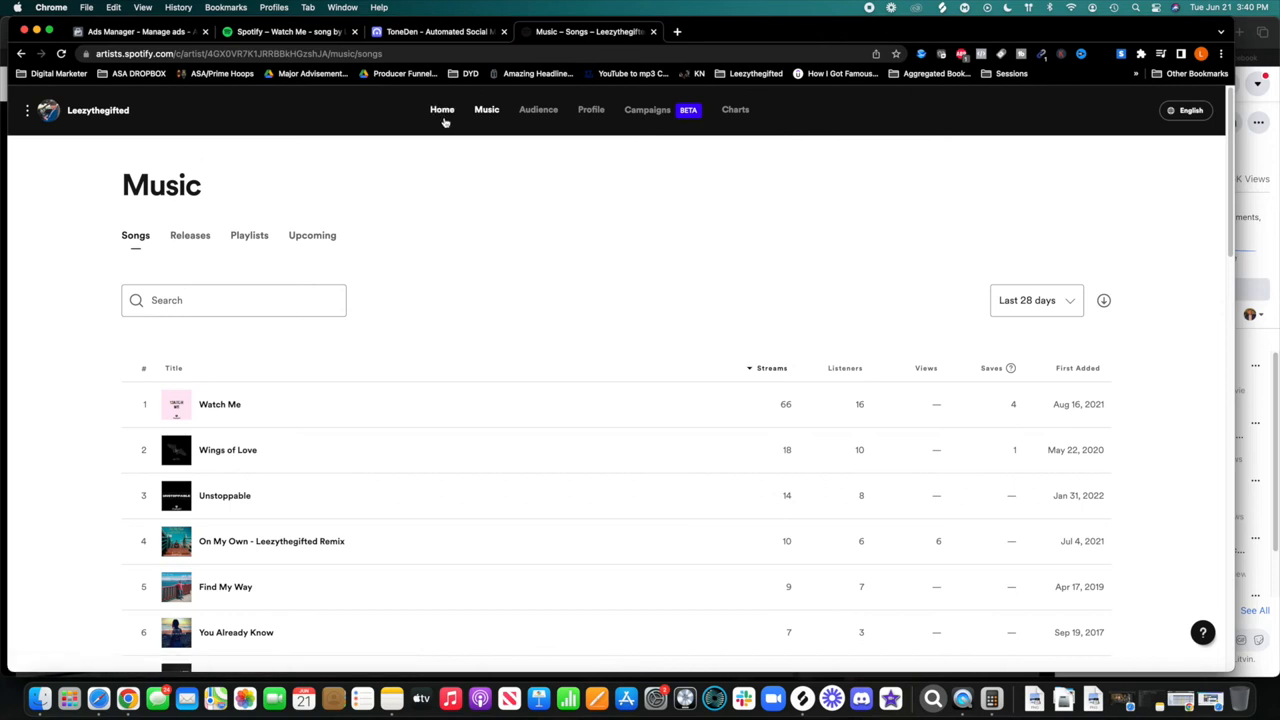
# View the Audience listener stats (49 listeners, up 28%) with a quick glance at Ads Manager
pyautogui.click(440, 108)
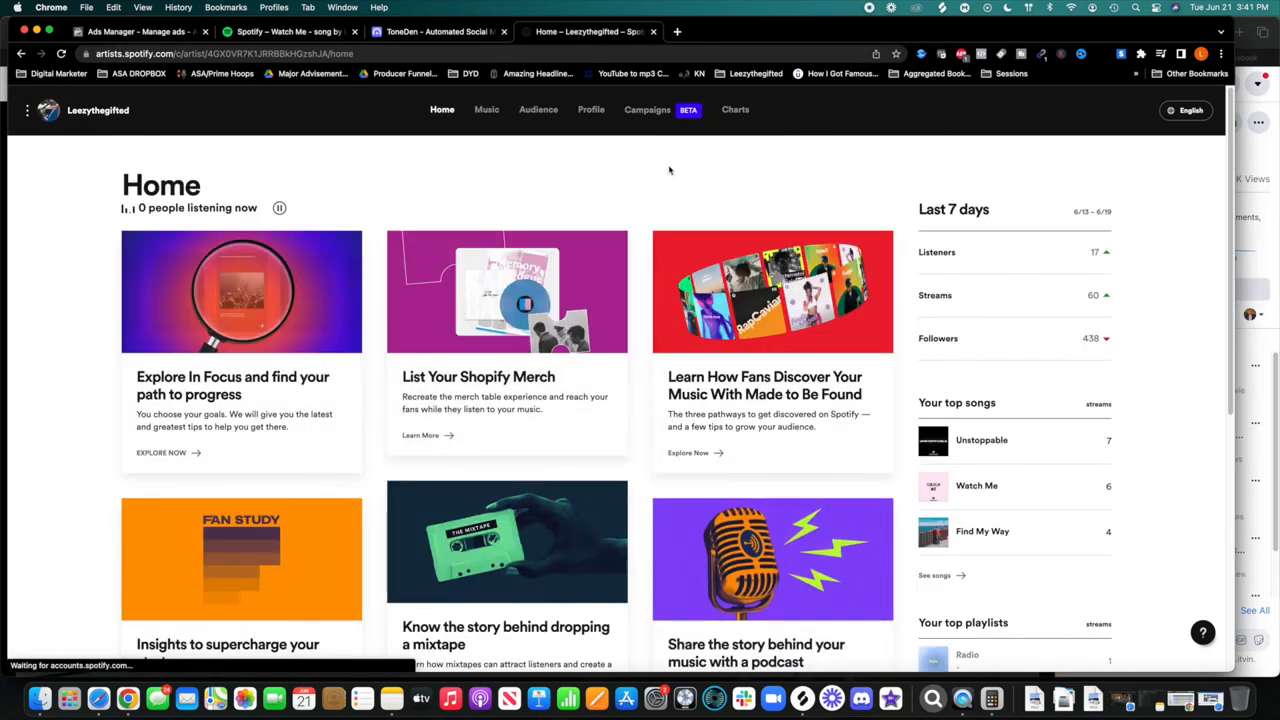
pyautogui.moveTo(944, 254)
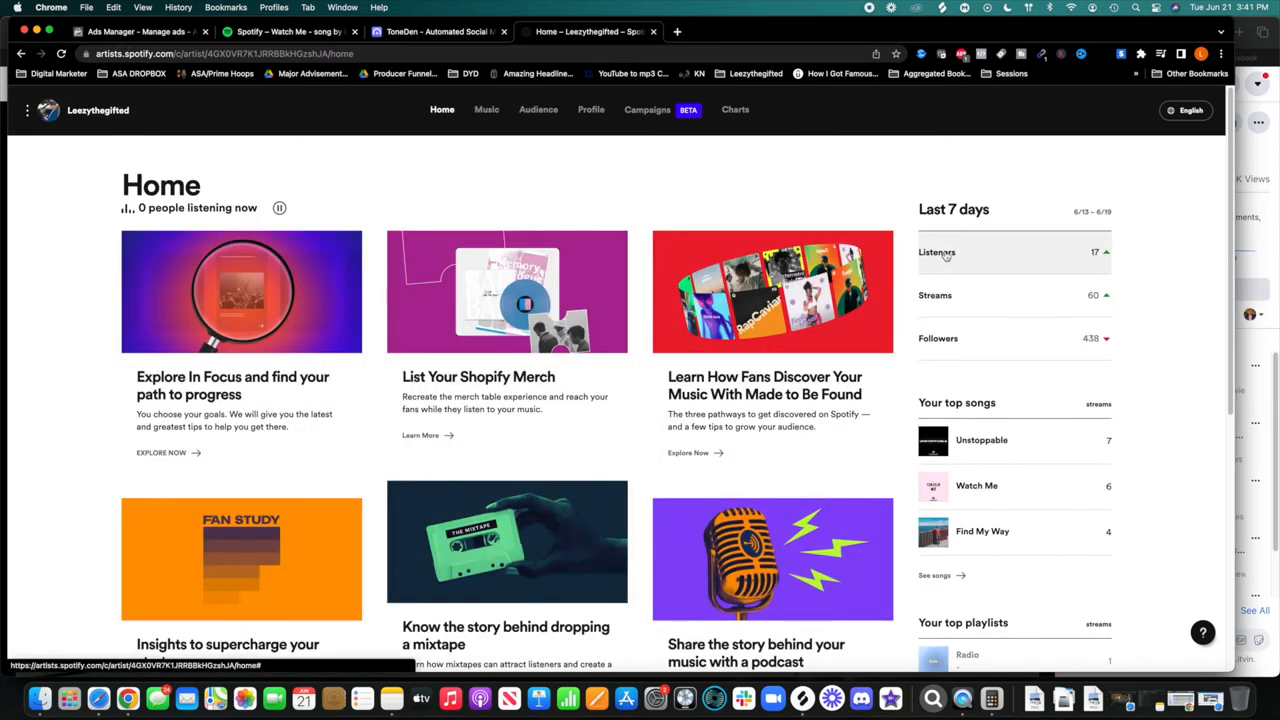
pyautogui.click(538, 110)
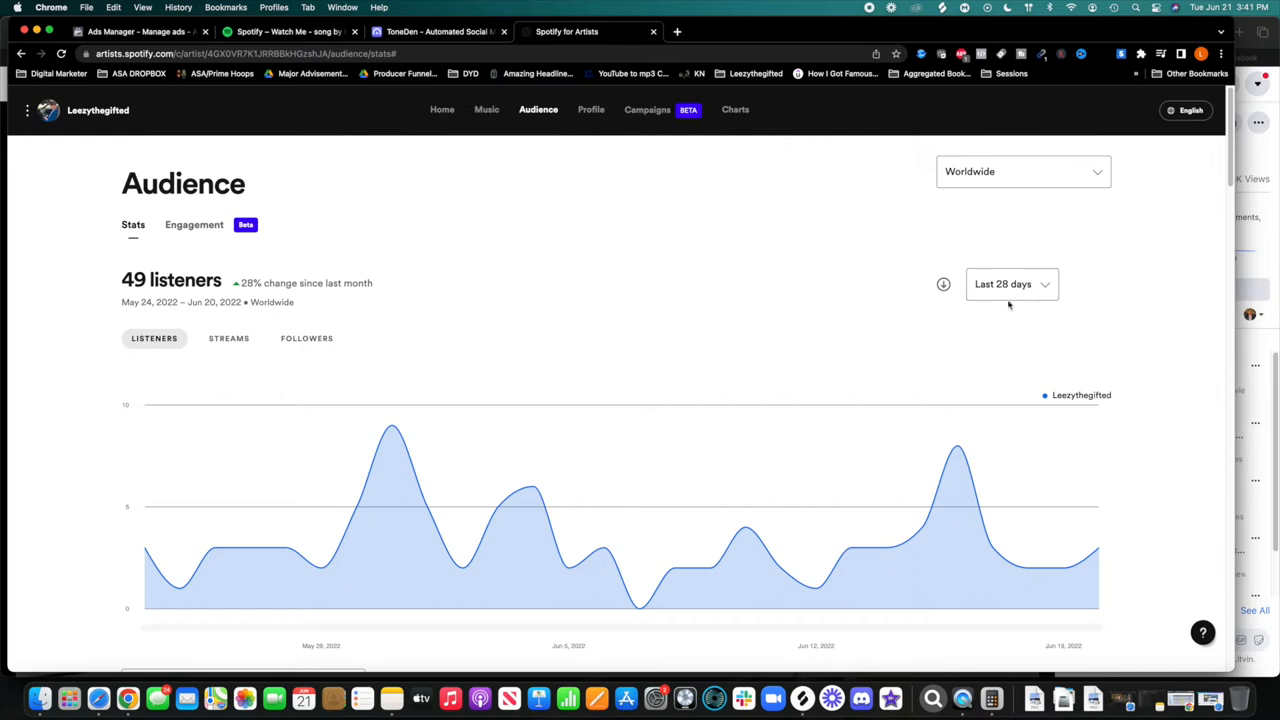
pyautogui.moveTo(278, 320)
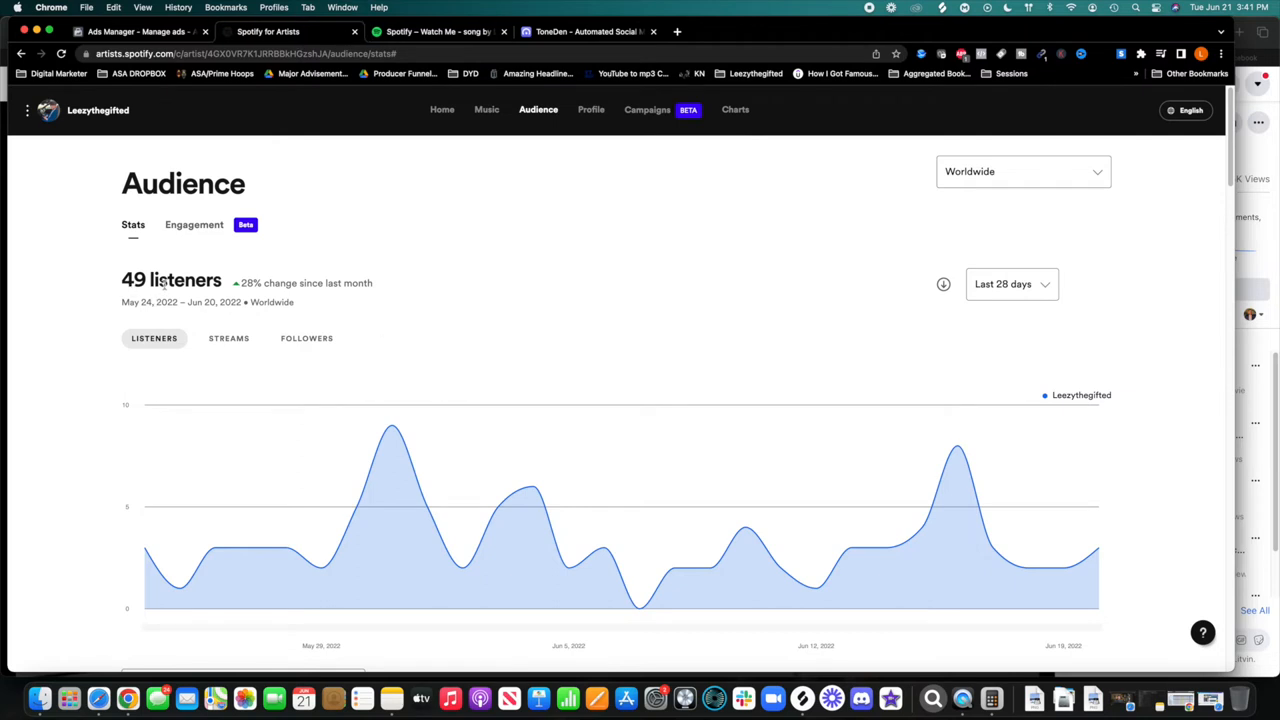
pyautogui.click(150, 32)
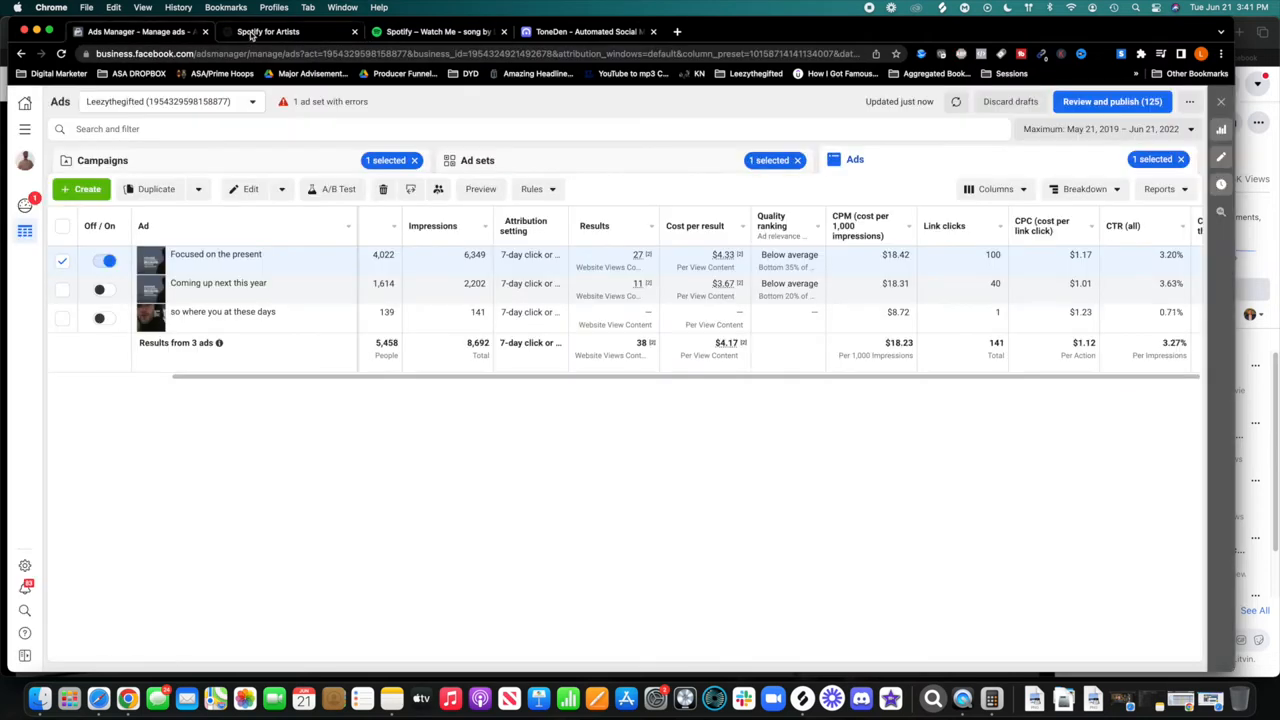
pyautogui.click(268, 32)
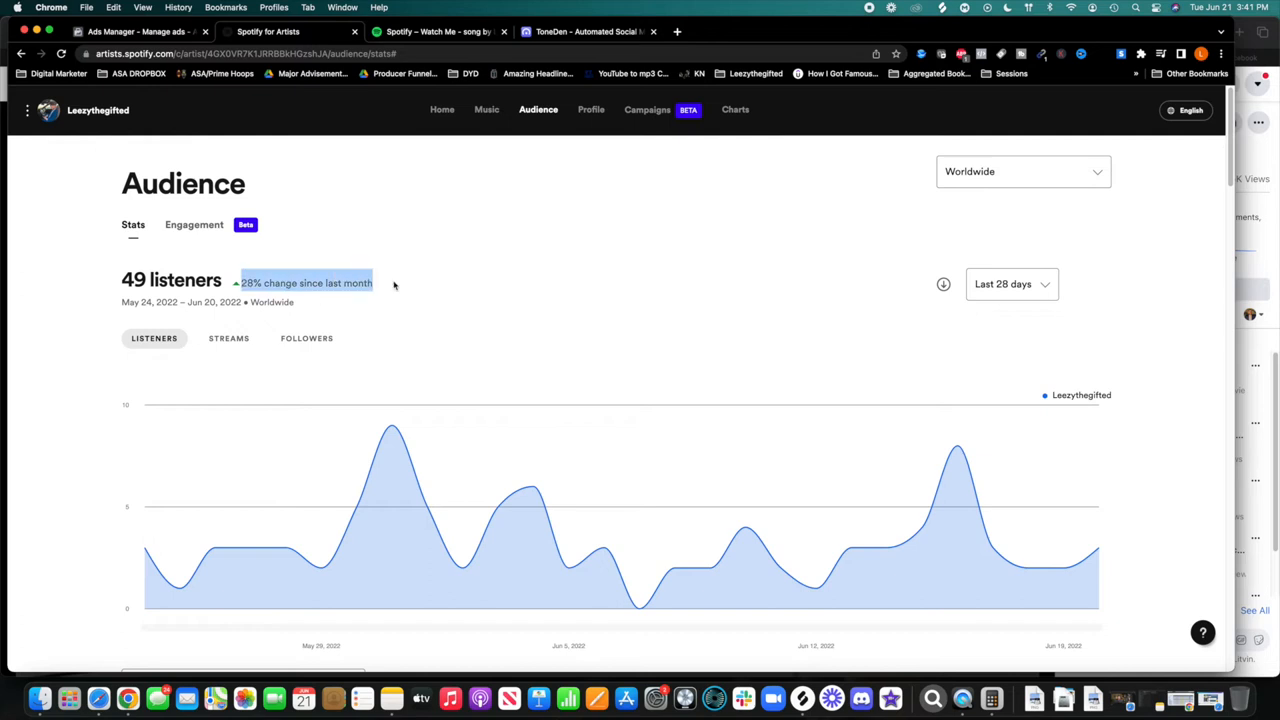
# Toggle the Stats graph between 174 streams and 438 followers, then view the Engagement summary
pyautogui.click(228, 338)
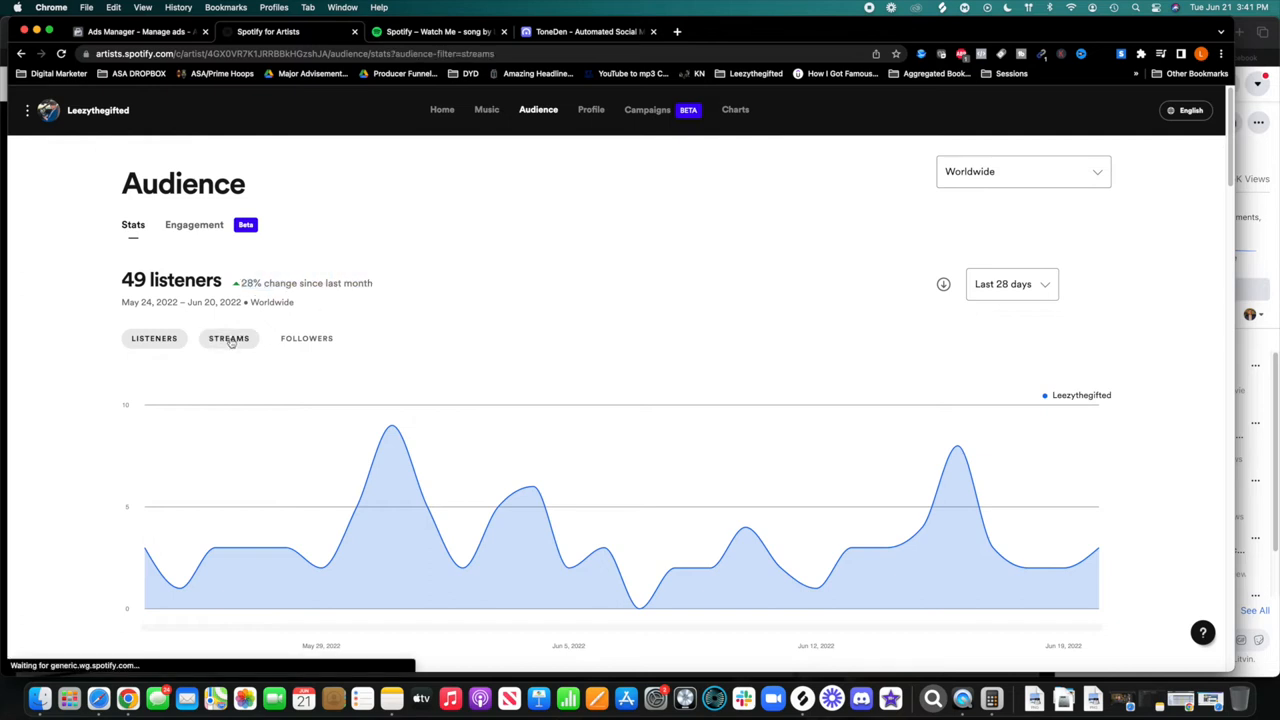
pyautogui.click(228, 338)
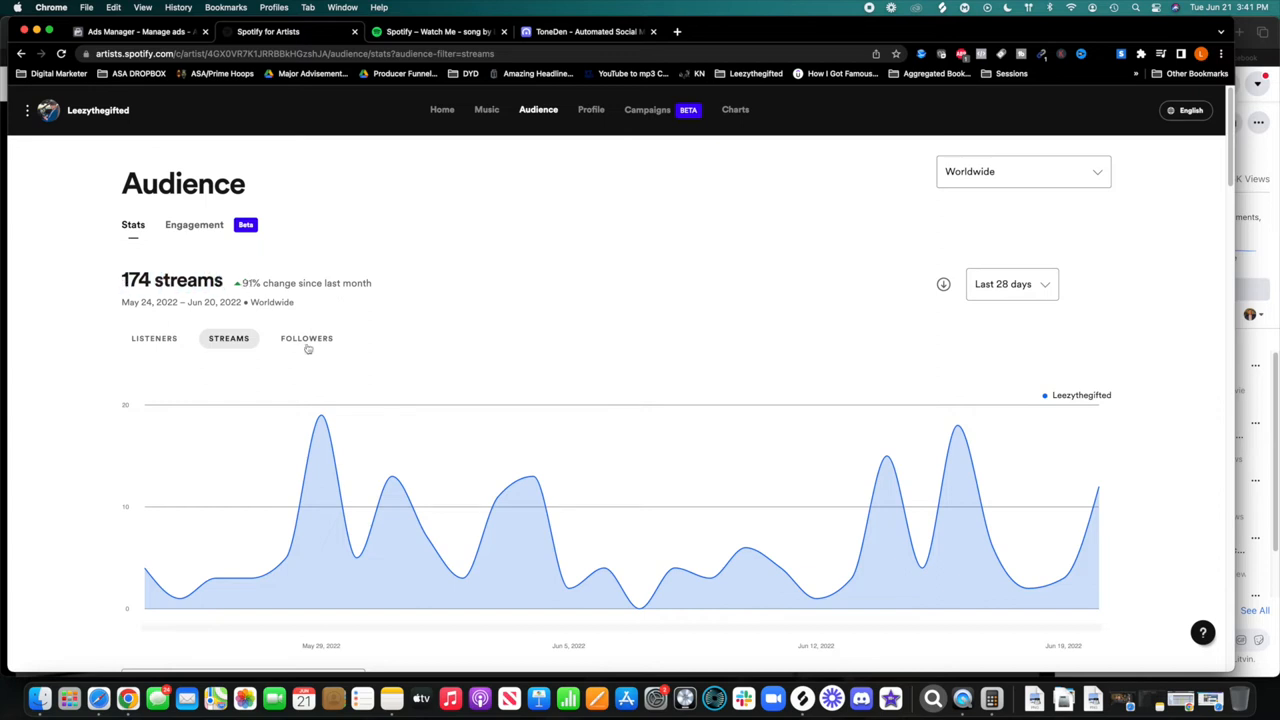
pyautogui.click(308, 338)
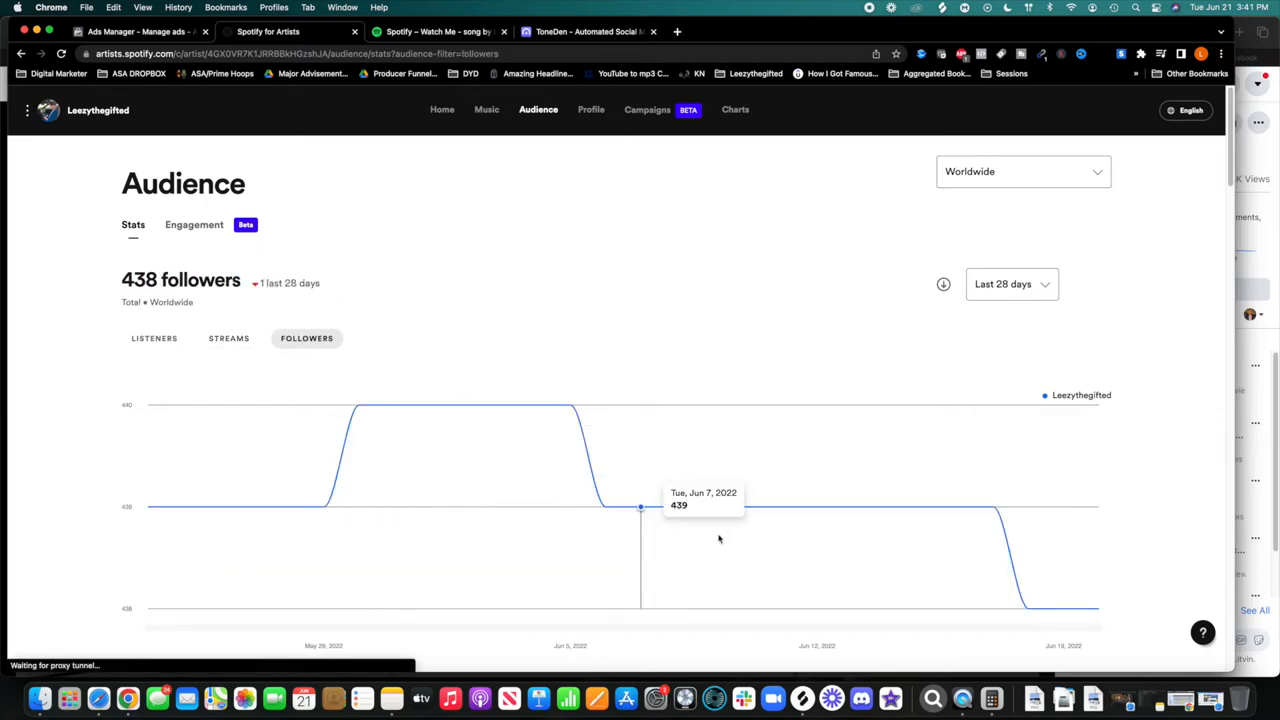
pyautogui.moveTo(376, 400)
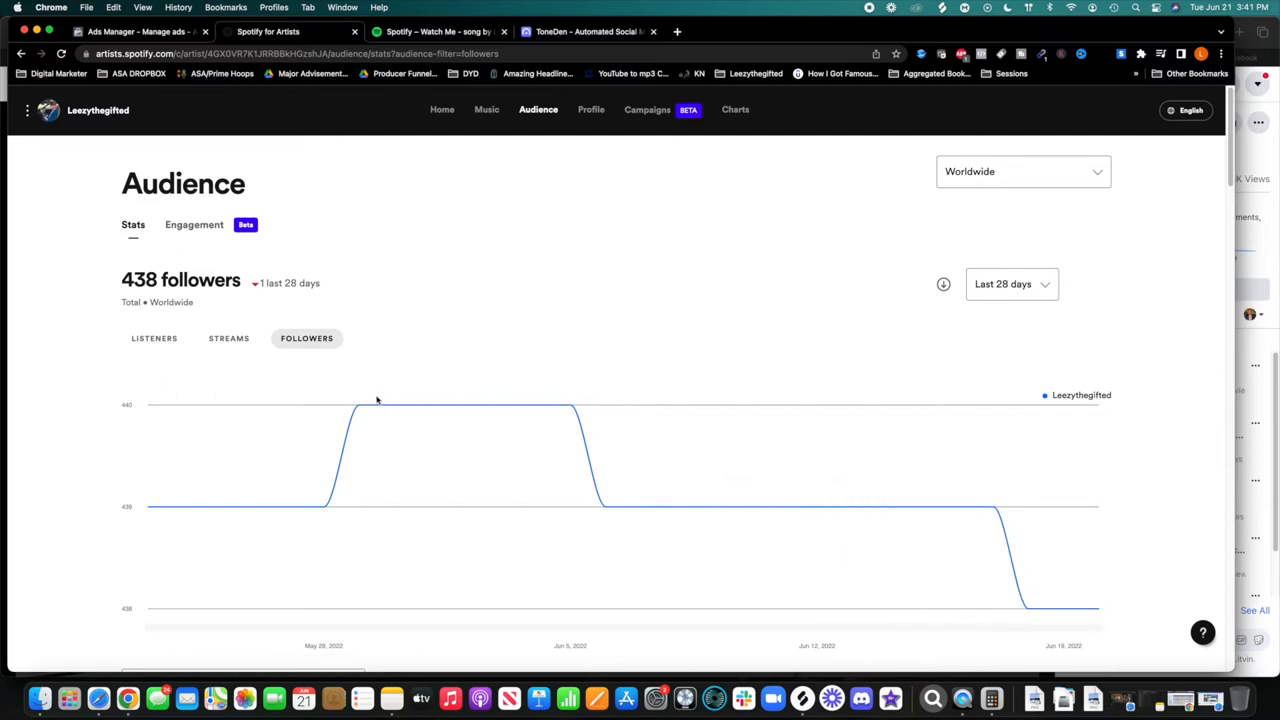
pyautogui.click(228, 338)
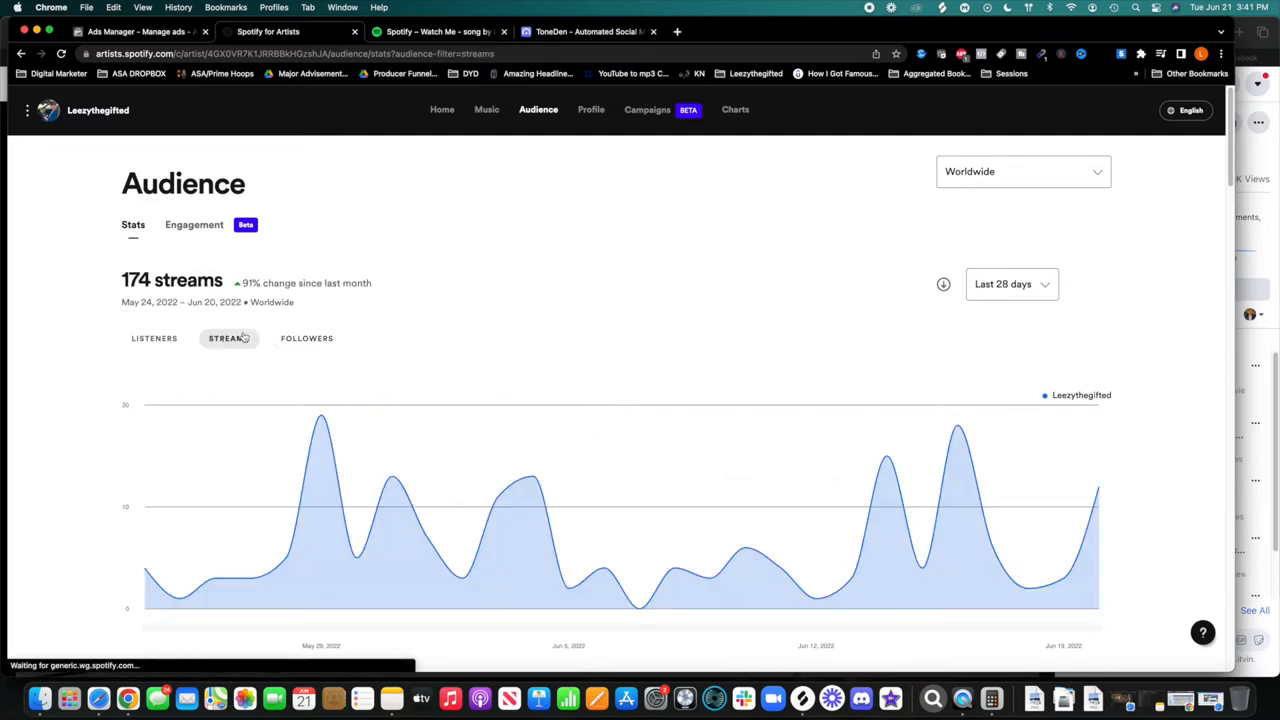
pyautogui.click(306, 338)
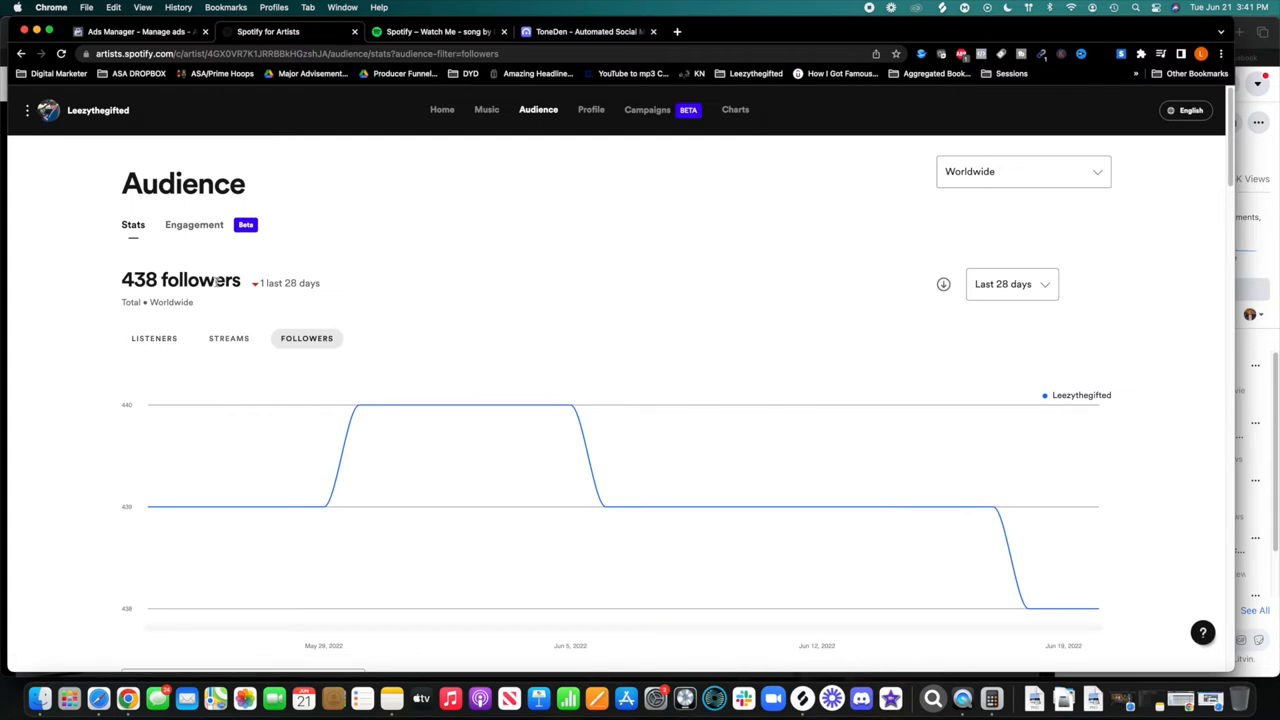
pyautogui.click(192, 224)
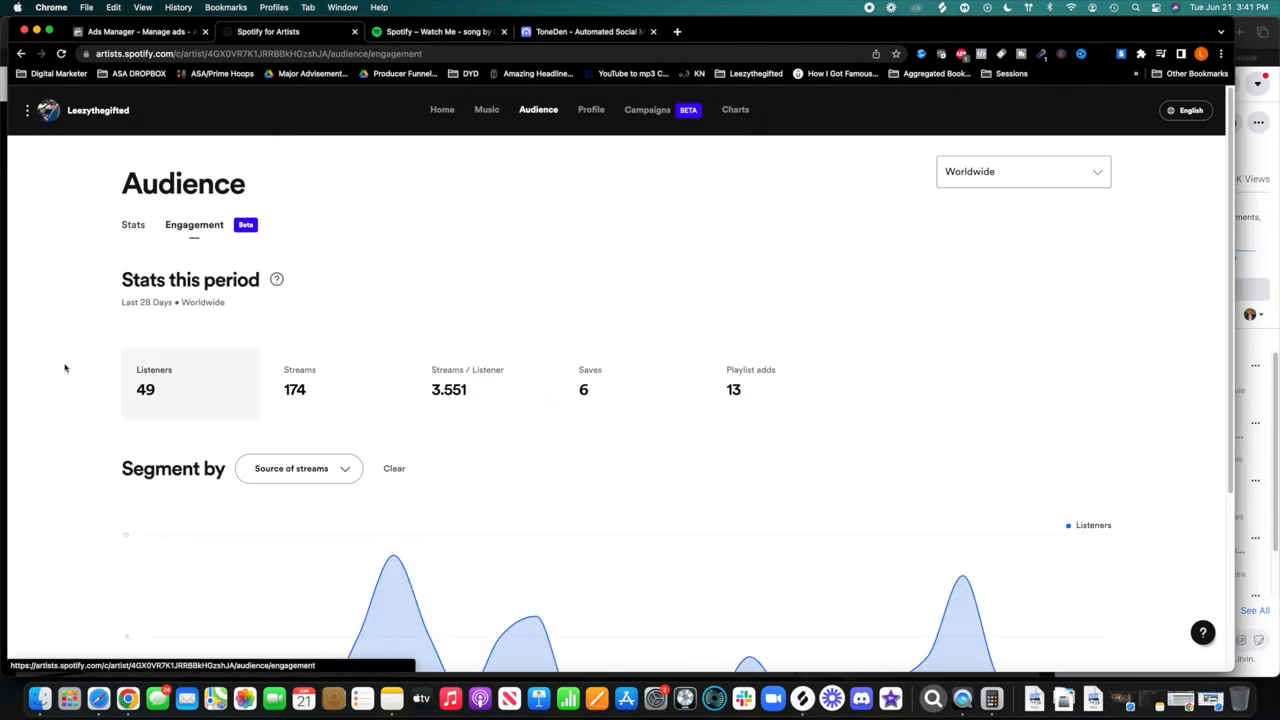
# Graph streams, streams per listener and 13 playlist adds on Engagement, then return to the Music song list
pyautogui.scroll(-3)
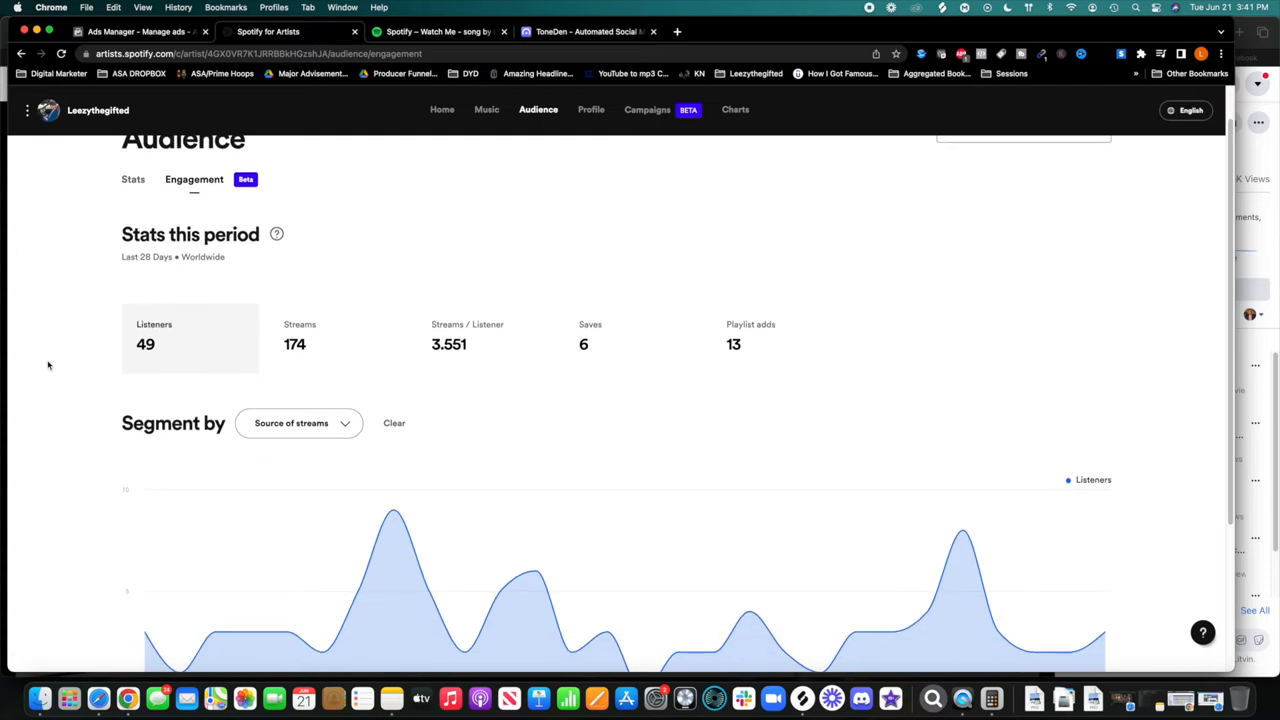
pyautogui.click(468, 344)
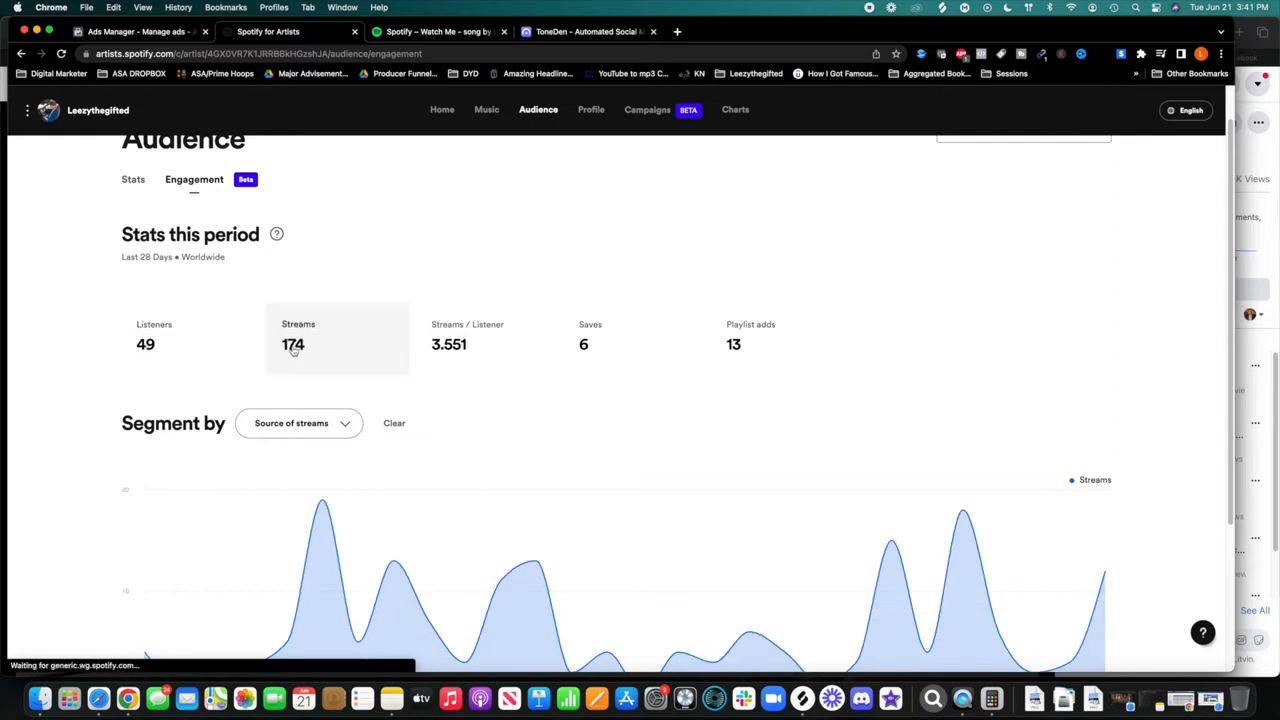
pyautogui.click(468, 338)
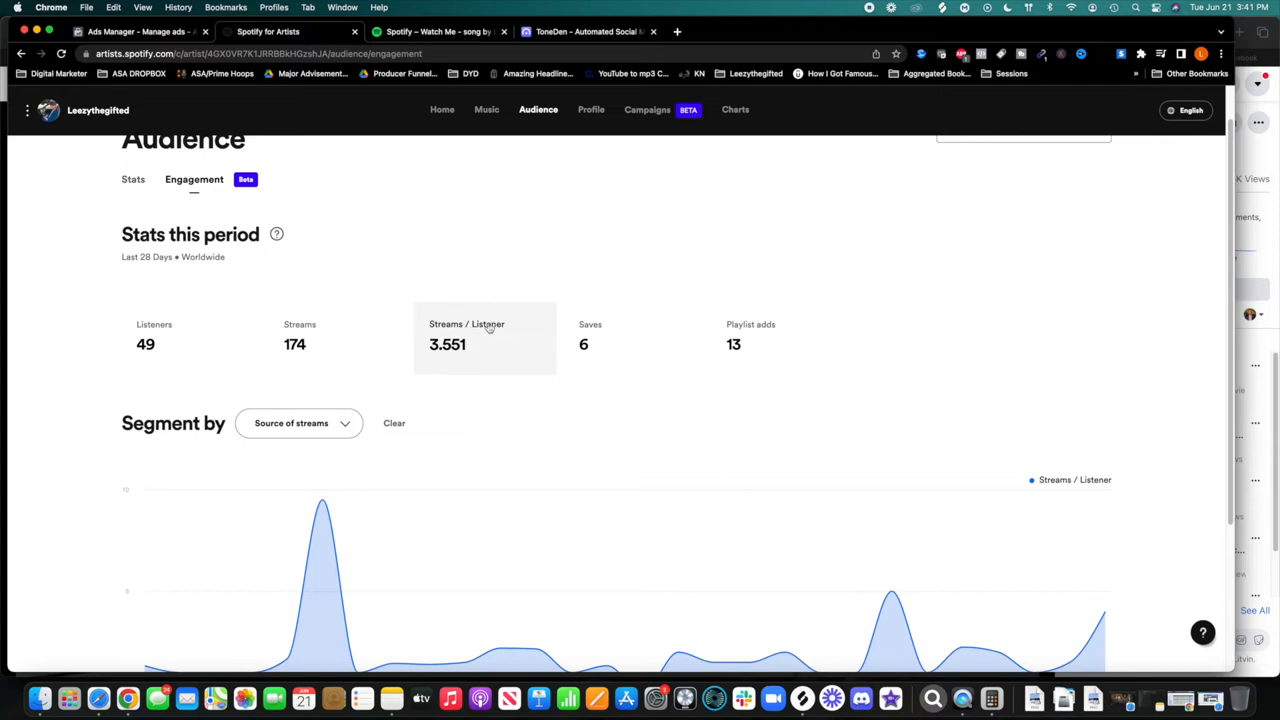
pyautogui.moveTo(448, 352)
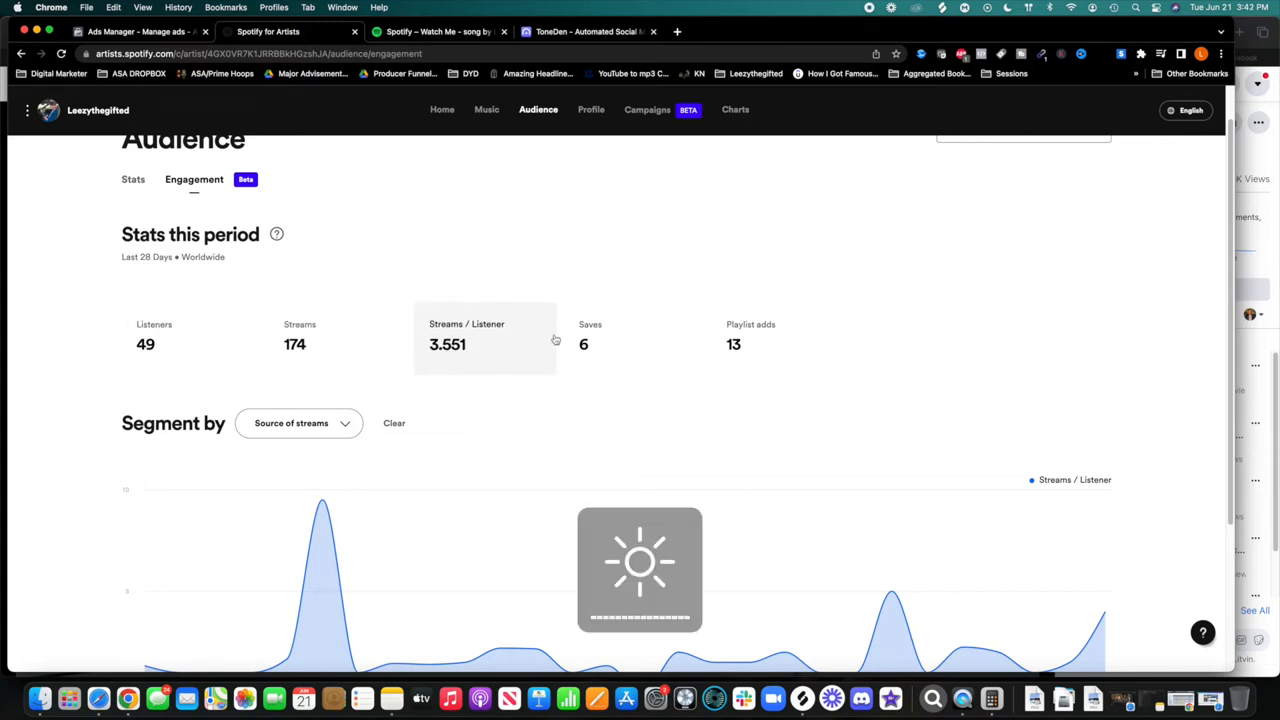
pyautogui.click(750, 336)
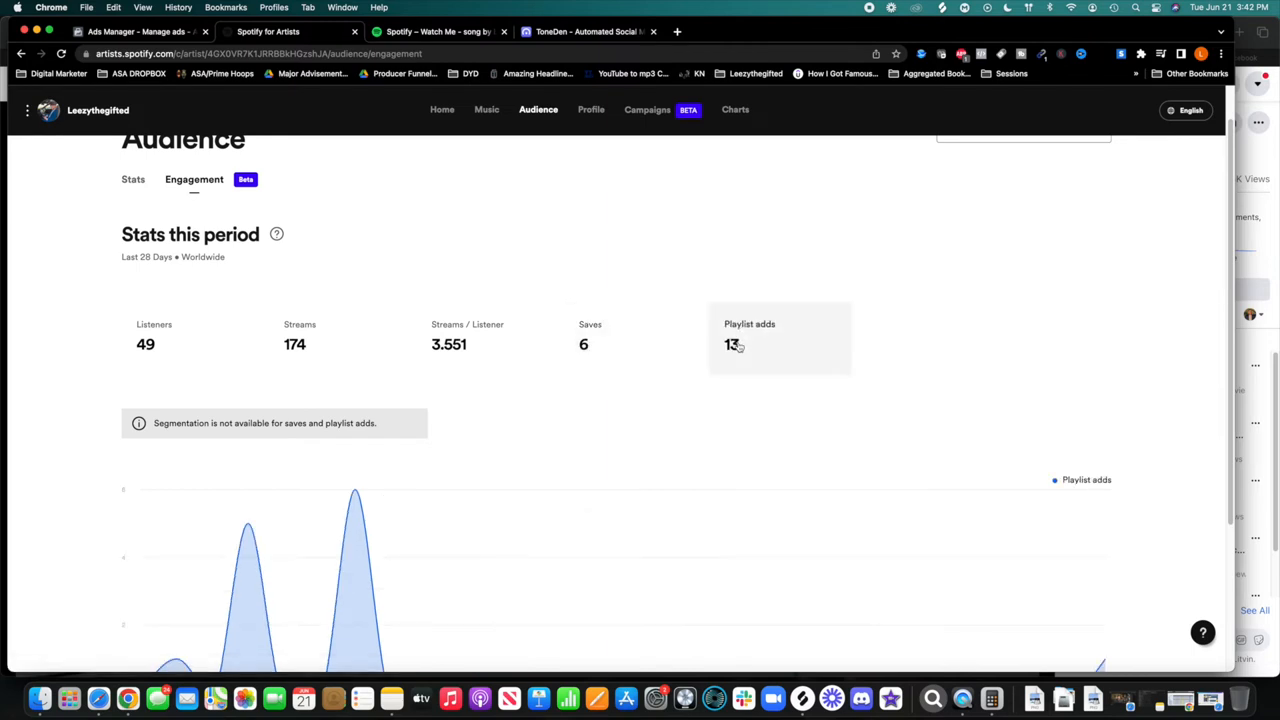
pyautogui.scroll(-3)
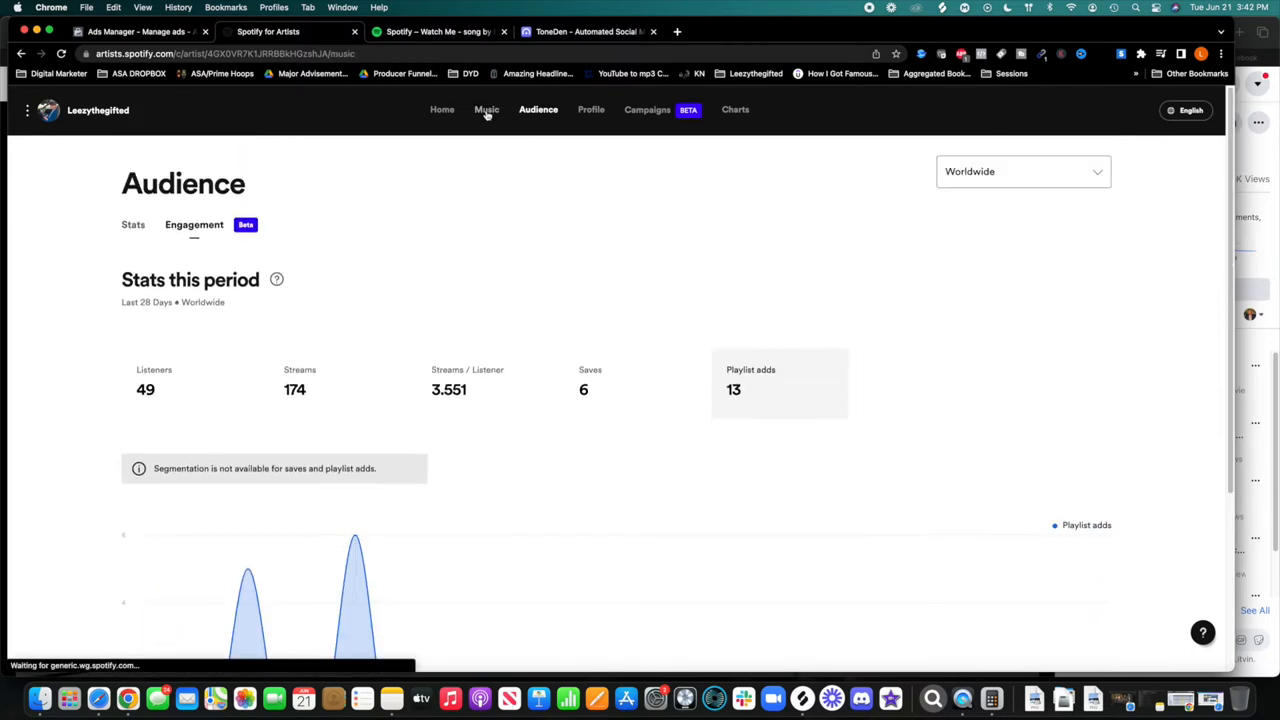
pyautogui.click(488, 108)
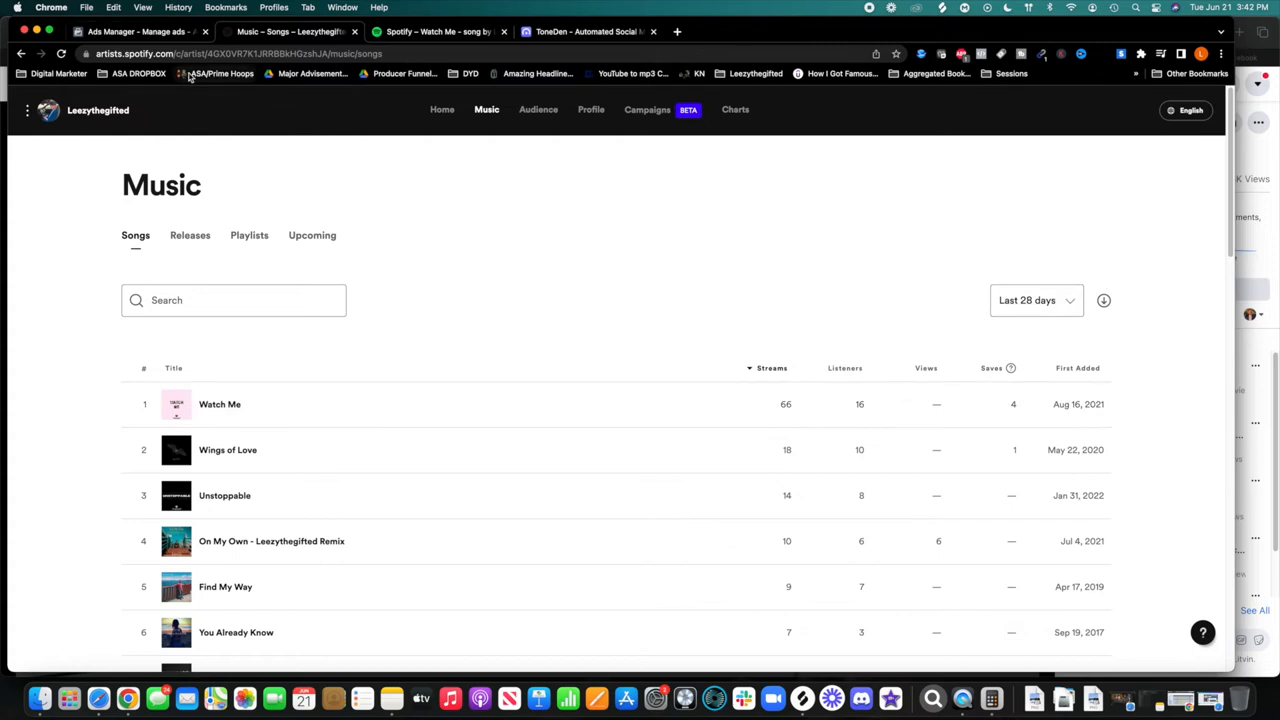
pyautogui.moveTo(1040, 330)
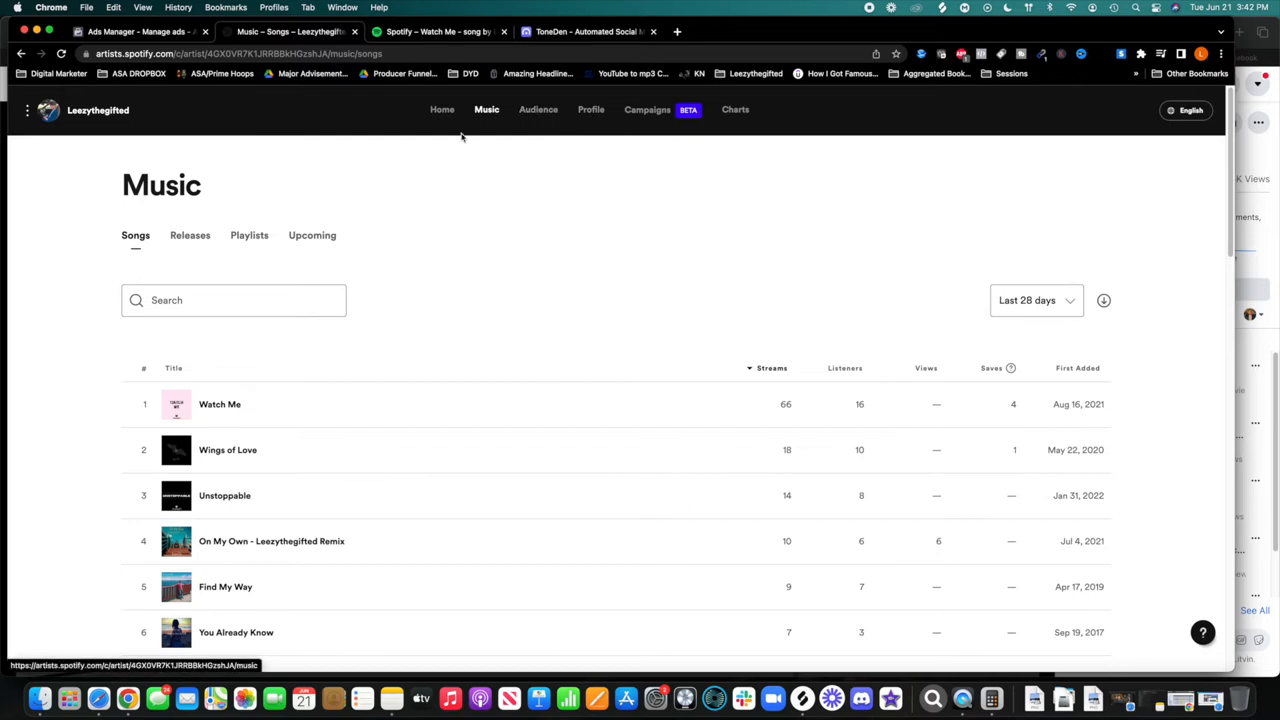
# Review the playlists featuring the songs, then view the empty Upcoming releases section
pyautogui.click(248, 236)
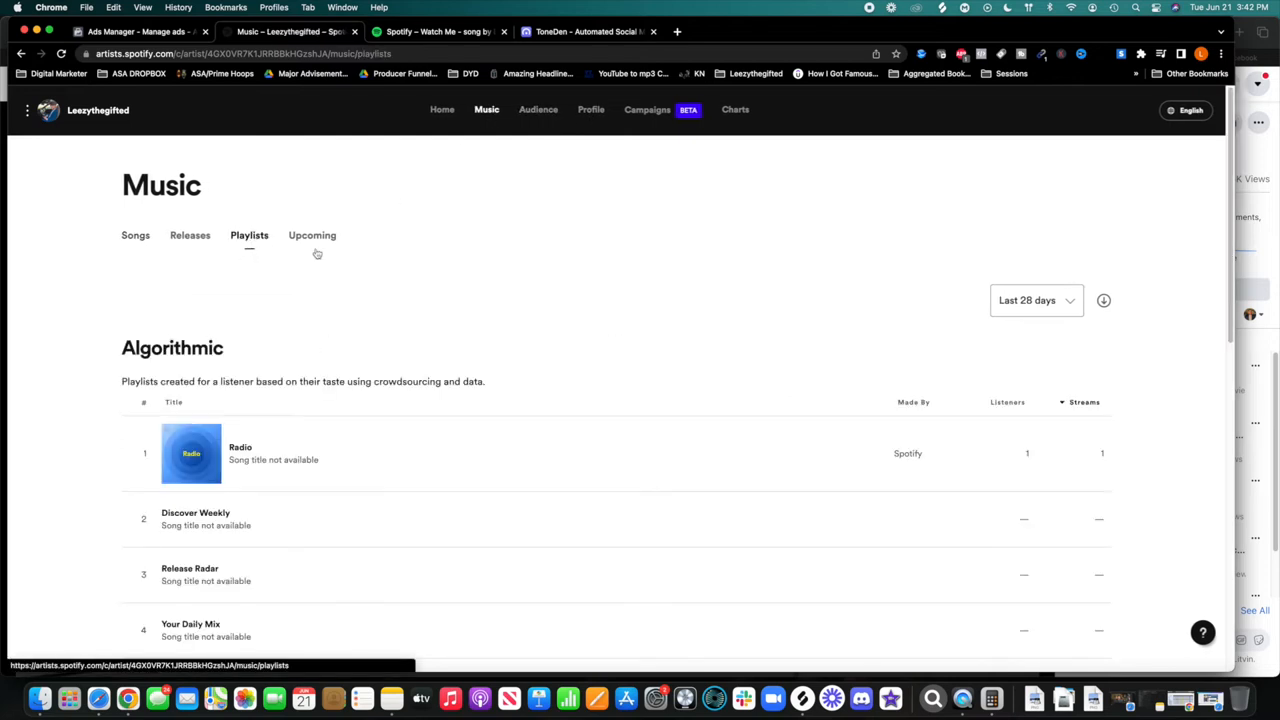
pyautogui.scroll(-3)
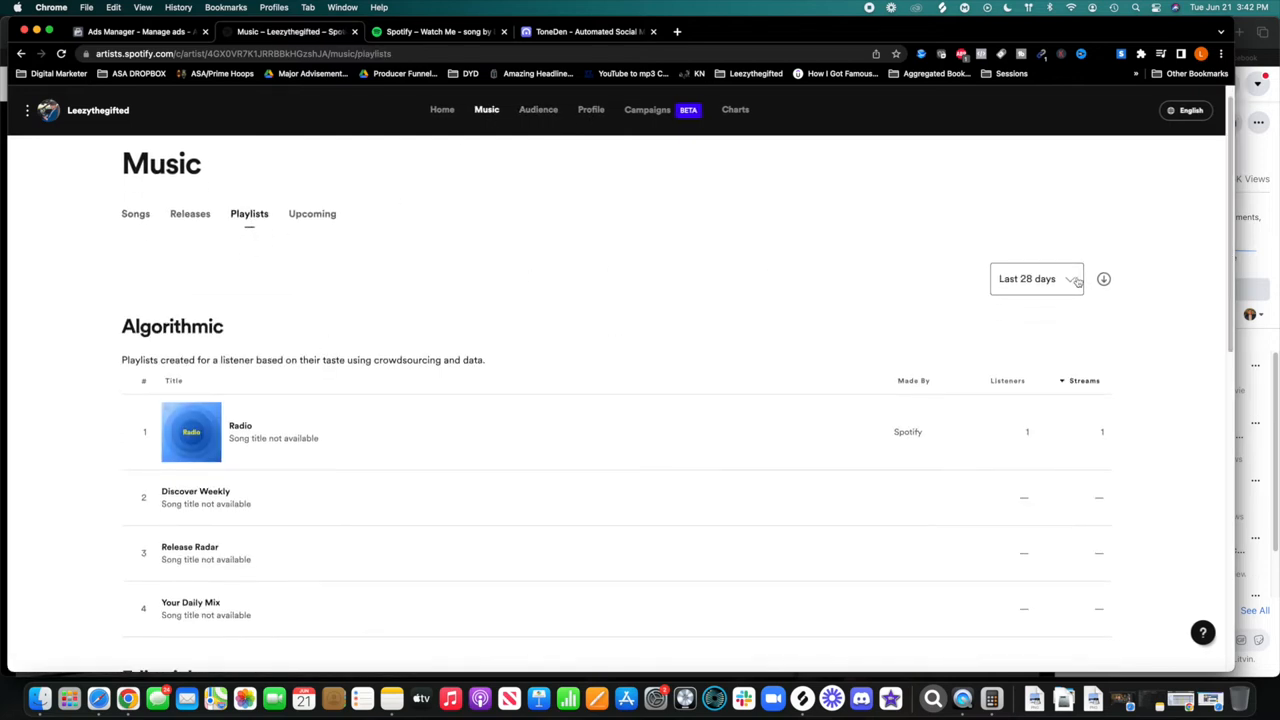
pyautogui.scroll(-3)
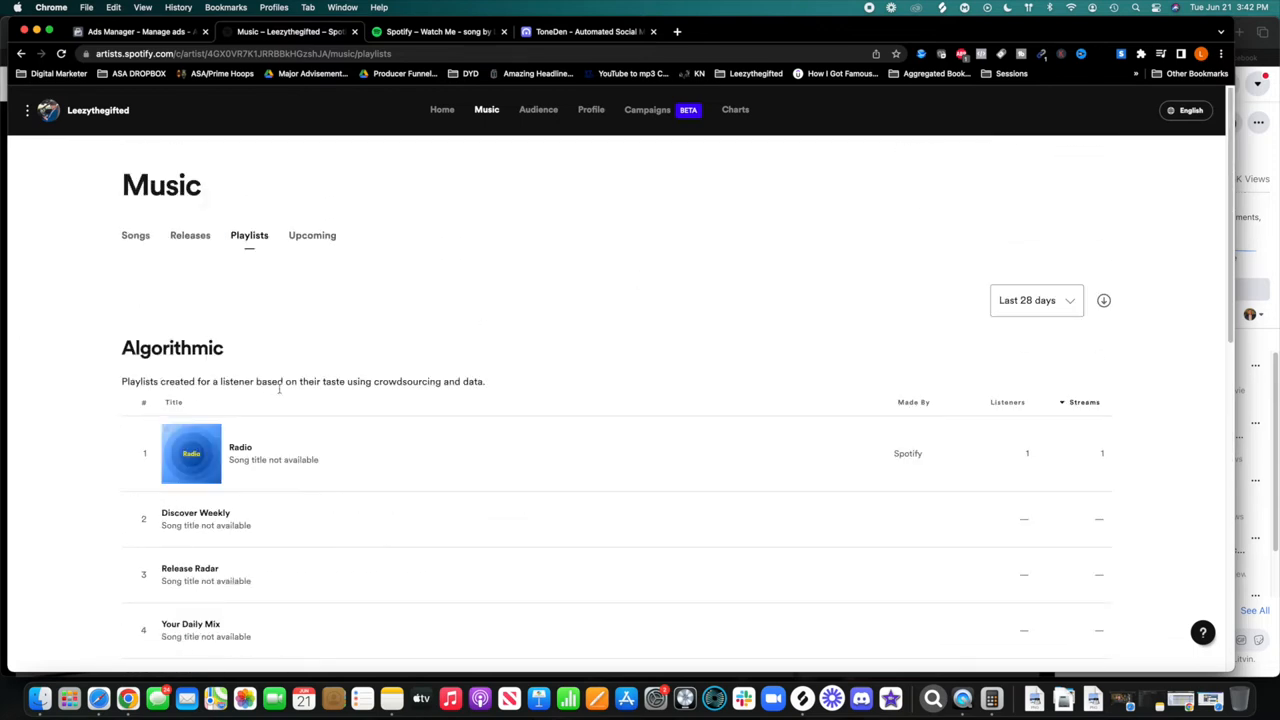
pyautogui.moveTo(508, 374)
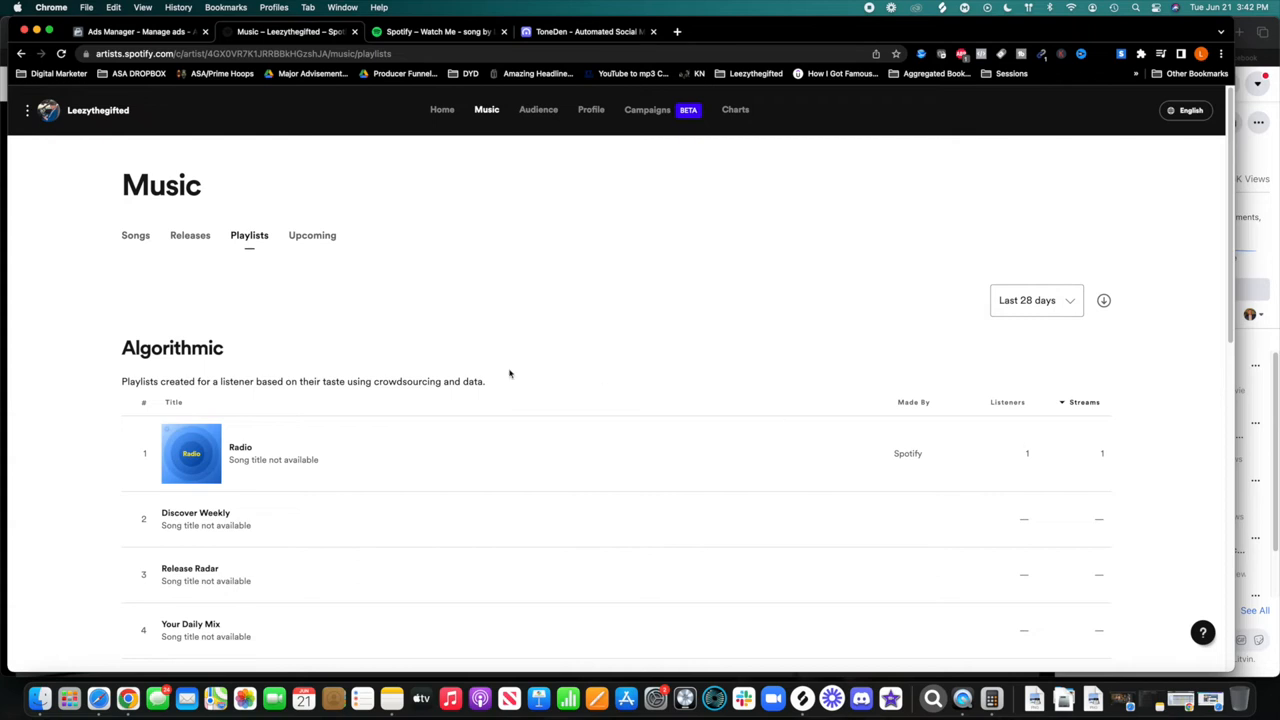
pyautogui.scroll(-3)
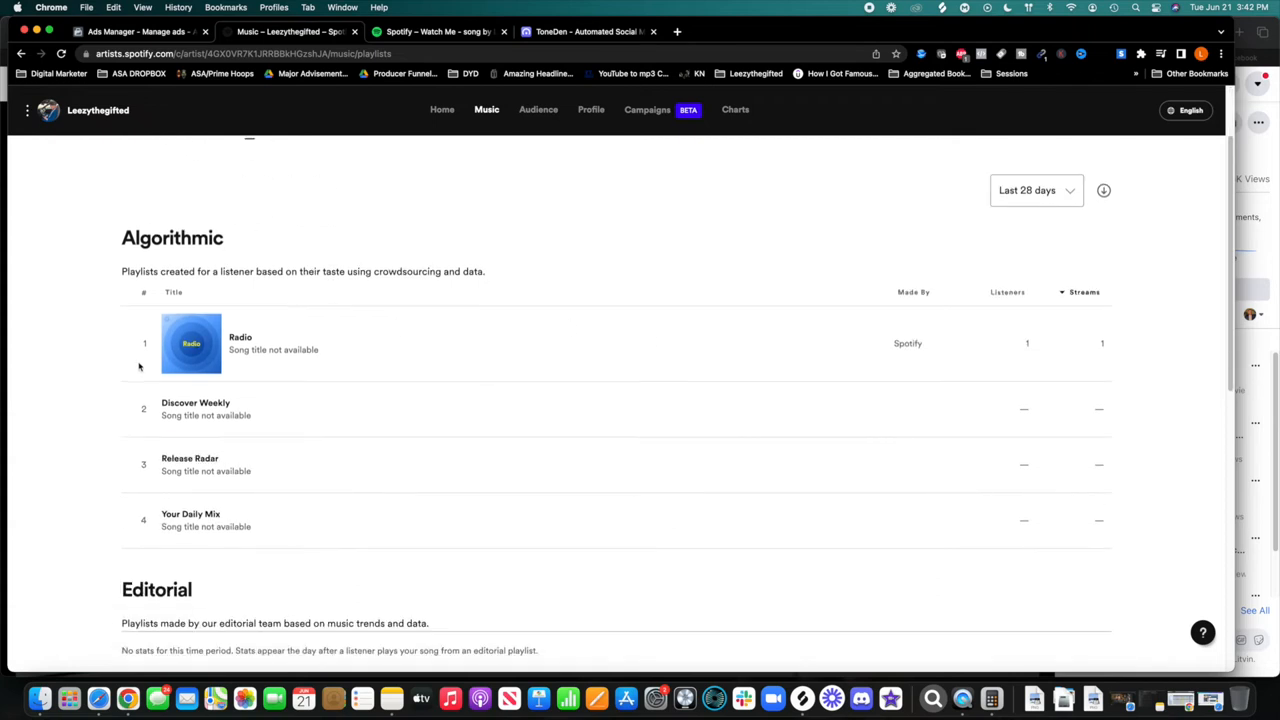
pyautogui.scroll(-3)
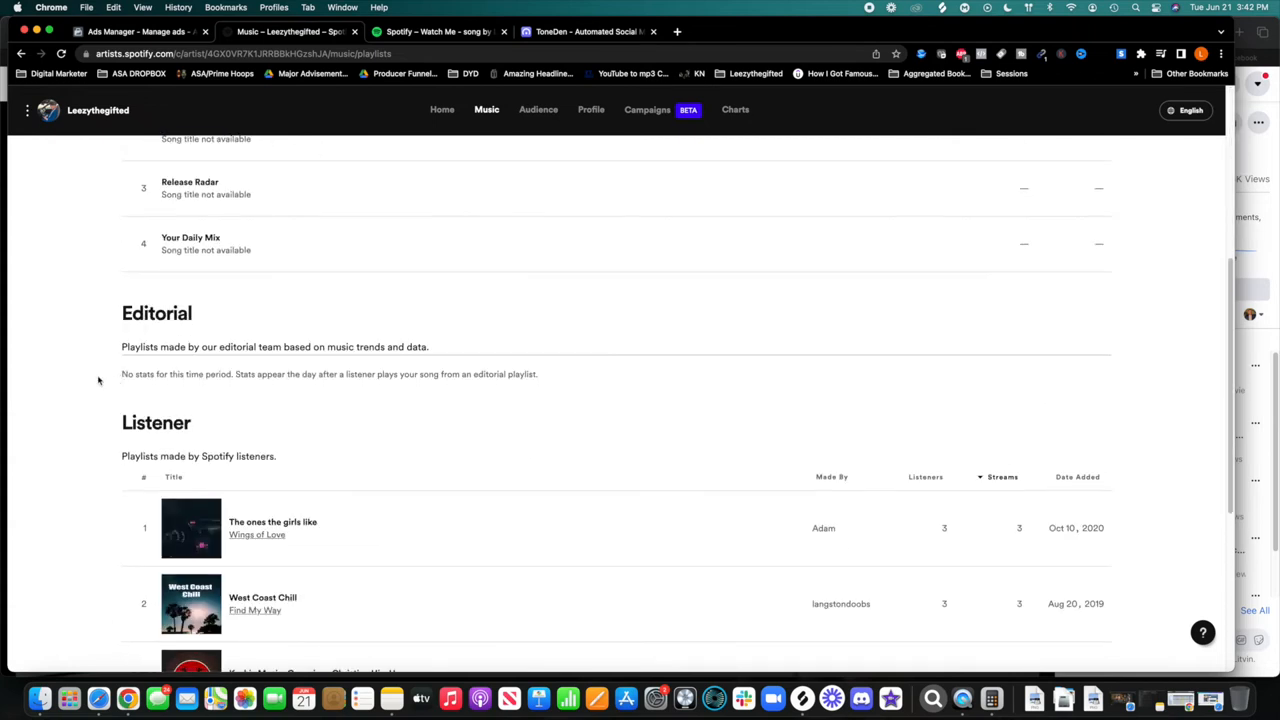
pyautogui.scroll(3)
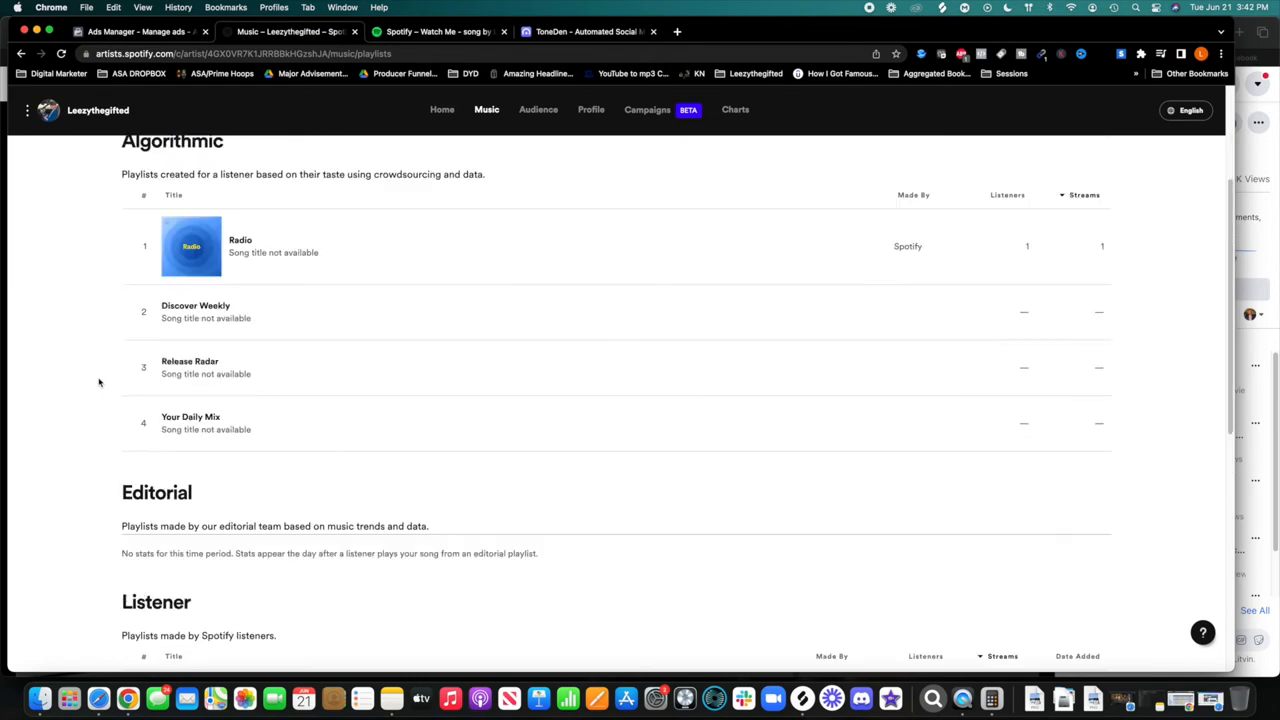
pyautogui.scroll(-3)
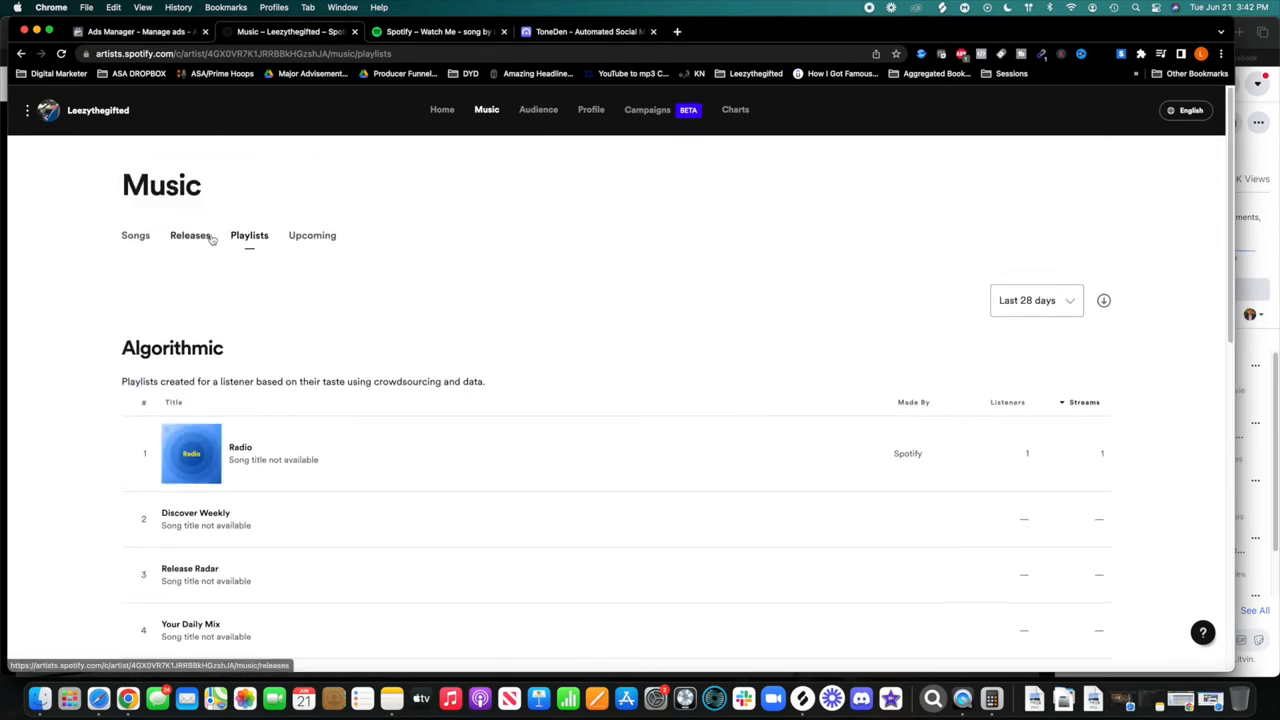
pyautogui.click(316, 236)
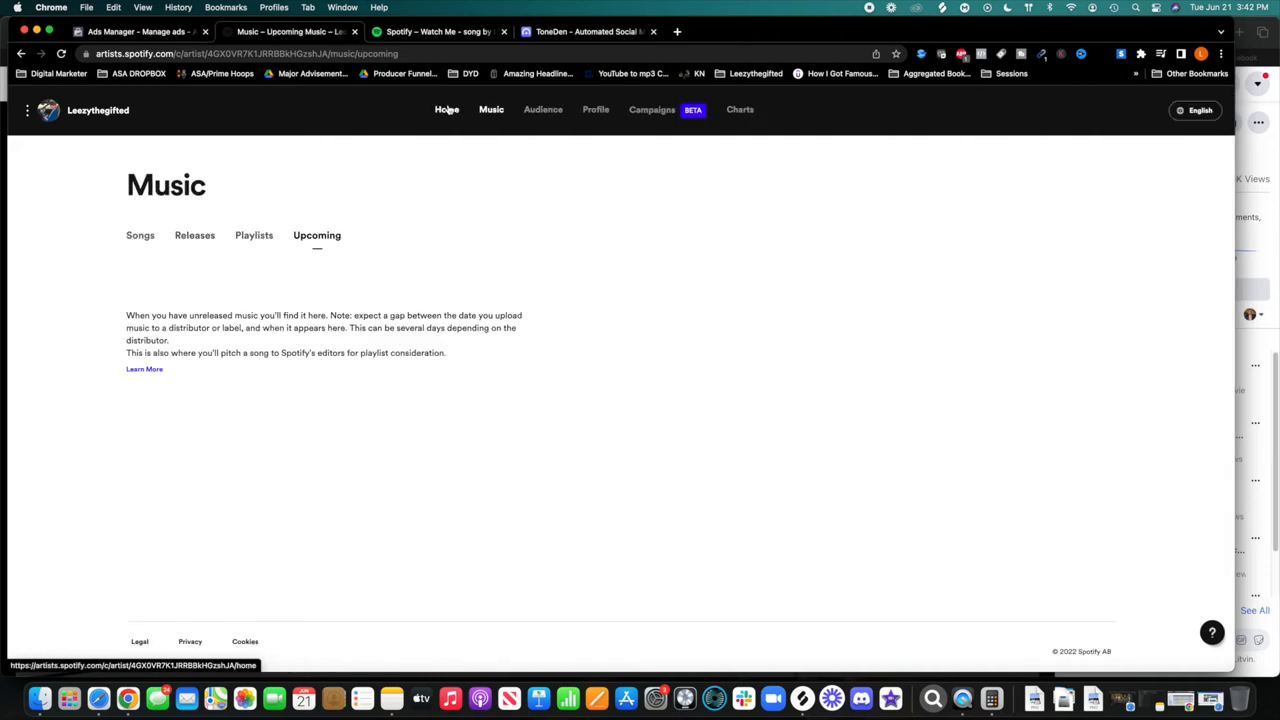
# From the Home overview's top songs, bring up Watch Me's stats page with 191 all-time streams
pyautogui.click(540, 110)
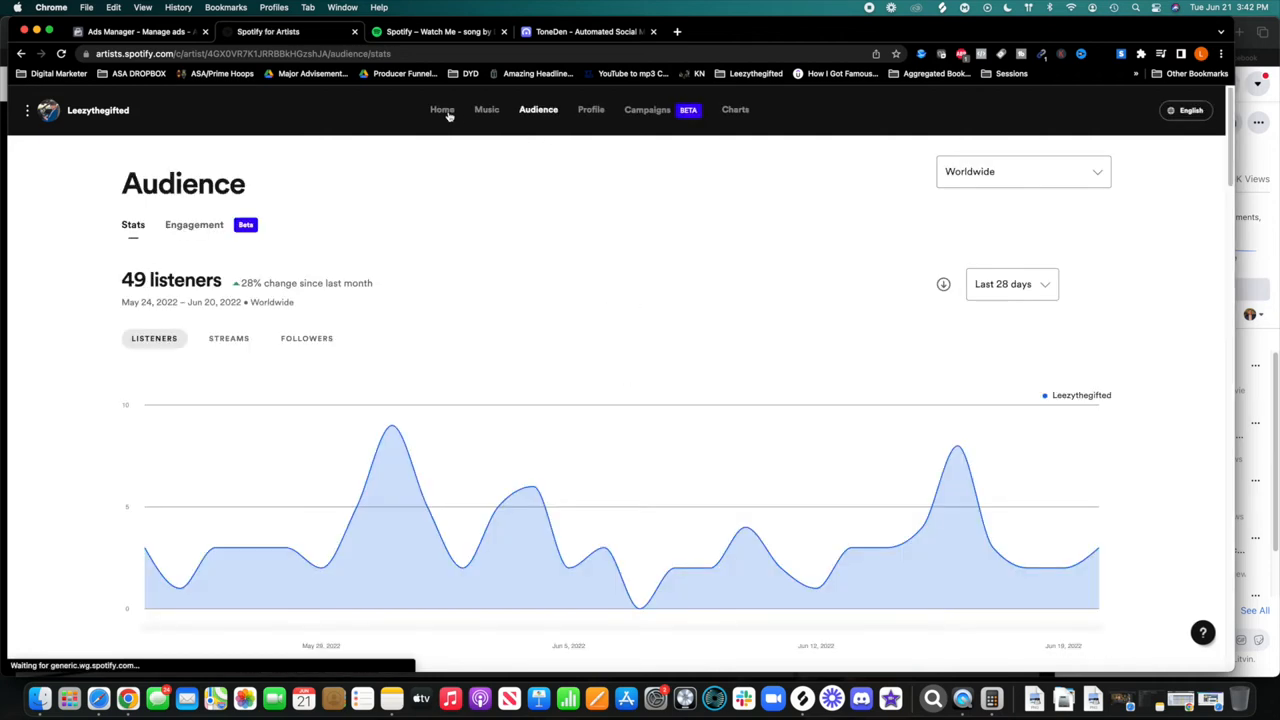
pyautogui.click(440, 110)
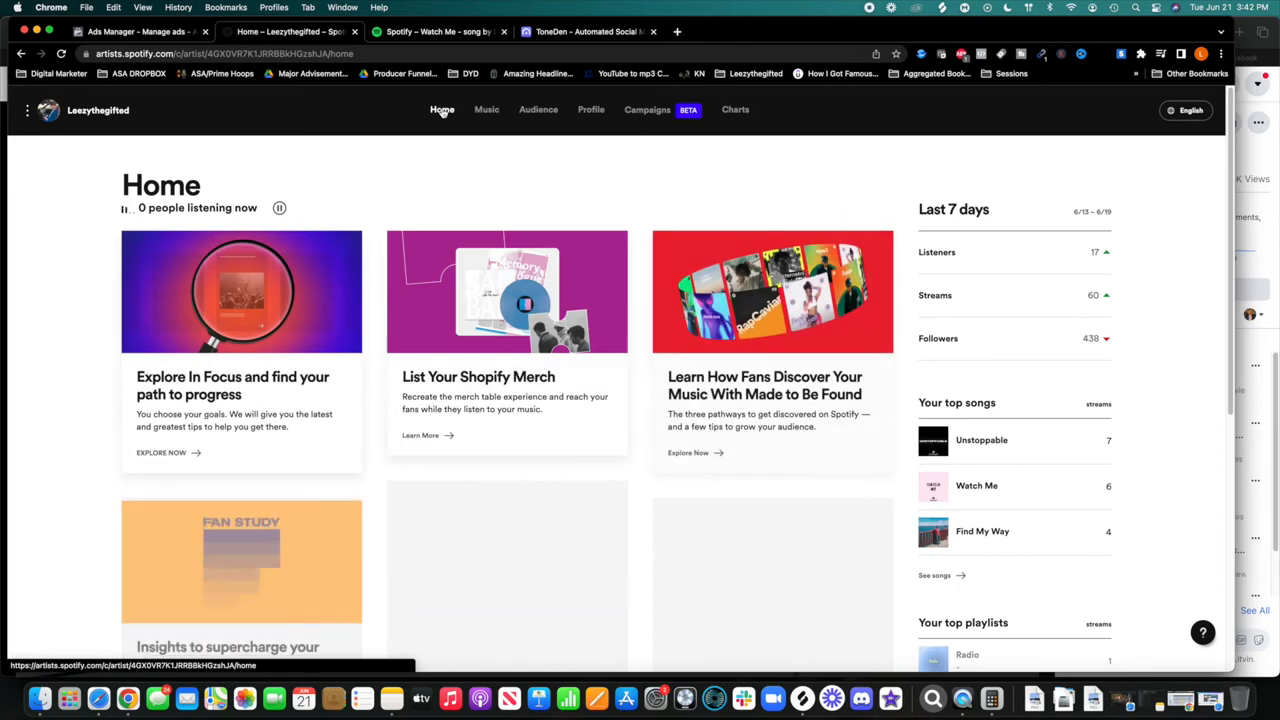
pyautogui.click(538, 108)
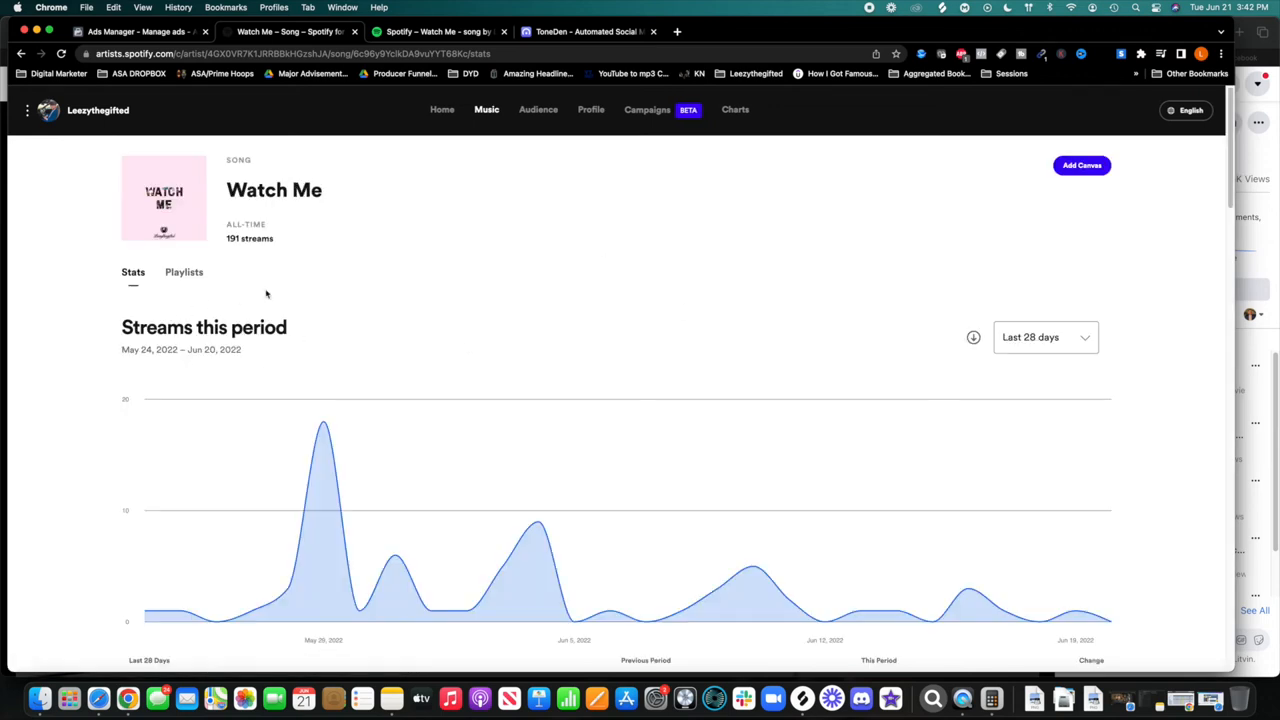
pyautogui.moveTo(882, 330)
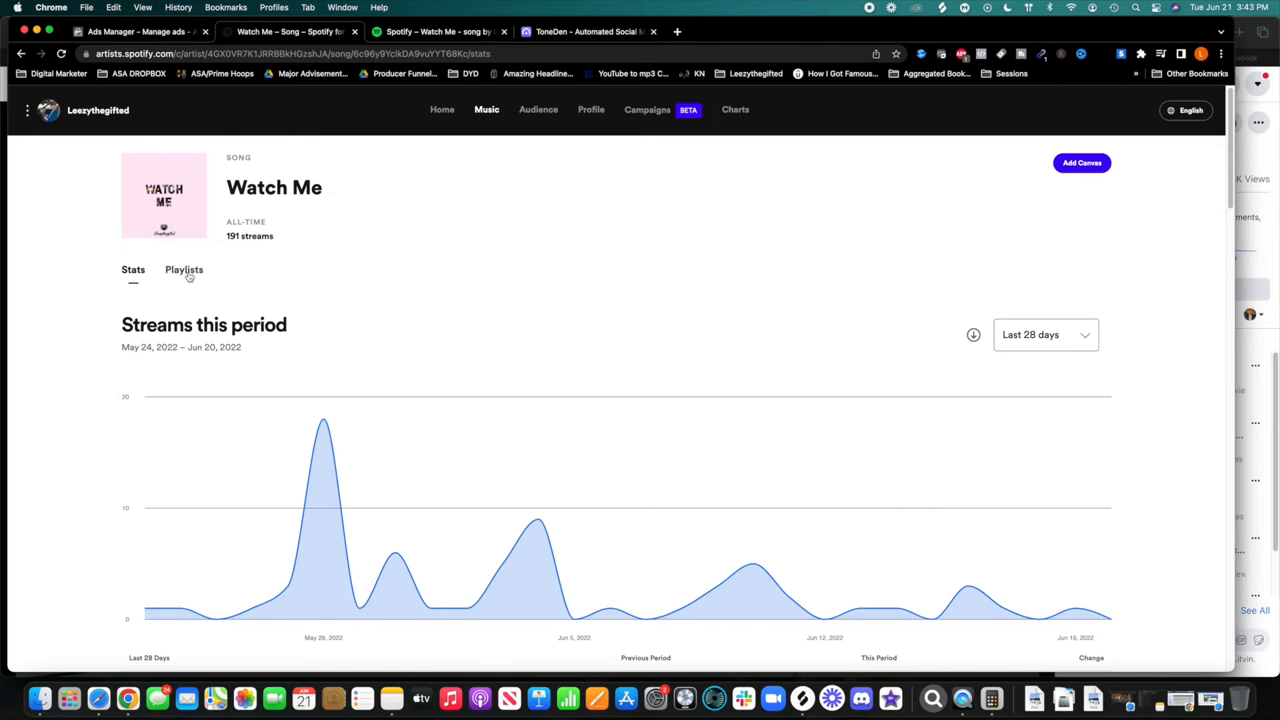
pyautogui.scroll(-3)
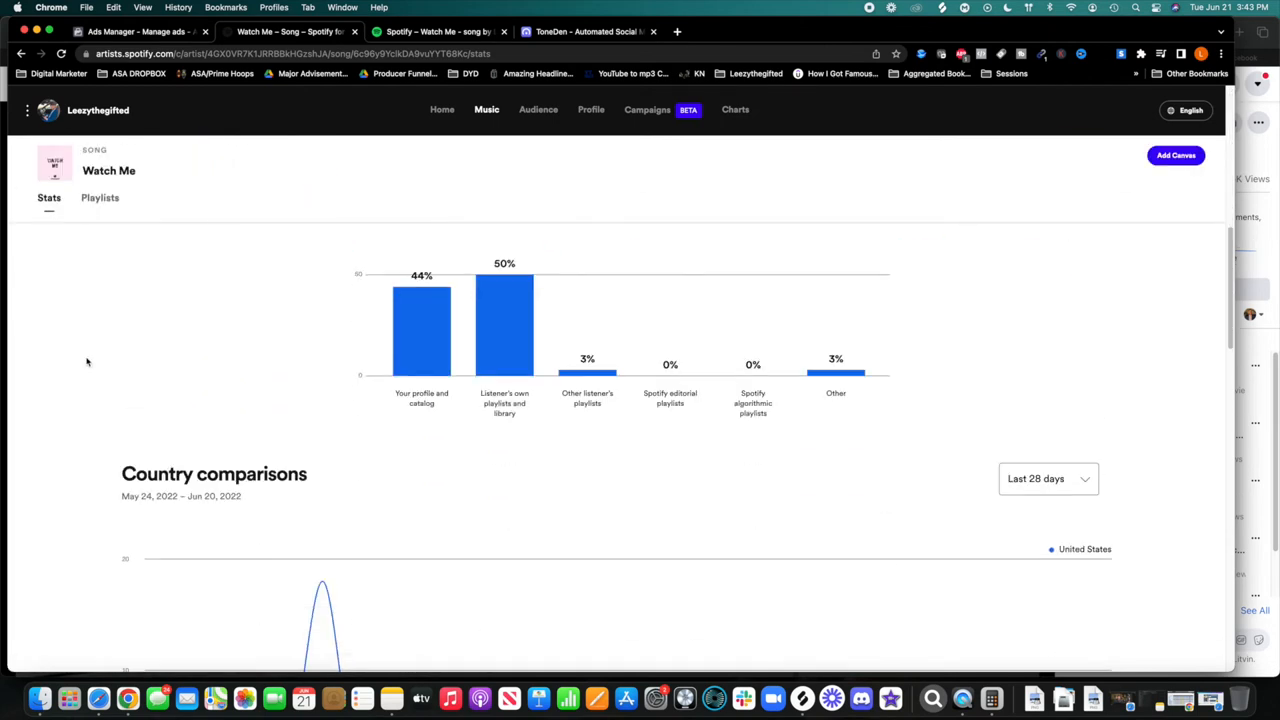
pyautogui.scroll(-3)
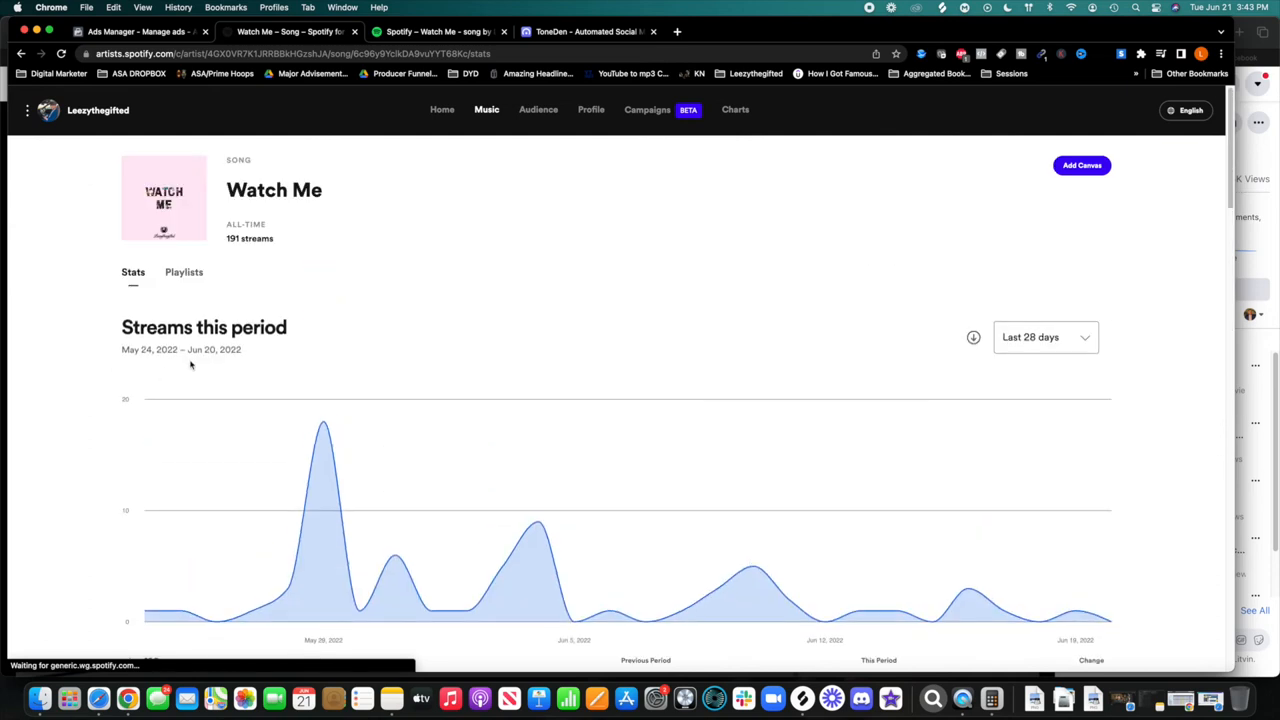
pyautogui.click(184, 272)
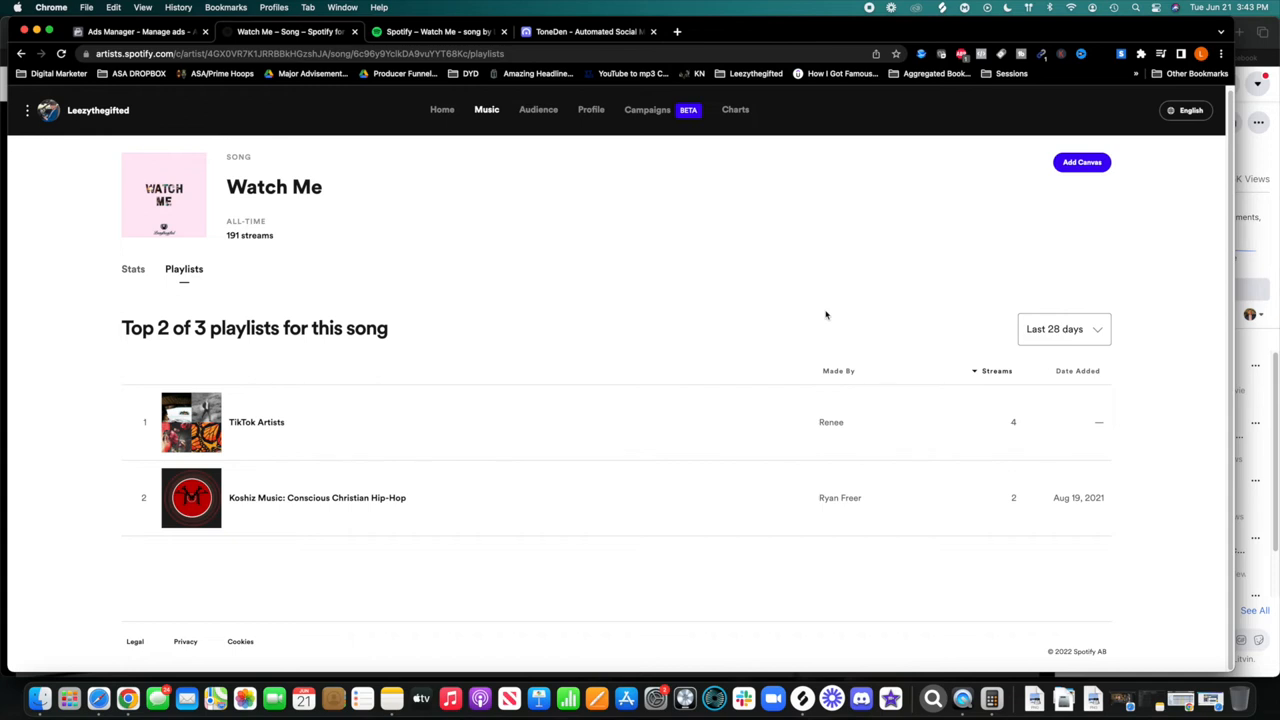
pyautogui.moveTo(856, 428)
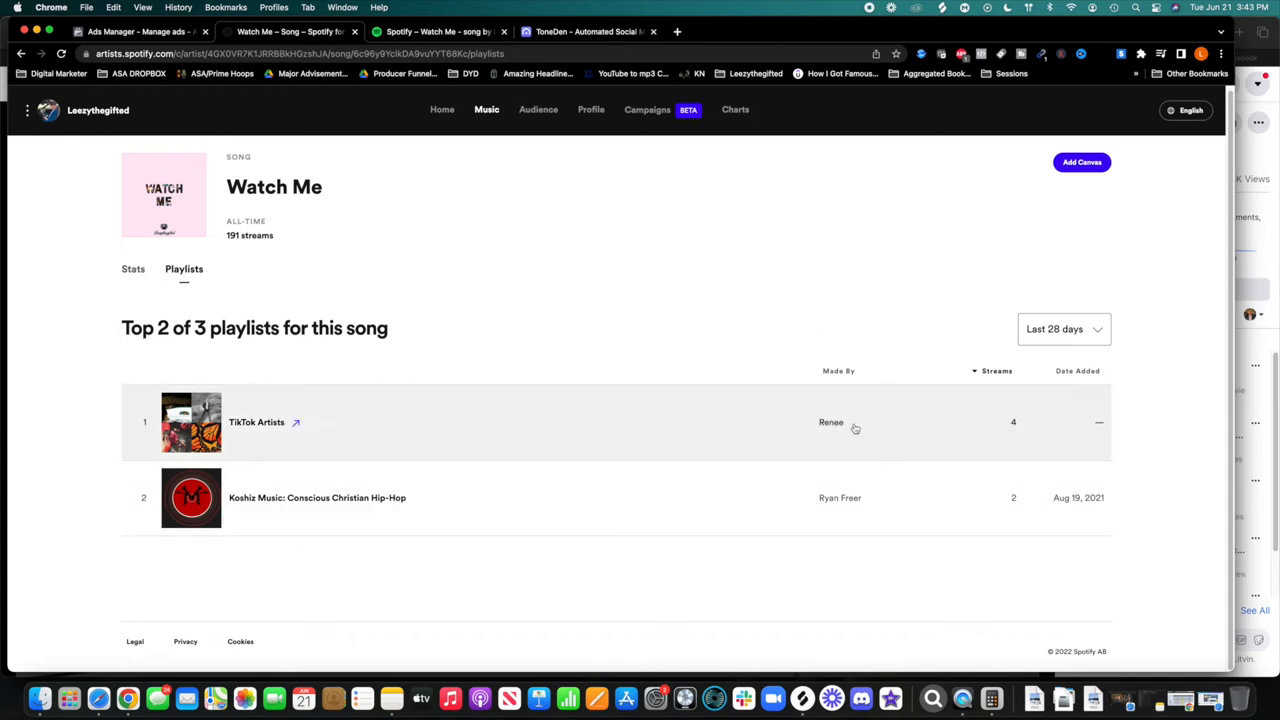
pyautogui.moveTo(832, 500)
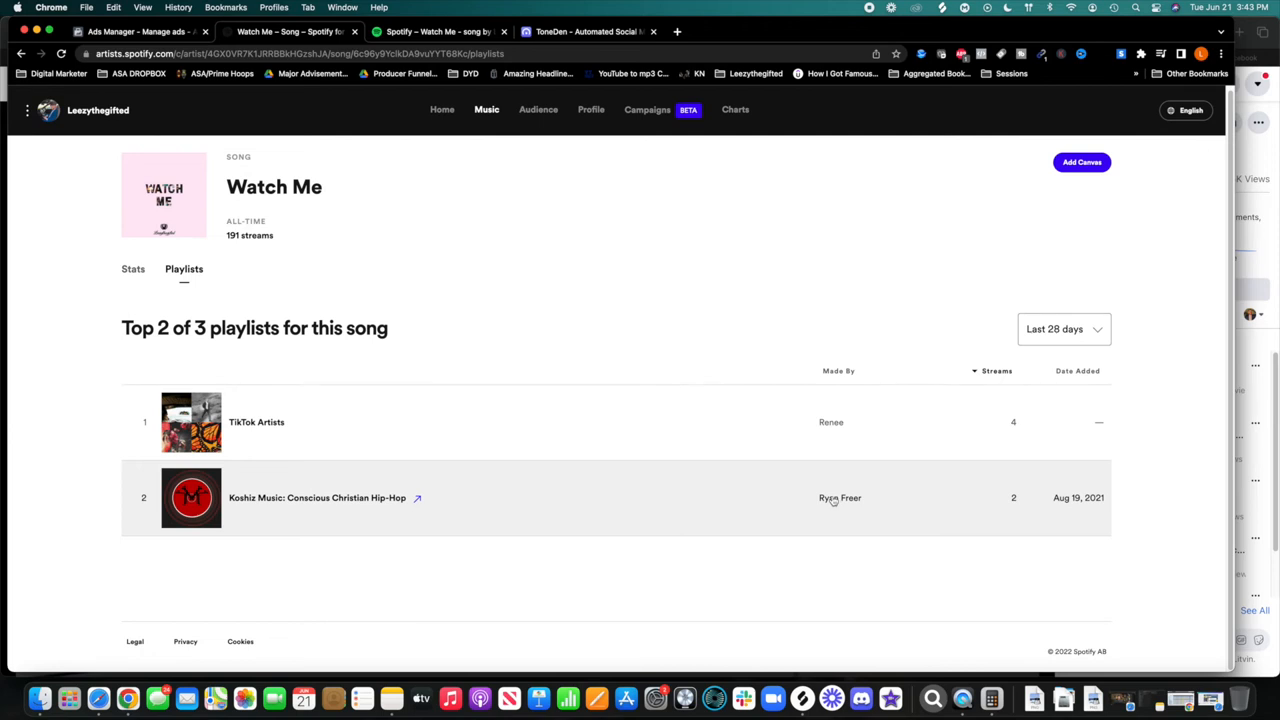
pyautogui.moveTo(836, 498)
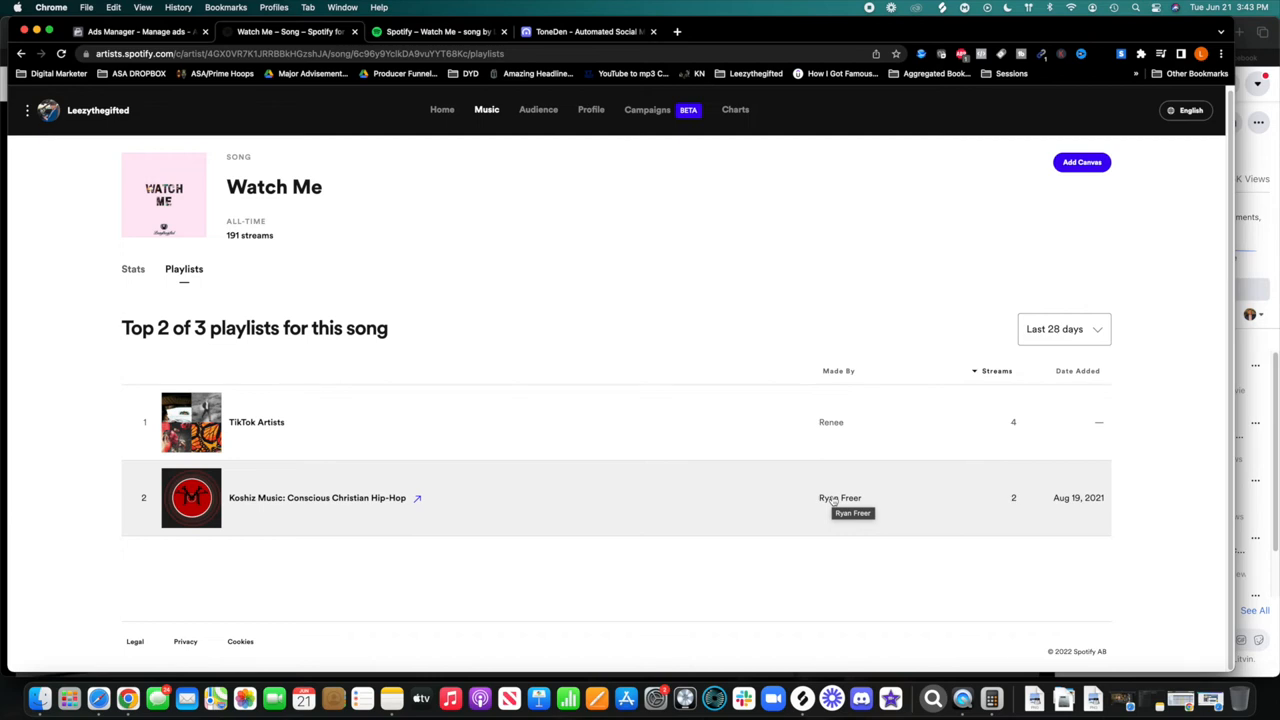
pyautogui.moveTo(936, 430)
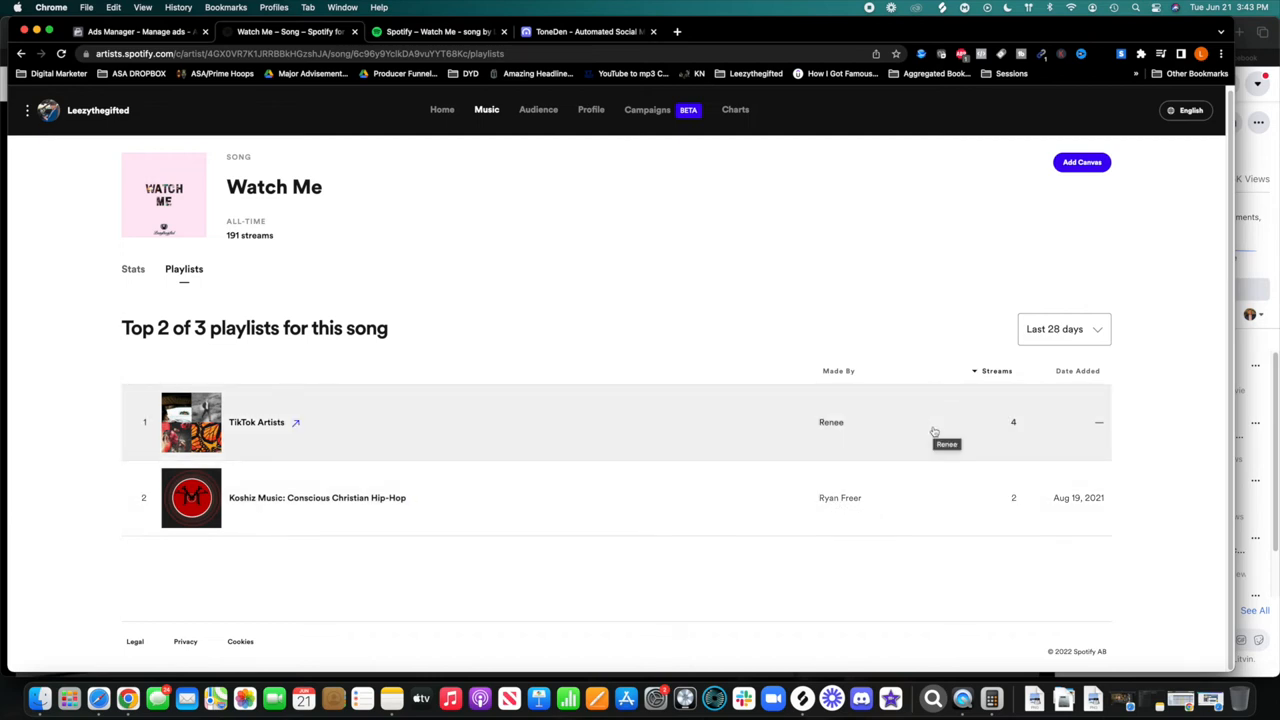
pyautogui.moveTo(1024, 442)
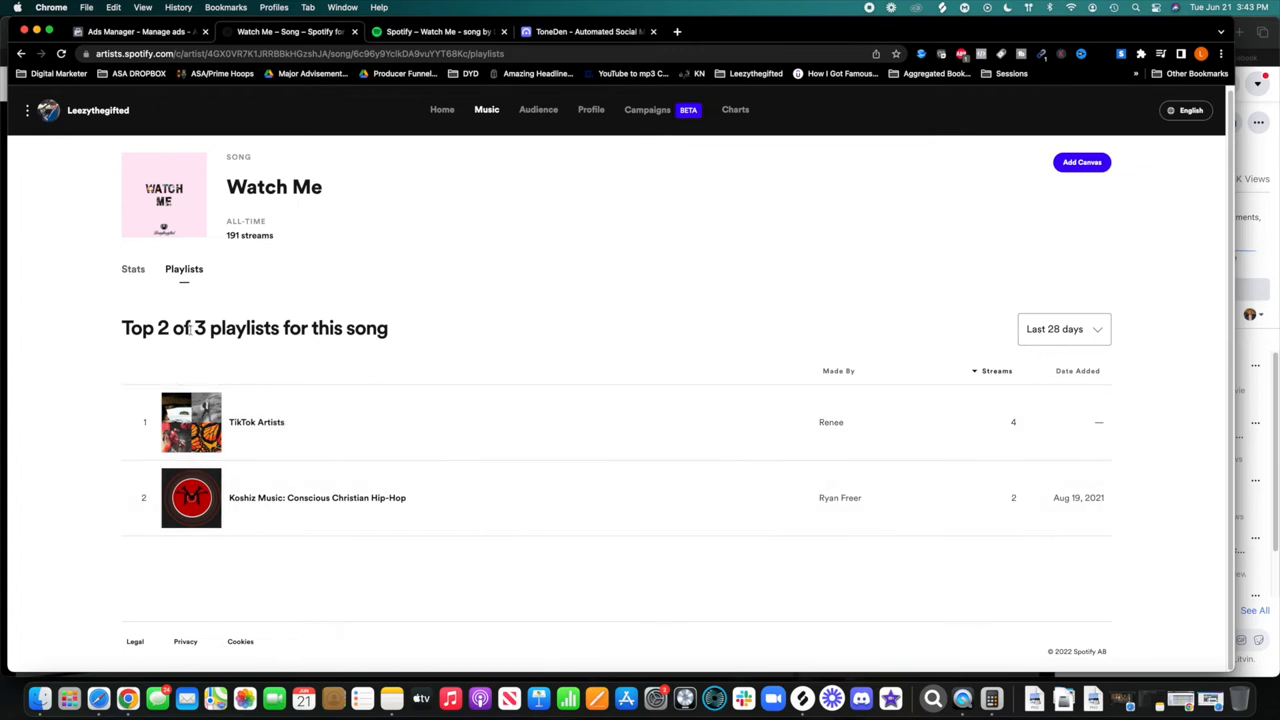
pyautogui.moveTo(132, 288)
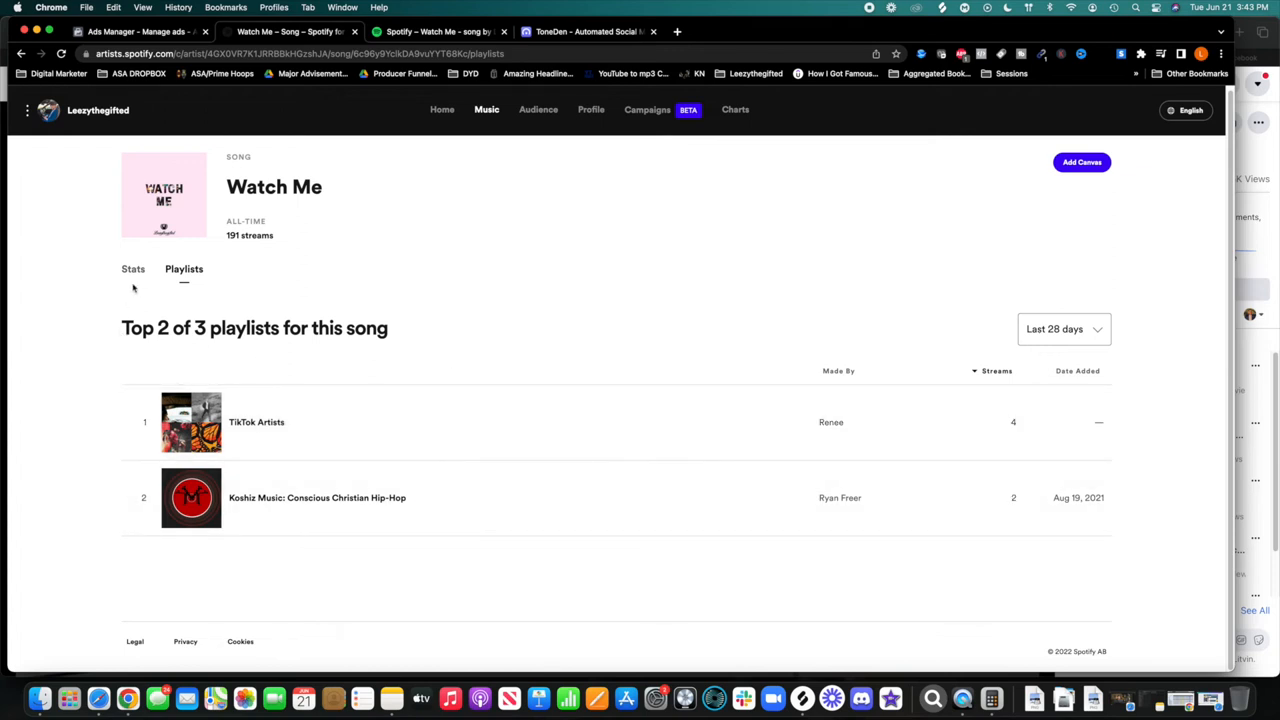
# Return to the artist Home overview showing 17 listeners, 60 streams and 438 followers
pyautogui.click(440, 110)
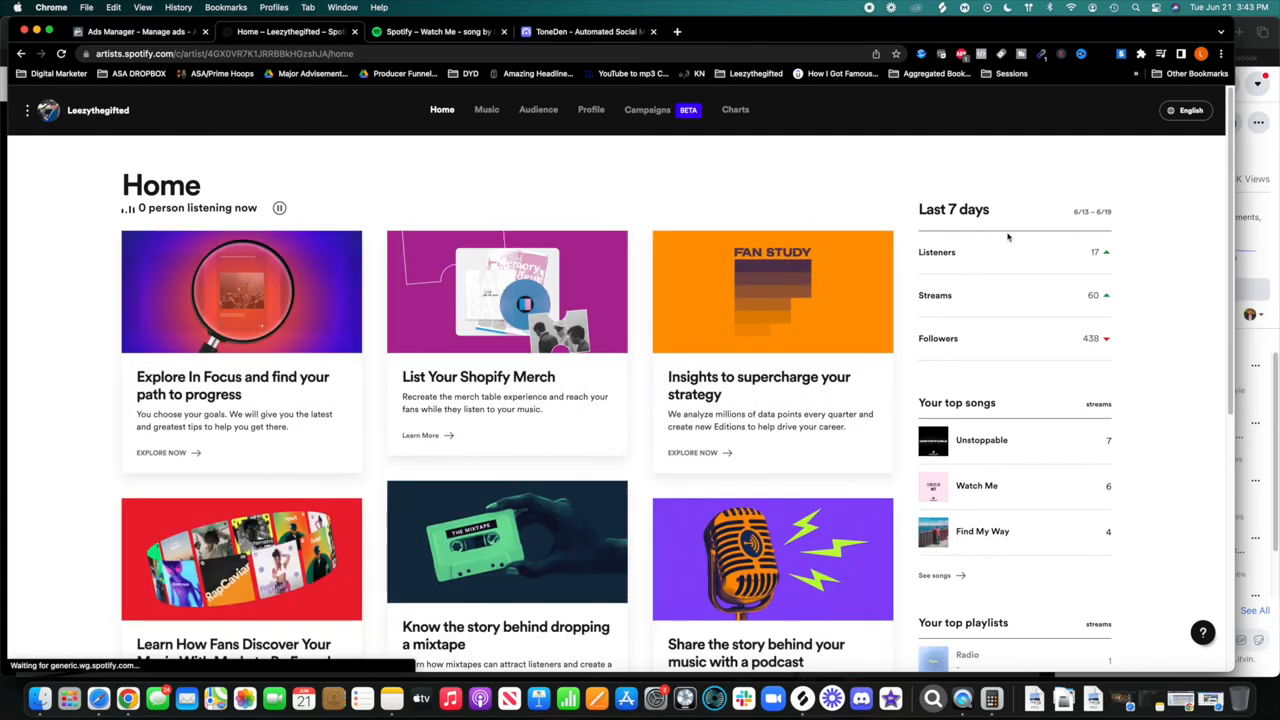
# Toggle the Audience Stats graph between 174 streams and 438 followers, then switch to Ads Manager
pyautogui.click(538, 110)
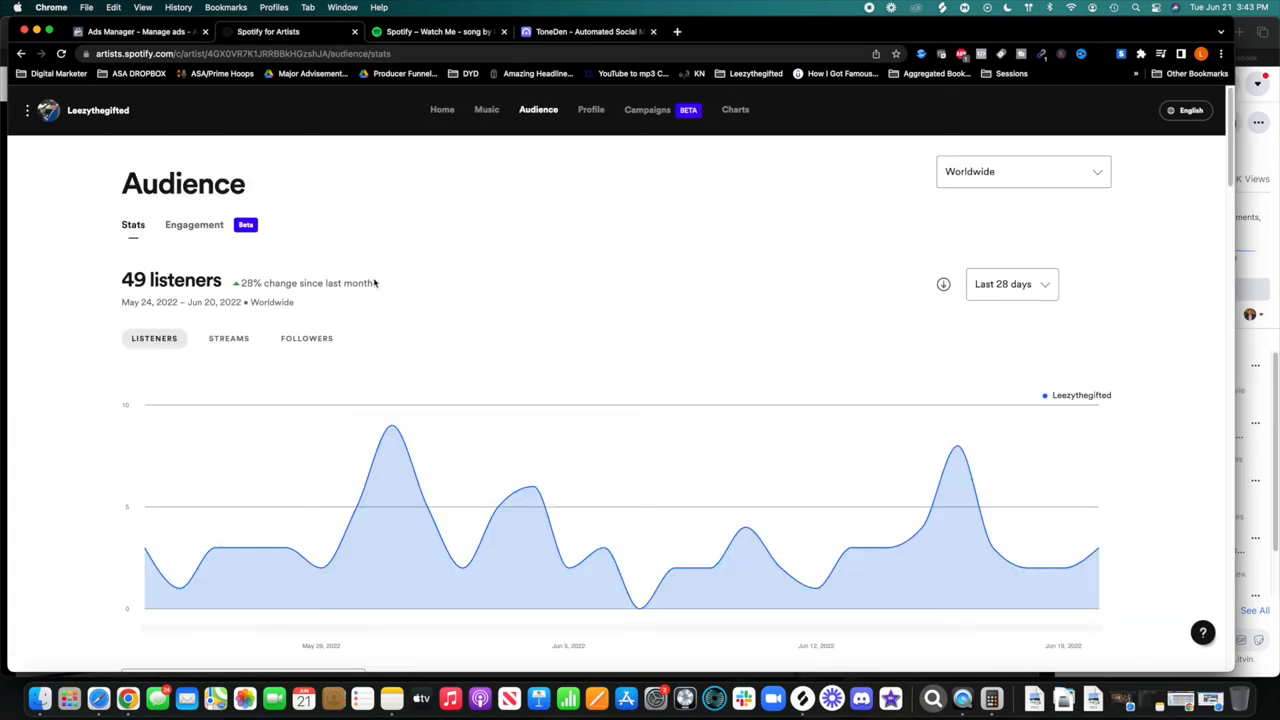
pyautogui.click(228, 338)
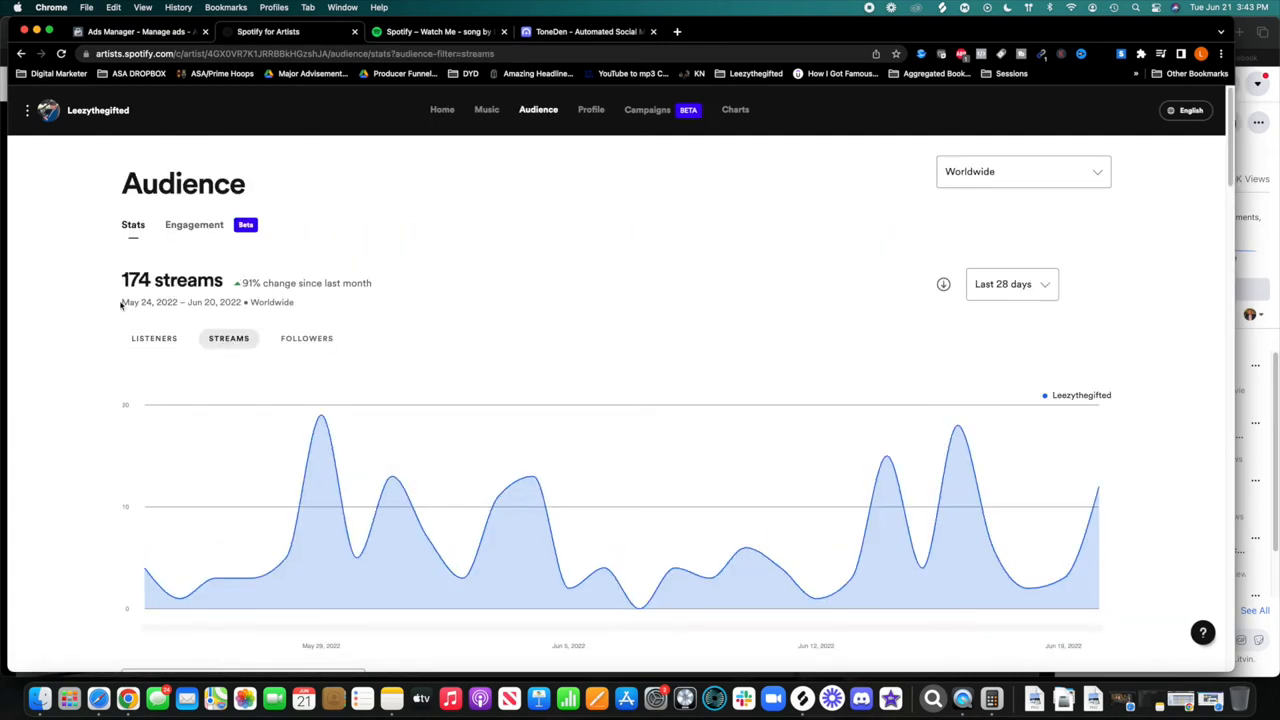
pyautogui.click(306, 338)
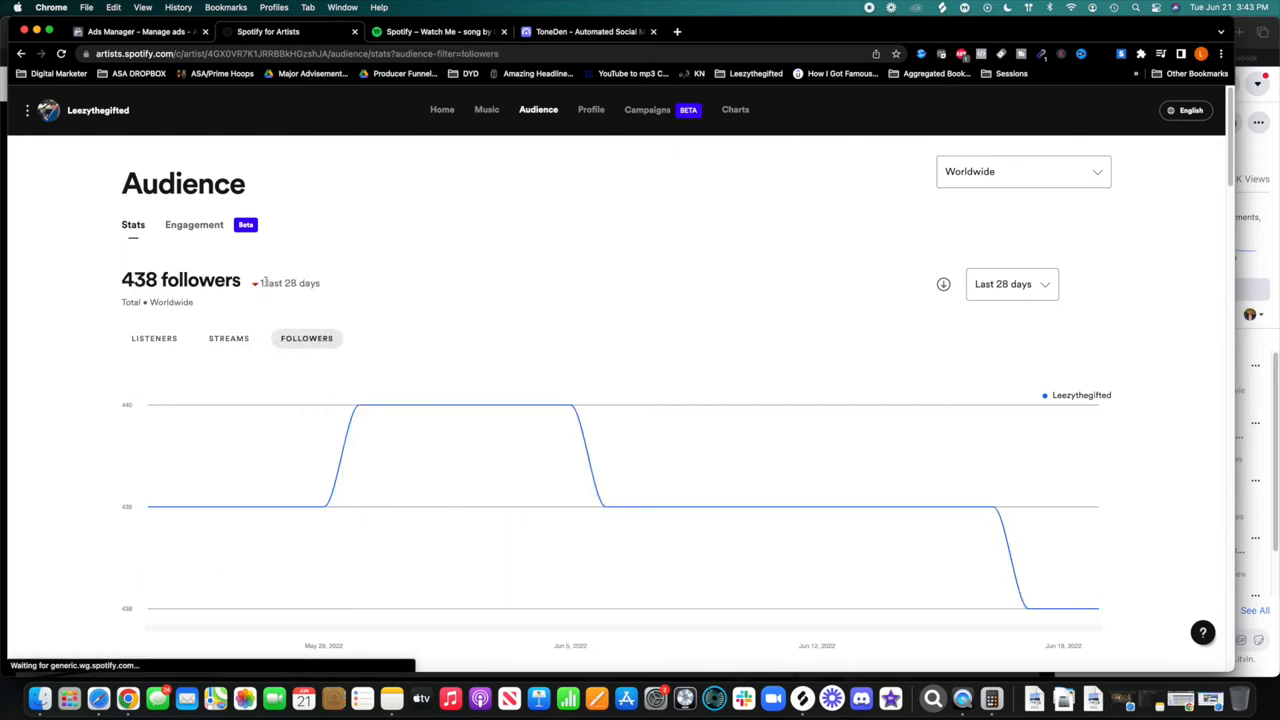
pyautogui.click(228, 338)
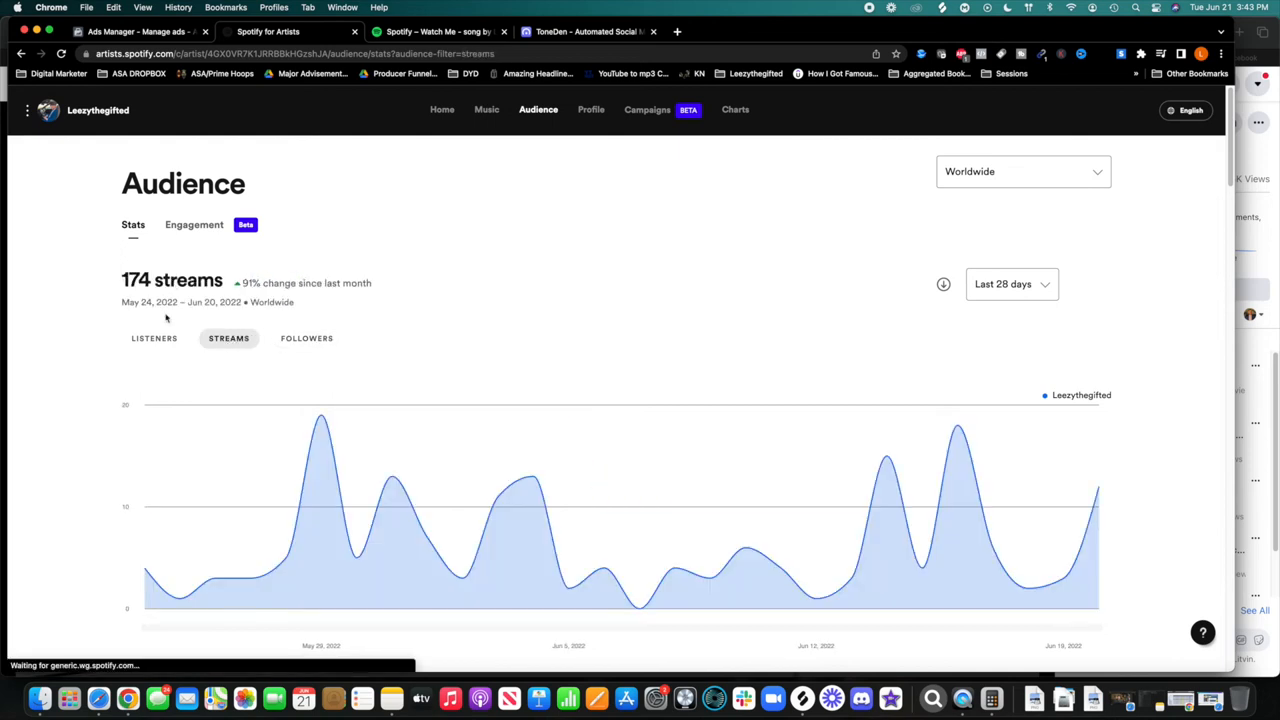
pyautogui.click(306, 338)
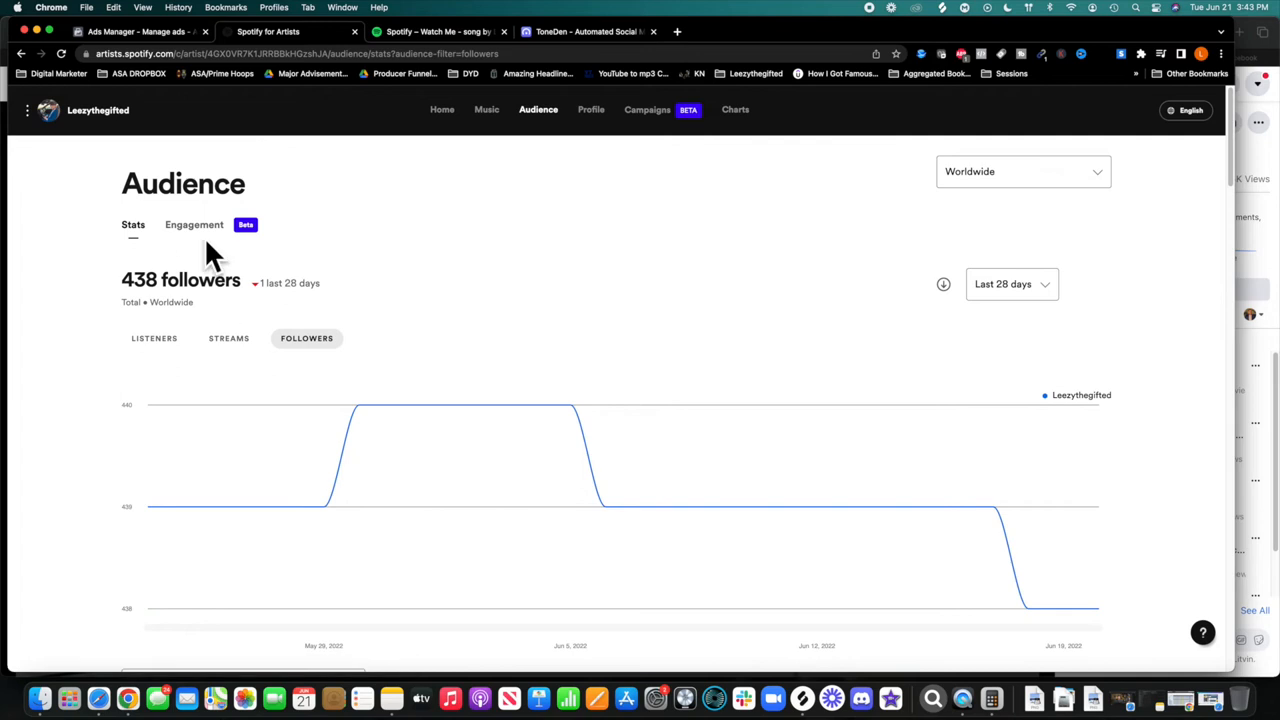
pyautogui.click(228, 338)
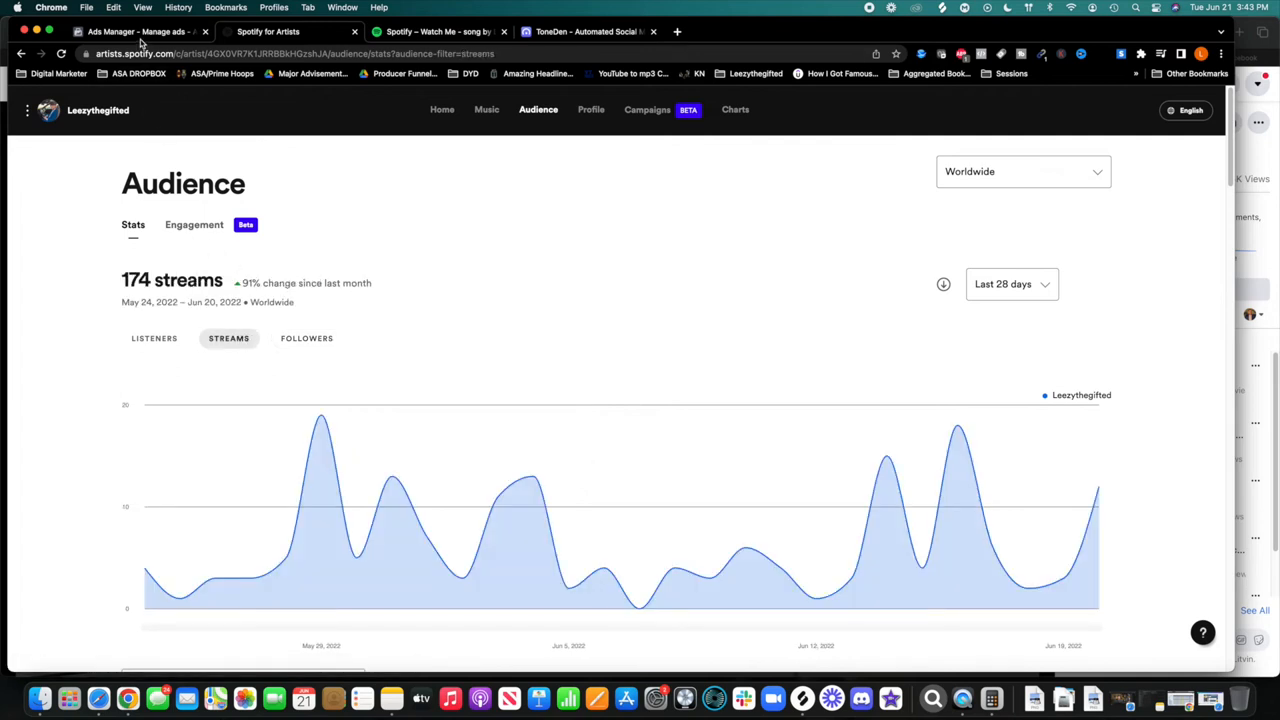
pyautogui.click(140, 32)
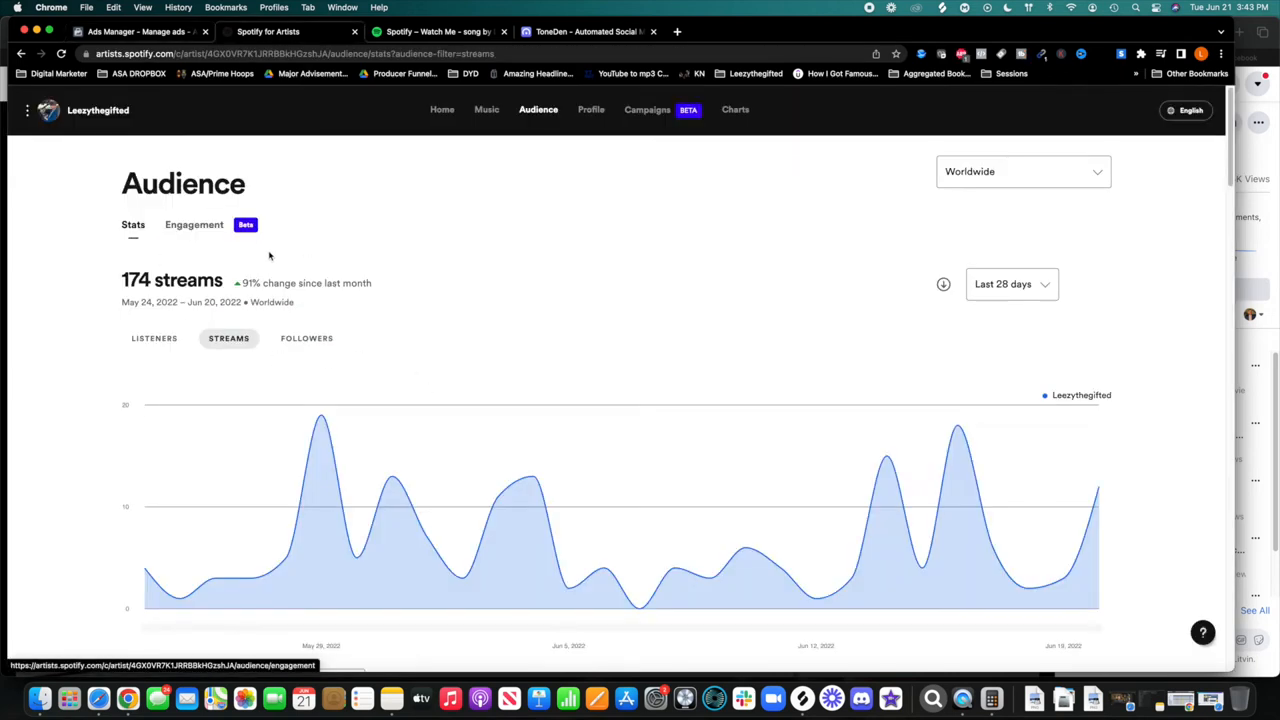
pyautogui.click(156, 32)
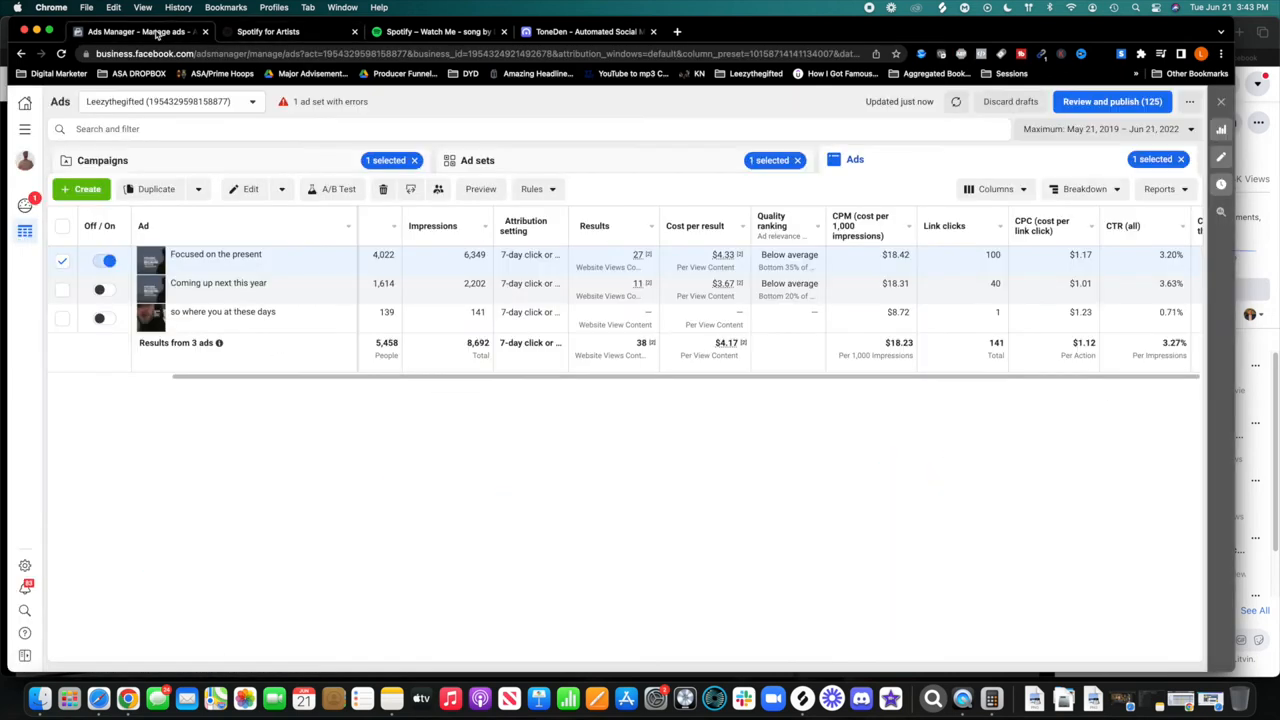
# Return to the full campaigns list of 95 campaigns totaling about $10,121 spent
pyautogui.click(102, 160)
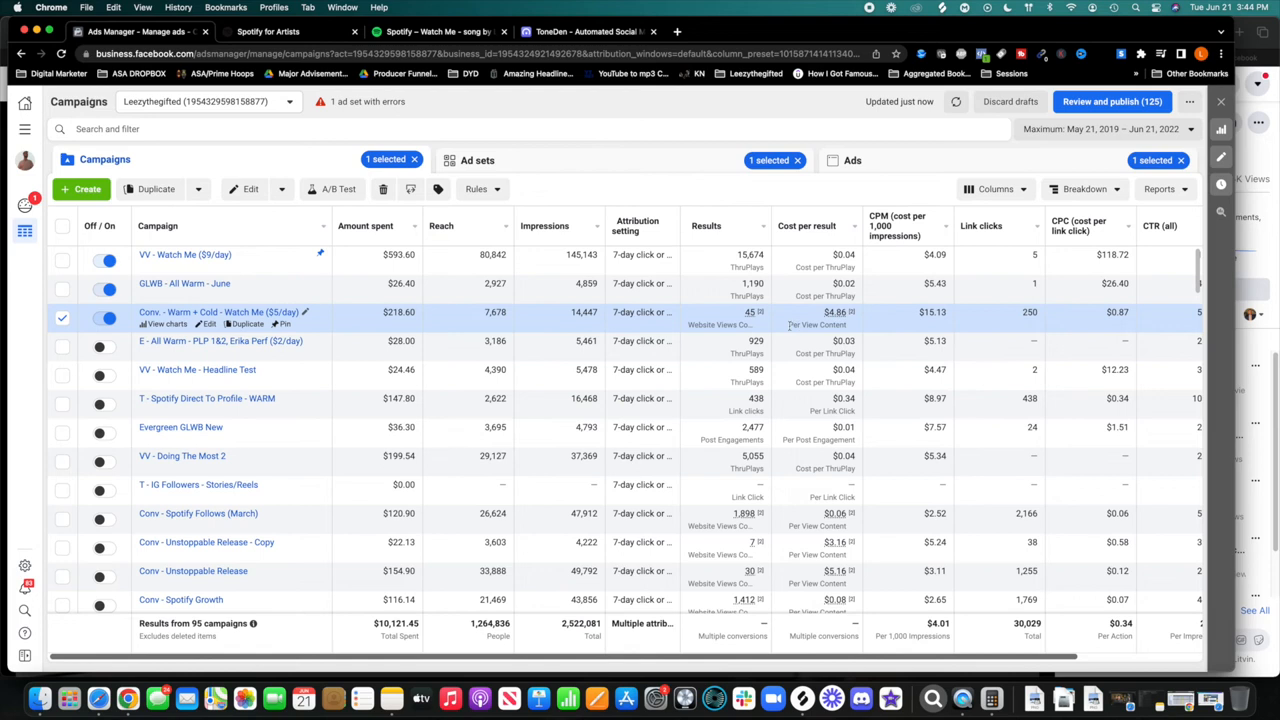
pyautogui.moveTo(816, 318)
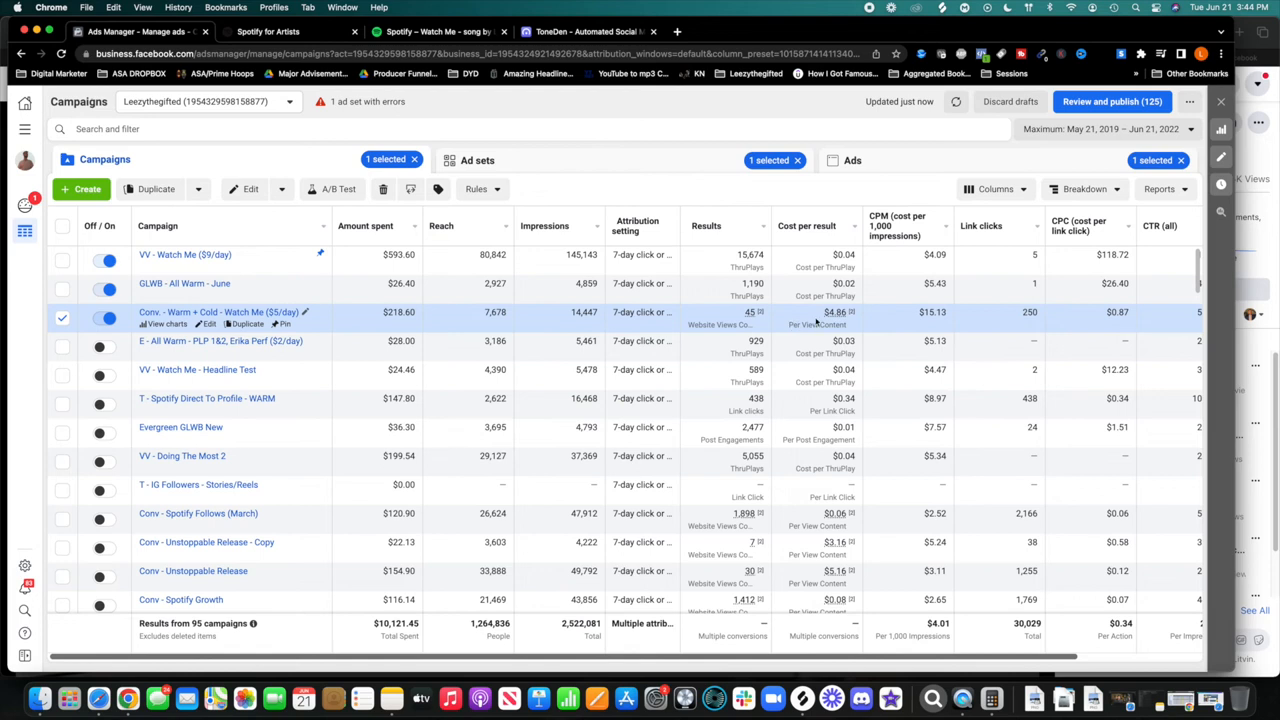